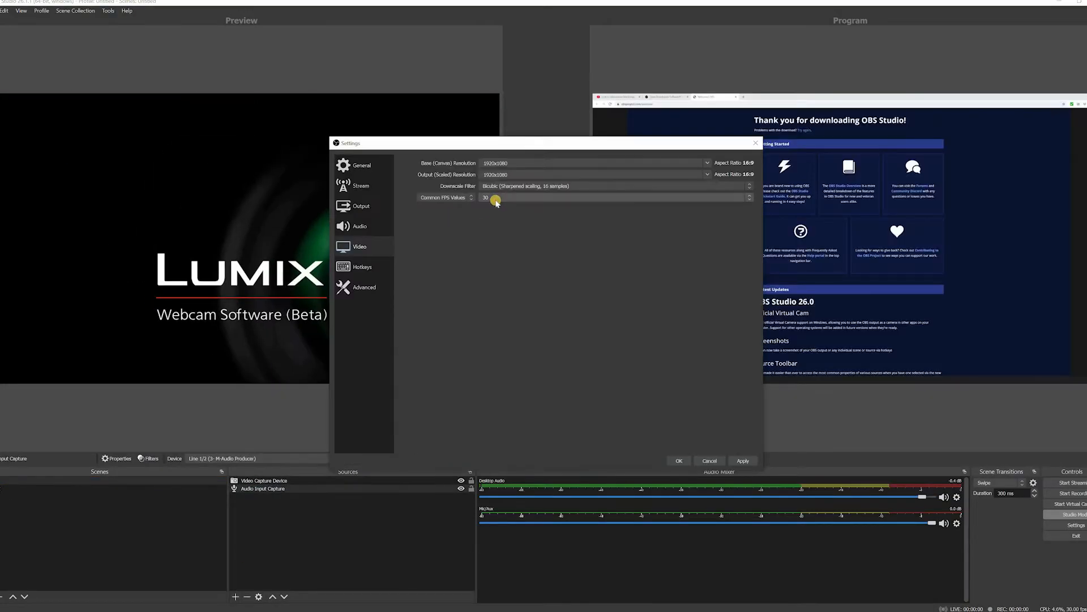
- Look through the advanced settings and video resolution settings pages
{"action": "left_click", "coordinate": [364, 287]}
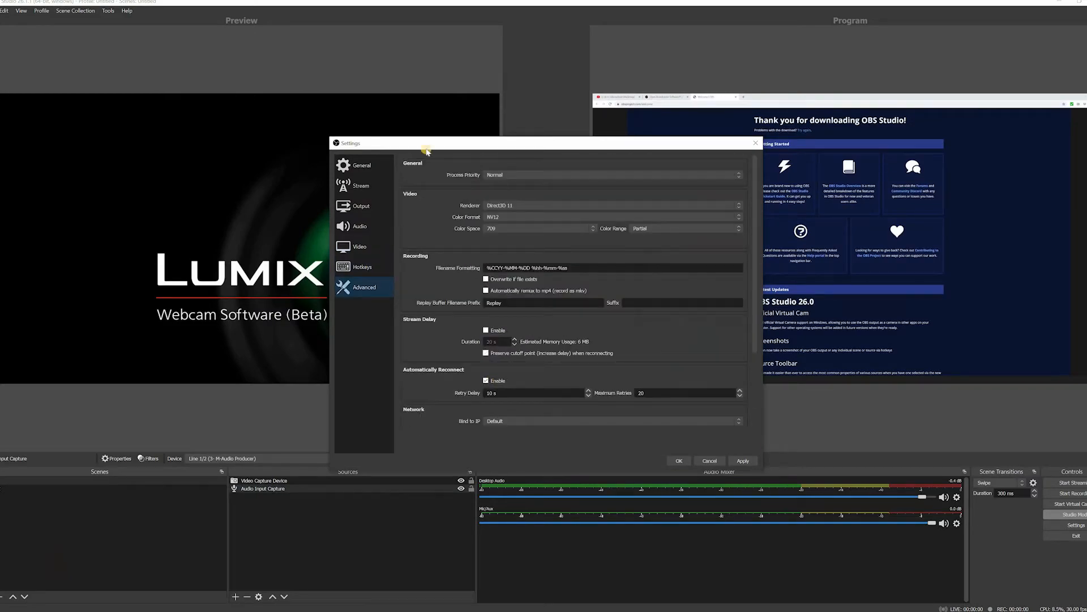
{"action": "left_click", "coordinate": [359, 225]}
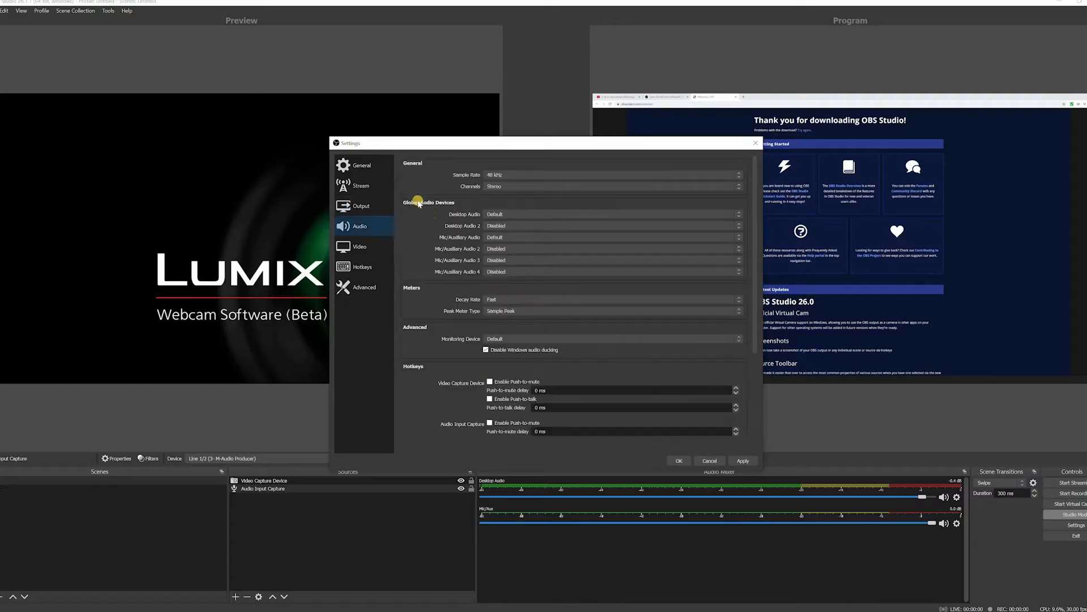
{"action": "left_click", "coordinate": [359, 246]}
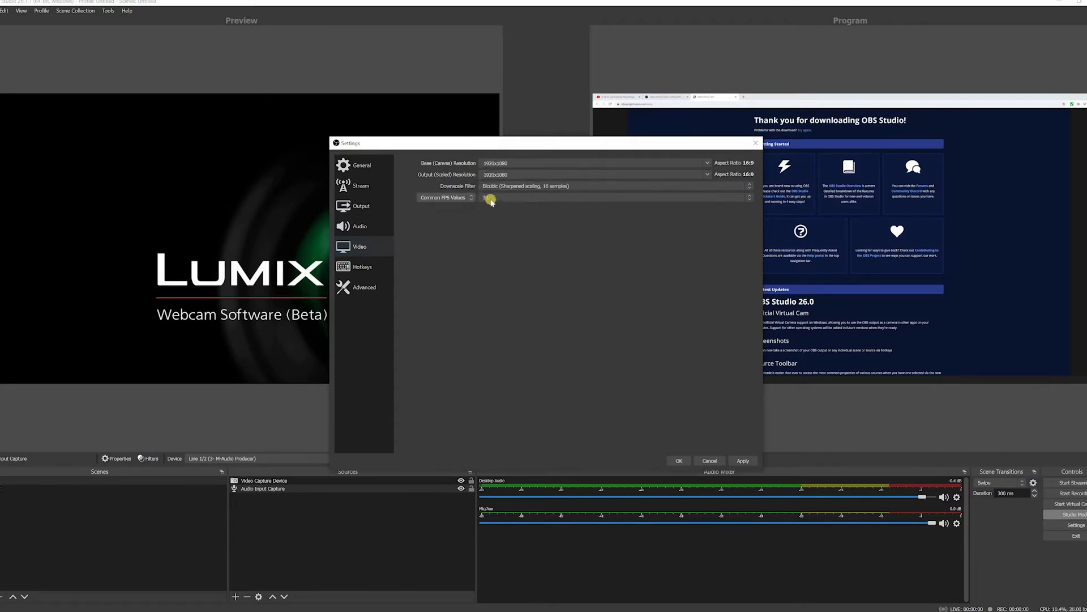
{"action": "left_click", "coordinate": [364, 287]}
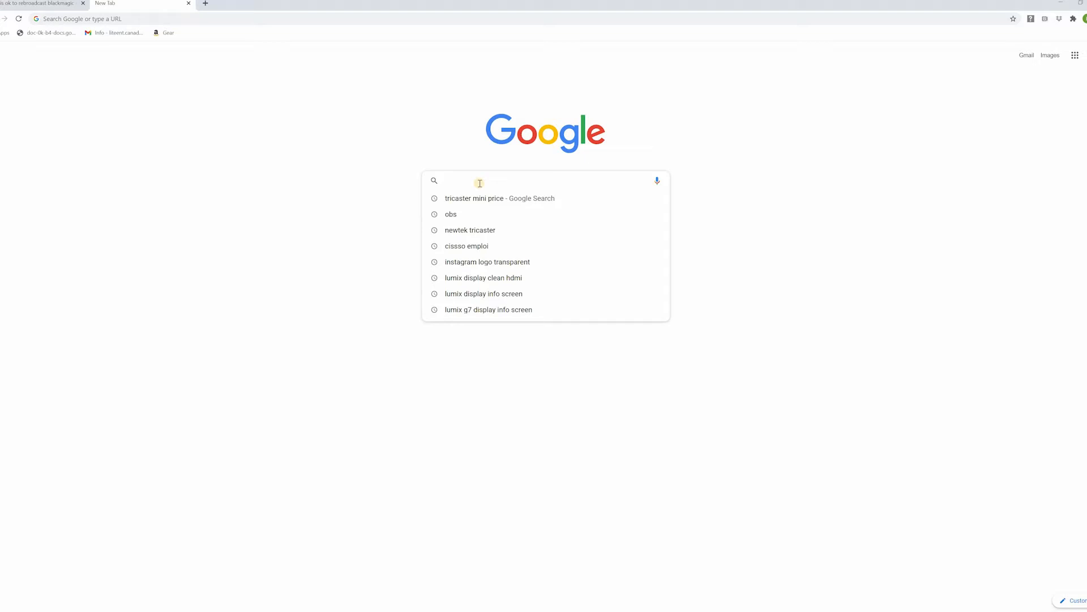
- Search Google for OBS and download the Windows installer from obsproject.com
{"action": "type", "text": "OBS"}
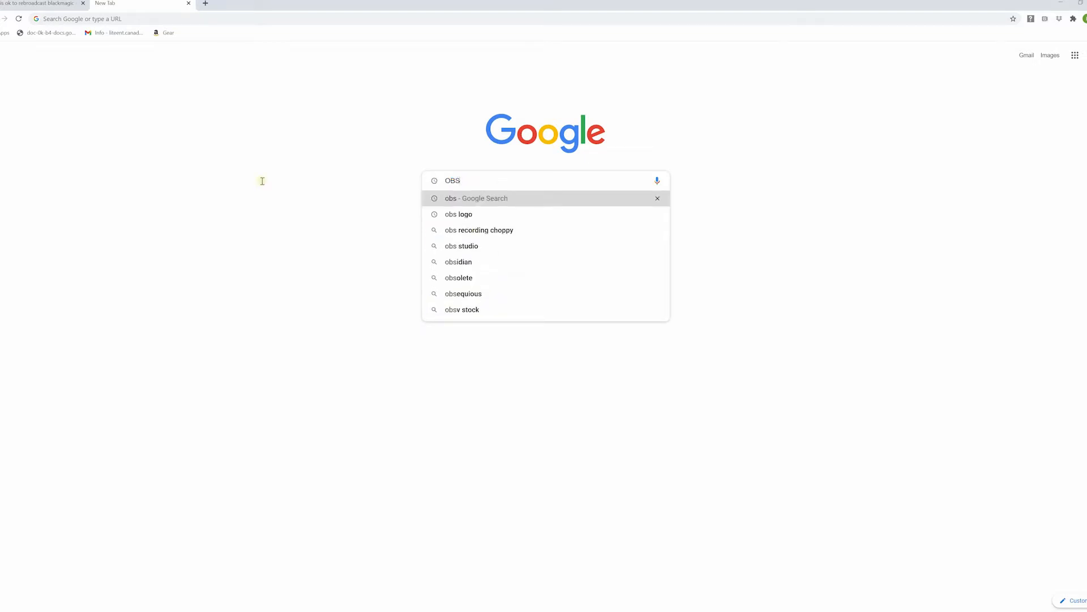
{"action": "left_click", "coordinate": [476, 197]}
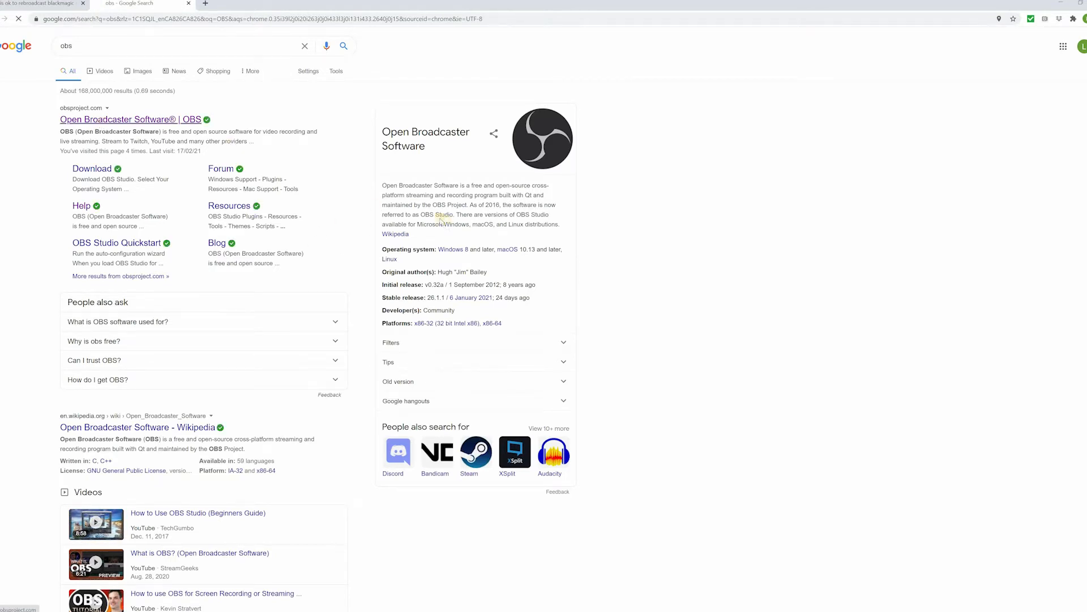
{"action": "left_click", "coordinate": [130, 118]}
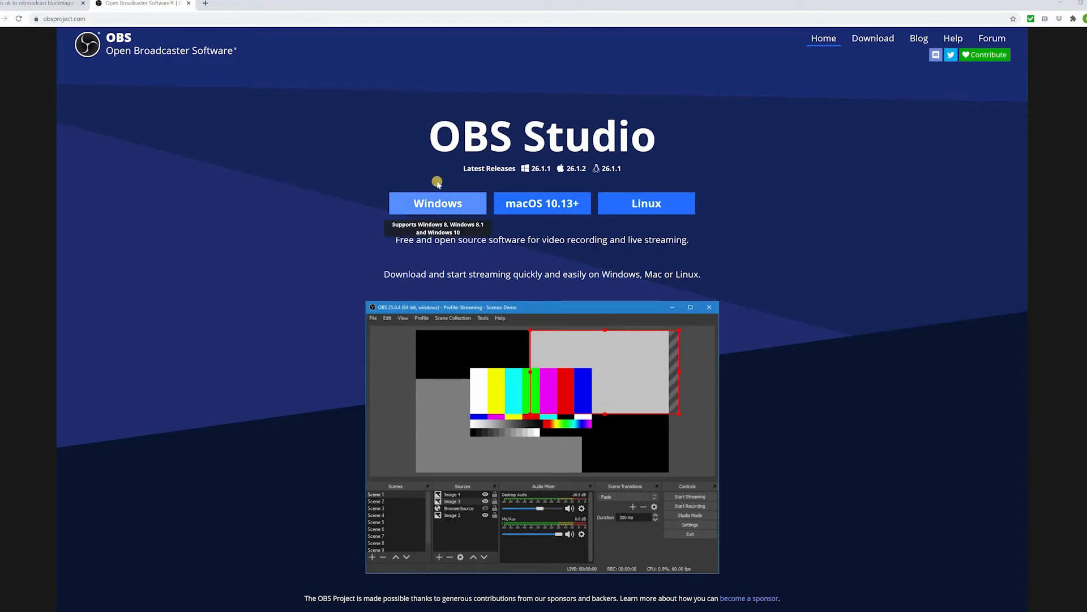
{"action": "mouse_move", "coordinate": [541, 216]}
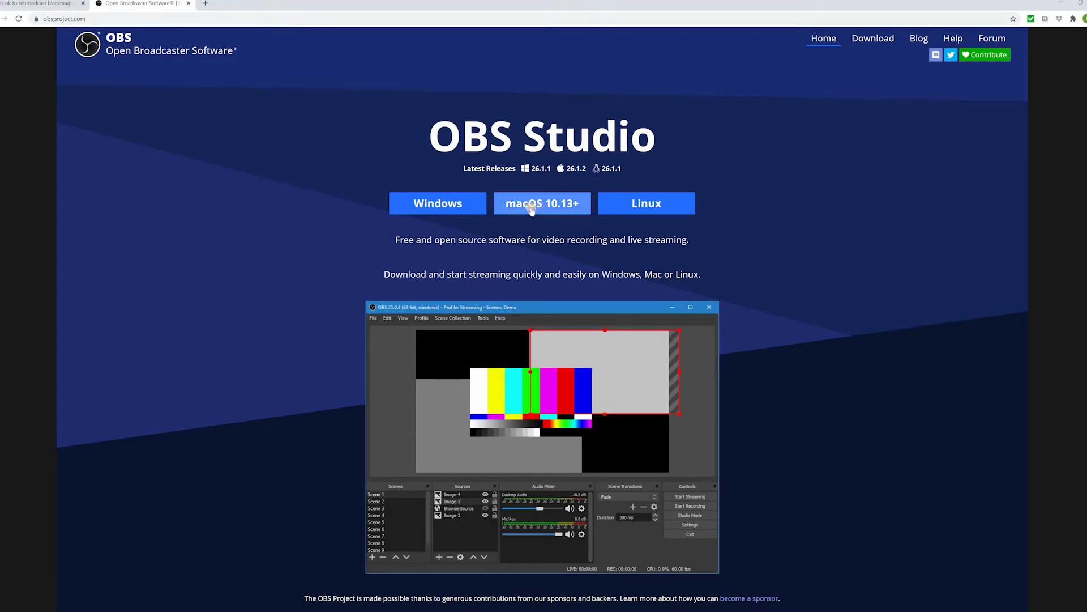
{"action": "left_click", "coordinate": [541, 204]}
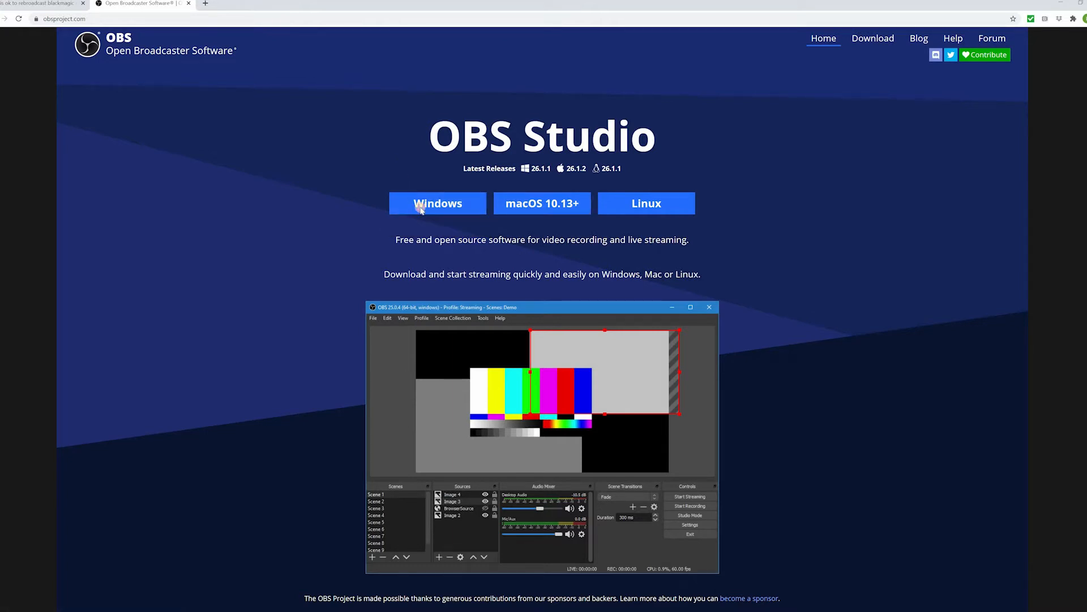
{"action": "left_click", "coordinate": [438, 203]}
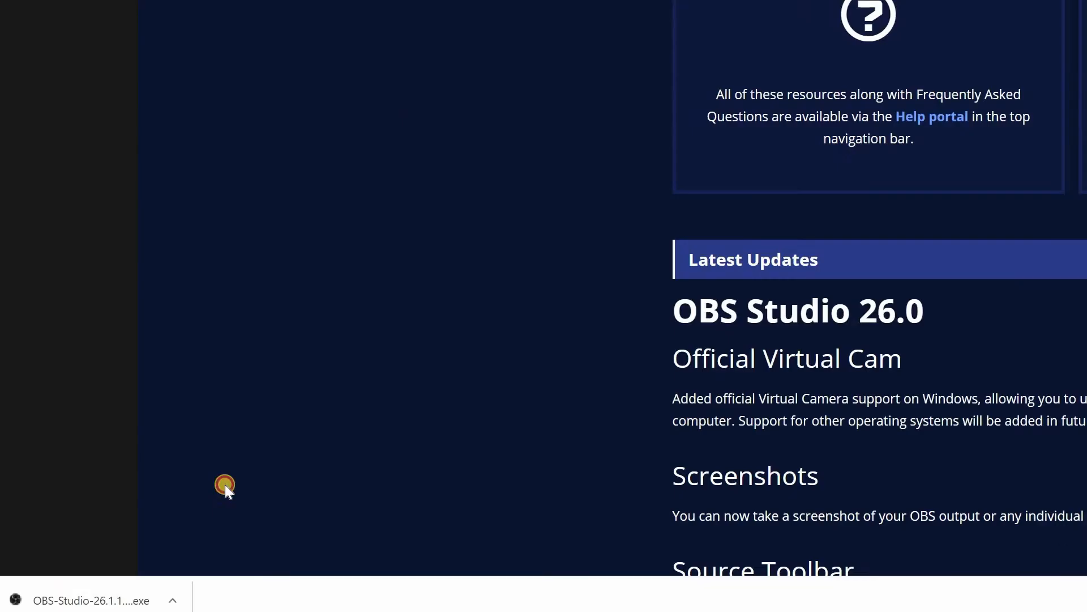
- Run the OBS 26.1.1 installer into the default folder and launch OBS on finish
{"action": "left_click", "coordinate": [90, 600]}
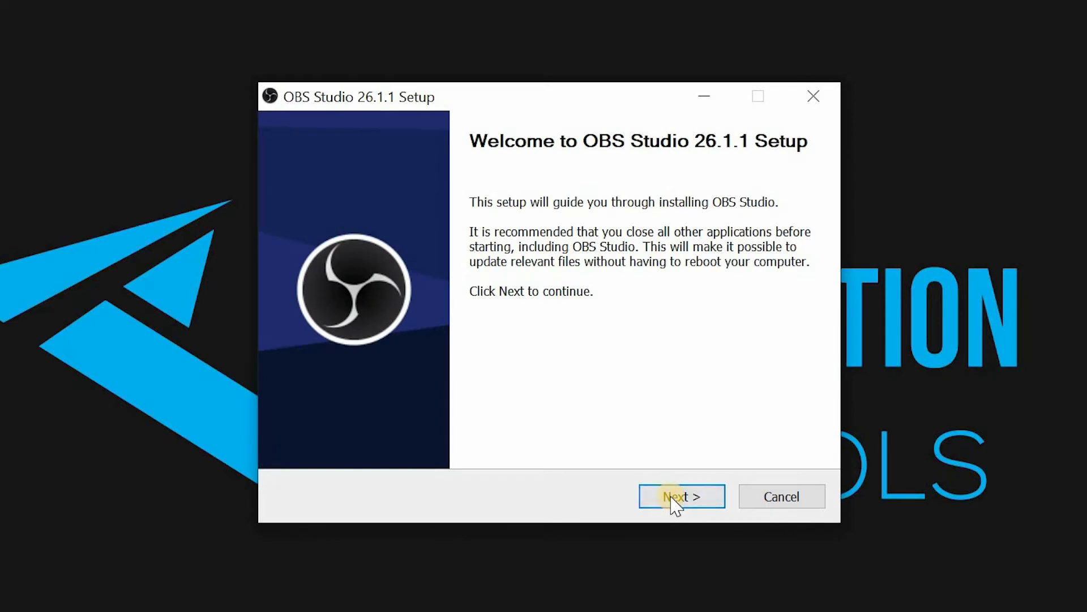
{"action": "left_click", "coordinate": [681, 497]}
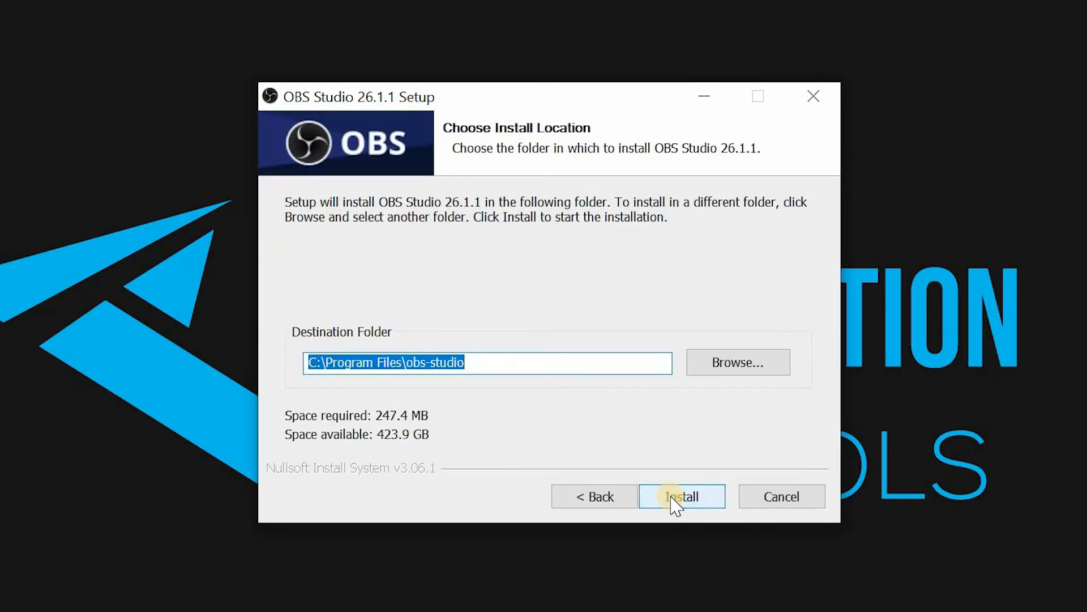
{"action": "left_click", "coordinate": [682, 496]}
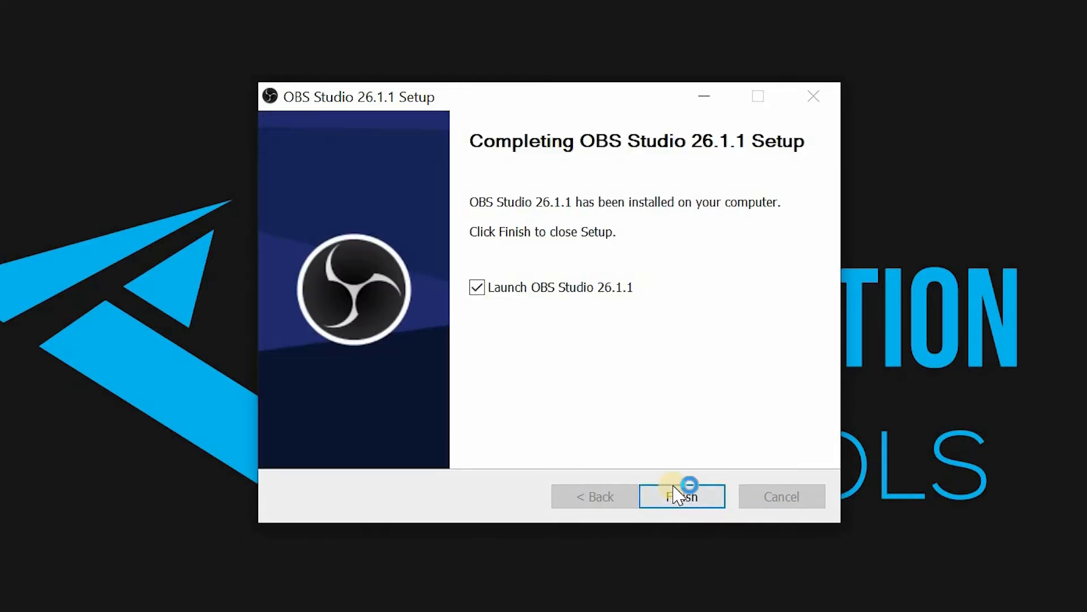
{"action": "left_click", "coordinate": [681, 496]}
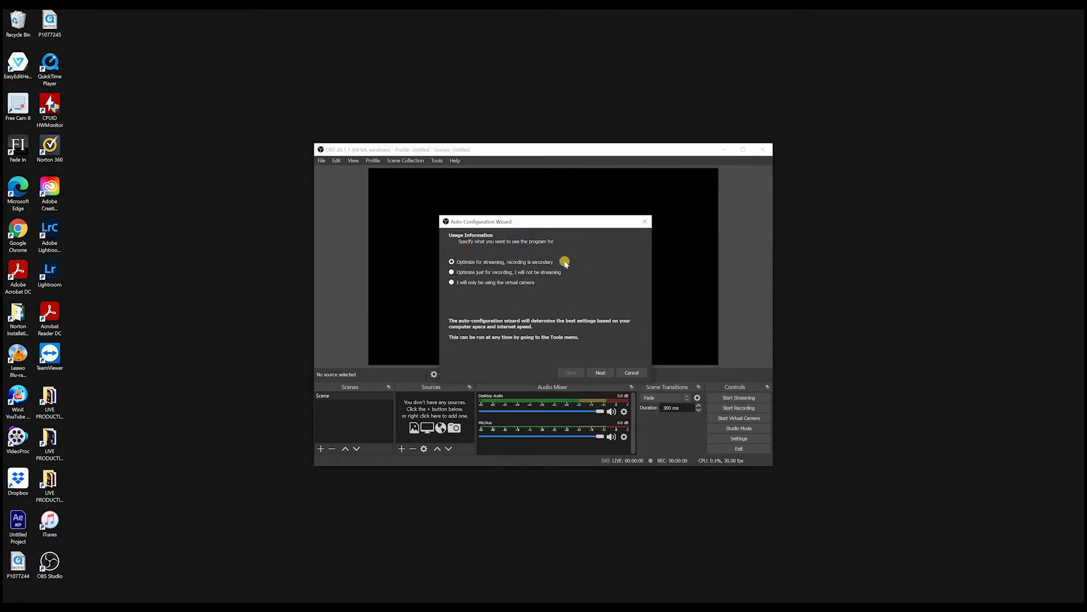
{"action": "mouse_move", "coordinate": [544, 288]}
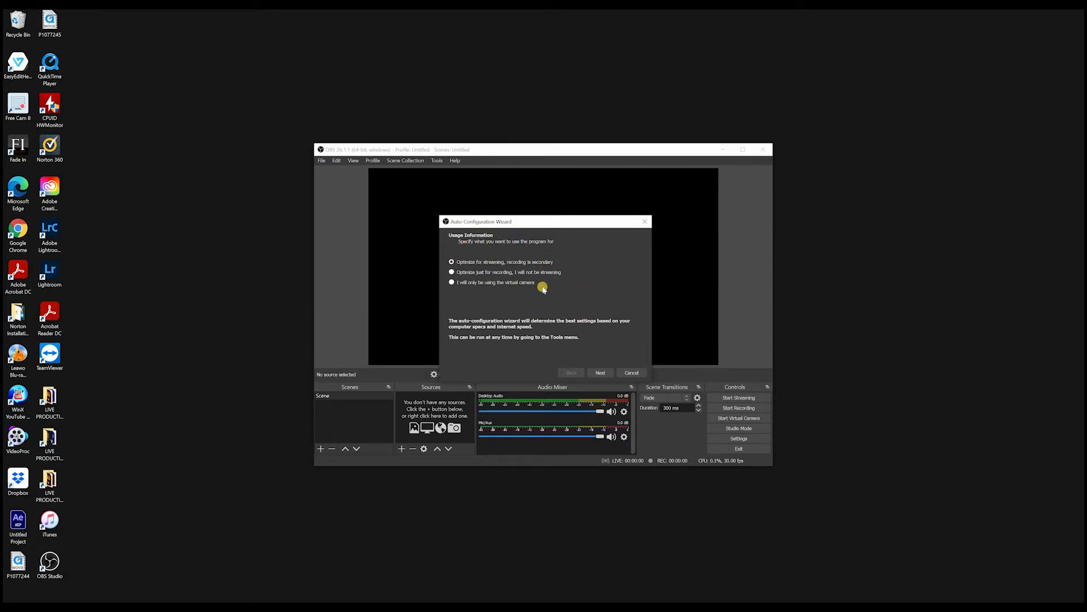
{"action": "mouse_move", "coordinate": [607, 361]}
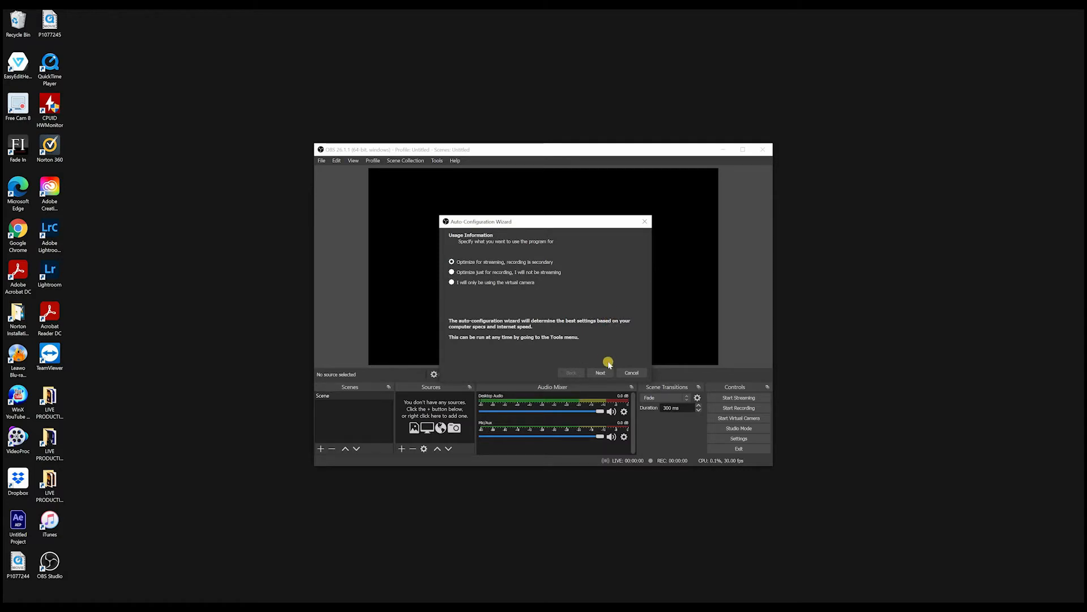
{"action": "mouse_move", "coordinate": [680, 232]}
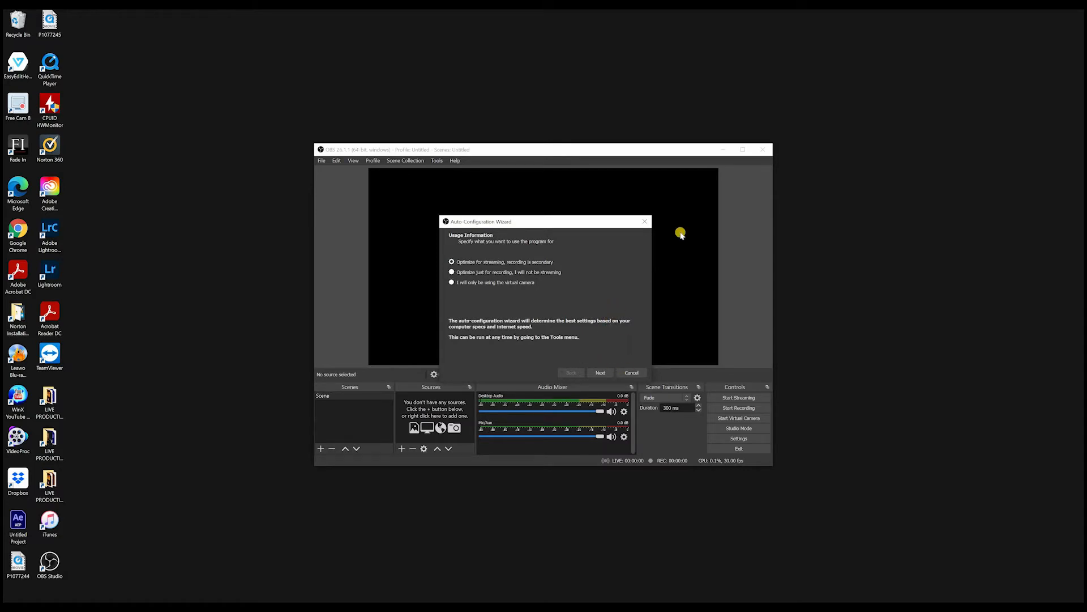
- Close the Auto-Configuration Wizard without running it
{"action": "left_click", "coordinate": [630, 373]}
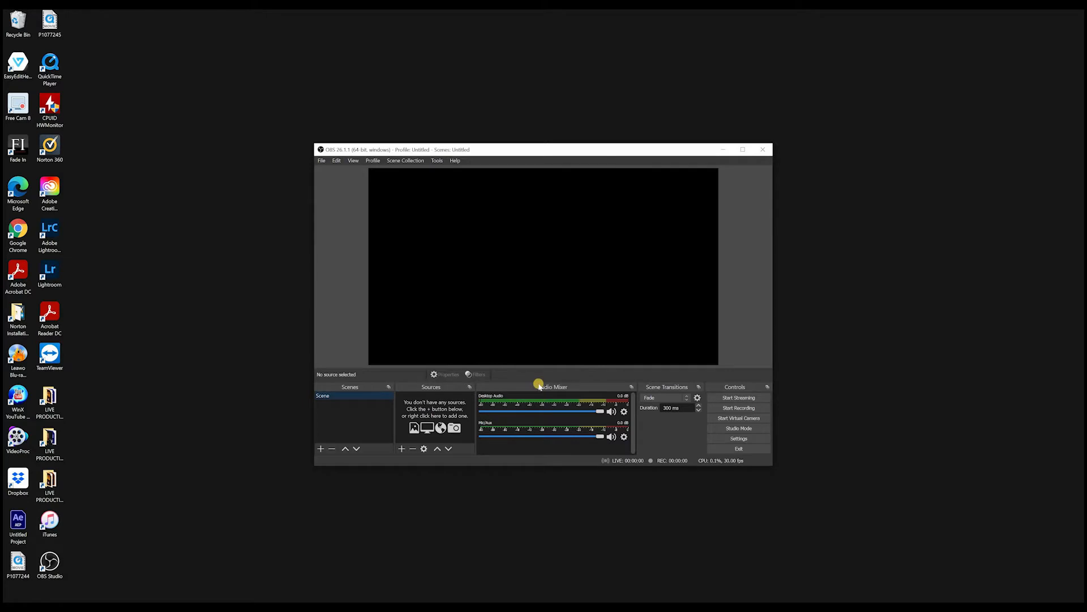
- Maximize the OBS window and enable Studio Mode with Preview and Program panes
{"action": "left_click", "coordinate": [743, 149]}
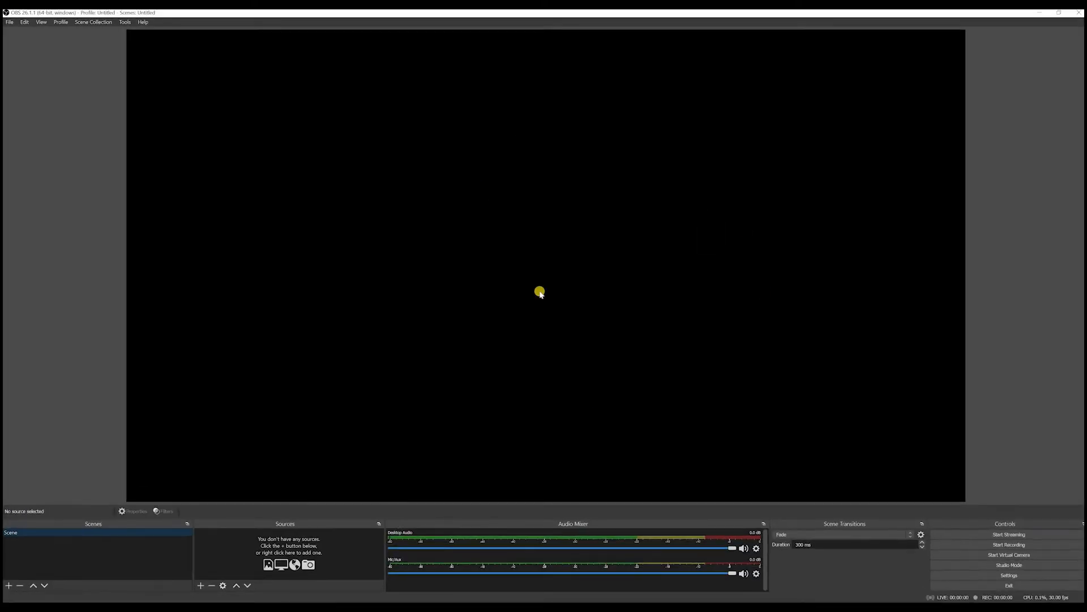
{"action": "mouse_move", "coordinate": [586, 349]}
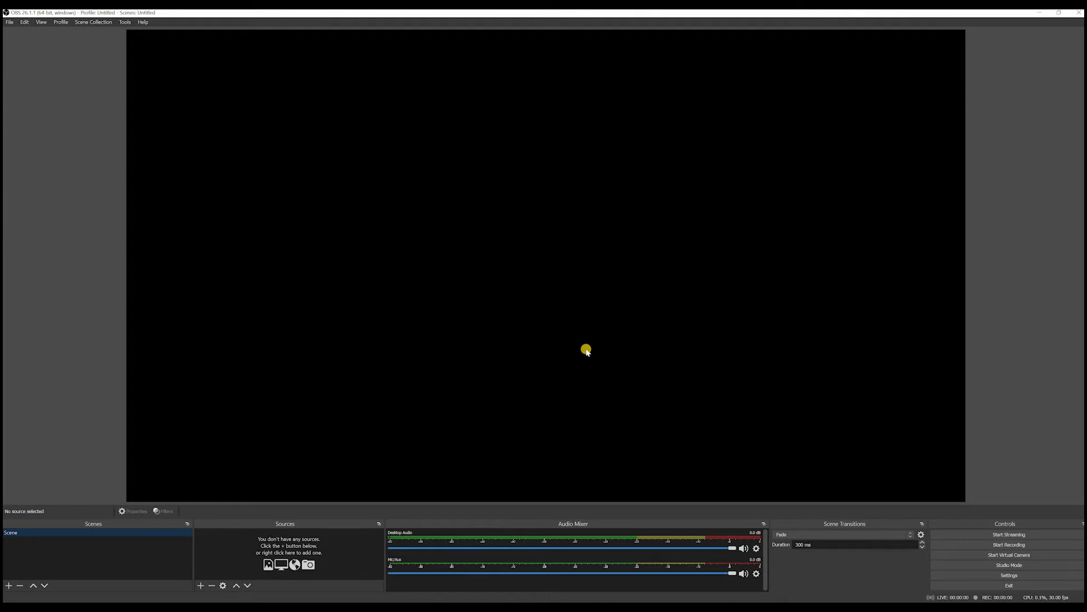
{"action": "mouse_move", "coordinate": [623, 383]}
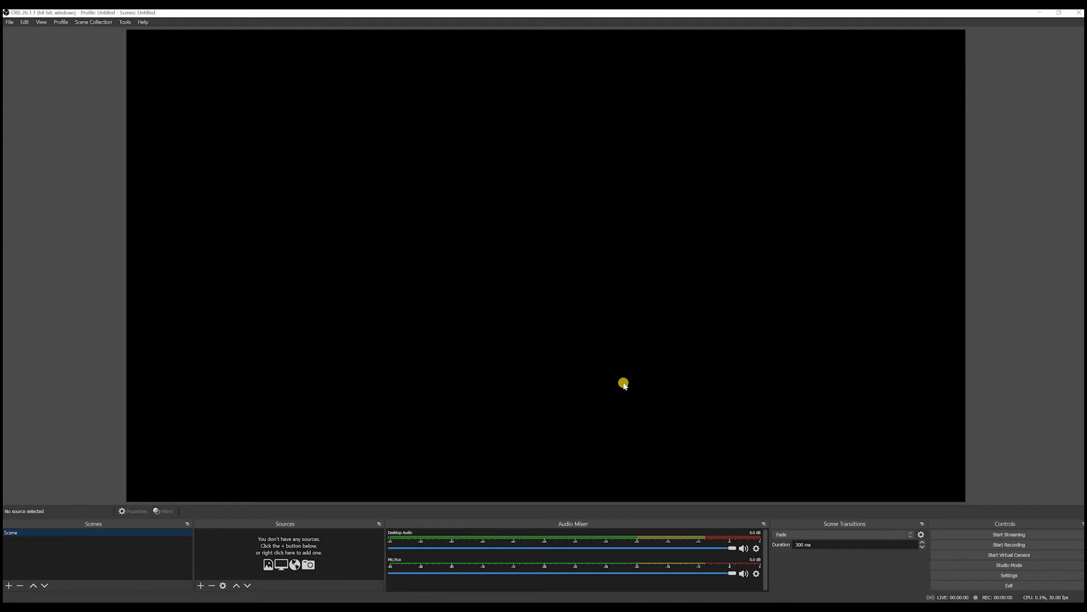
{"action": "mouse_move", "coordinate": [713, 436]}
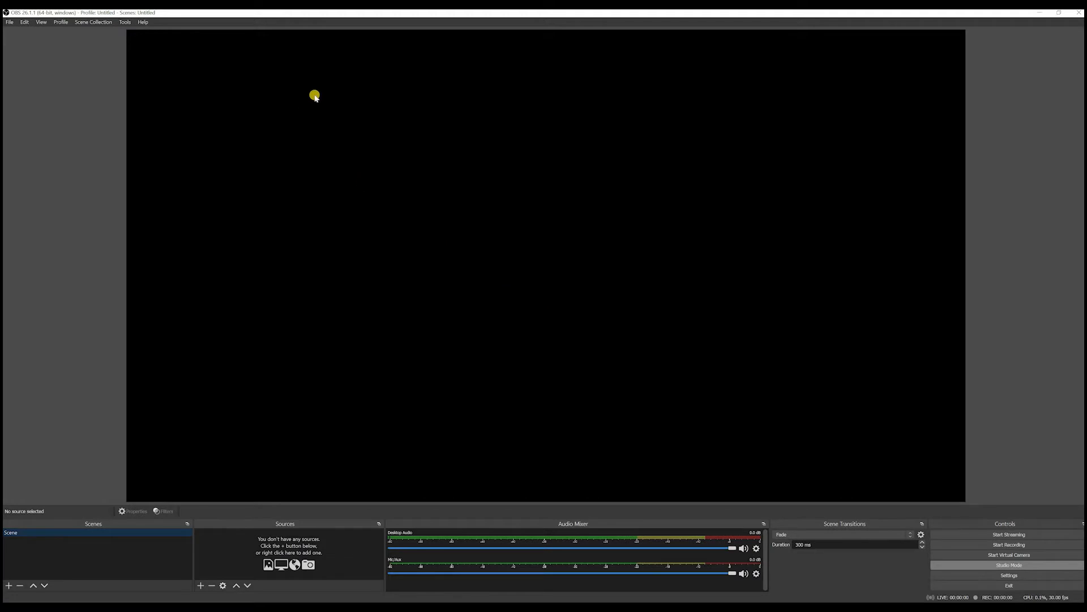
{"action": "left_click", "coordinate": [1008, 565]}
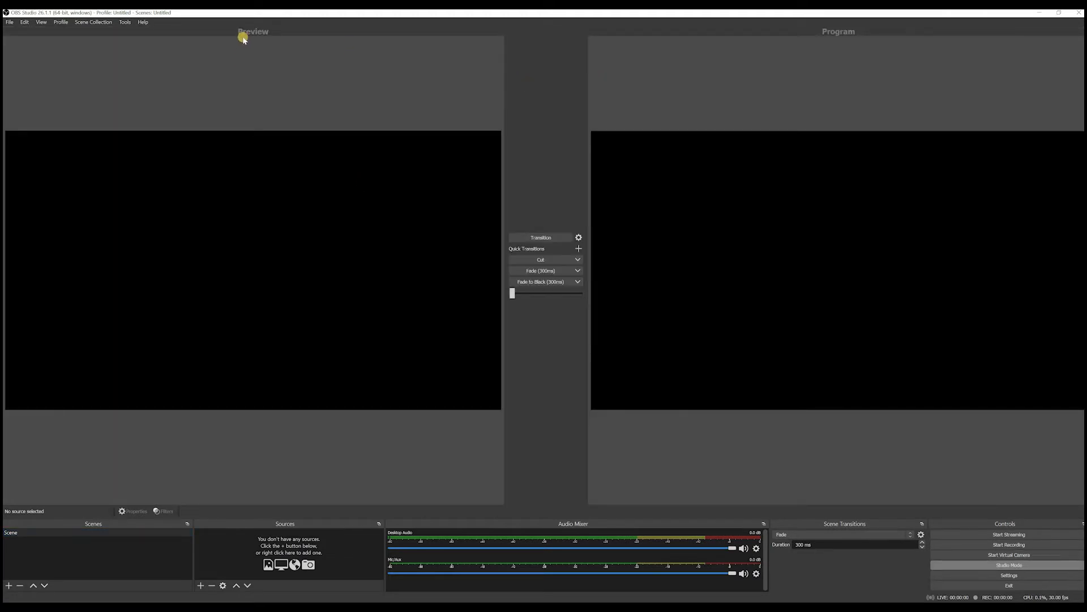
{"action": "mouse_move", "coordinate": [770, 49]}
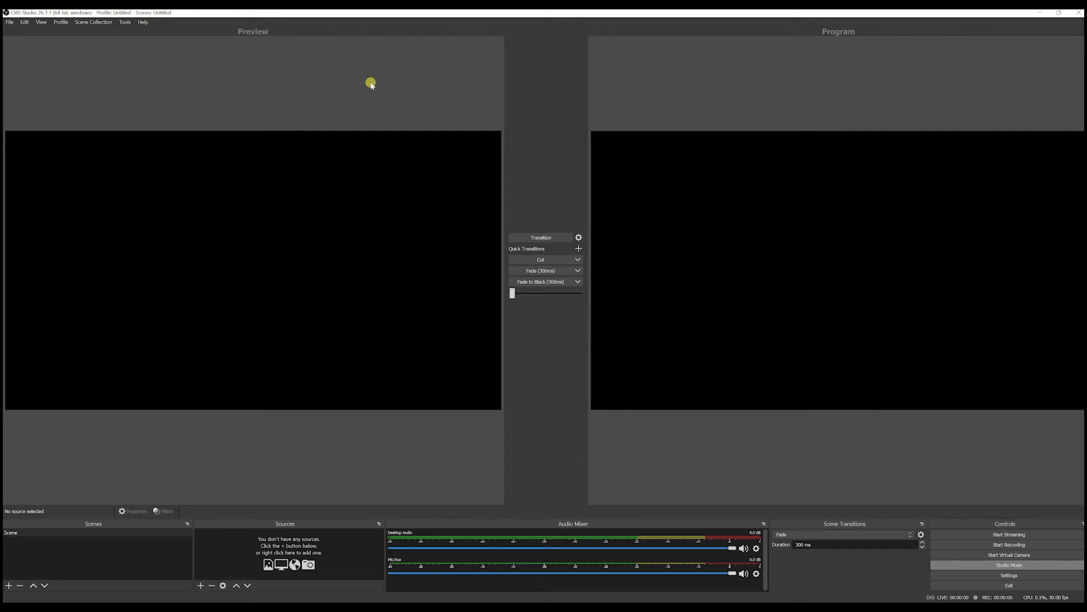
{"action": "mouse_move", "coordinate": [235, 30]}
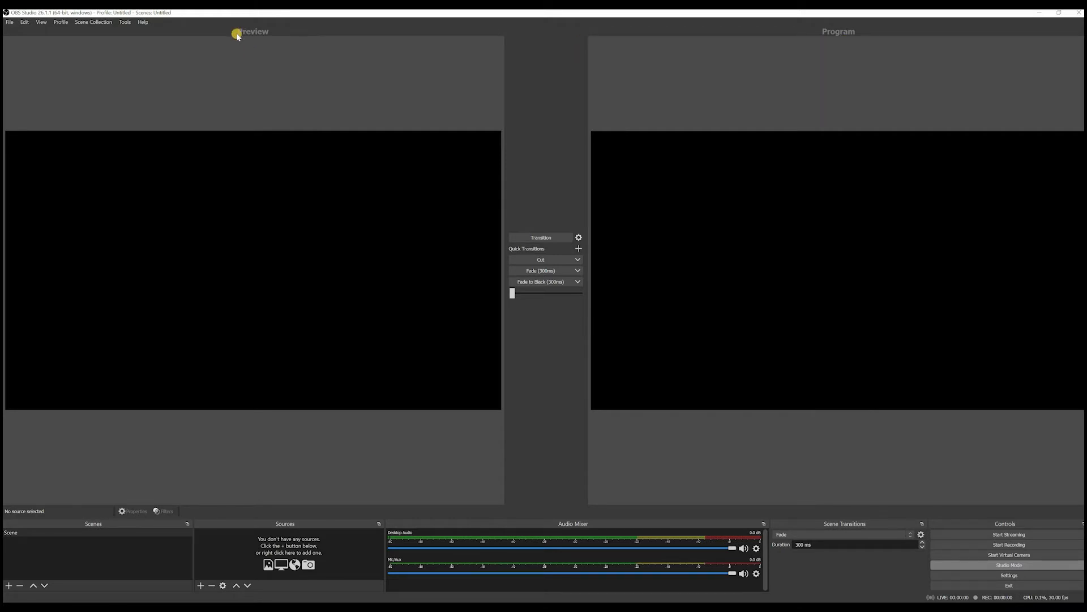
{"action": "mouse_move", "coordinate": [241, 386]}
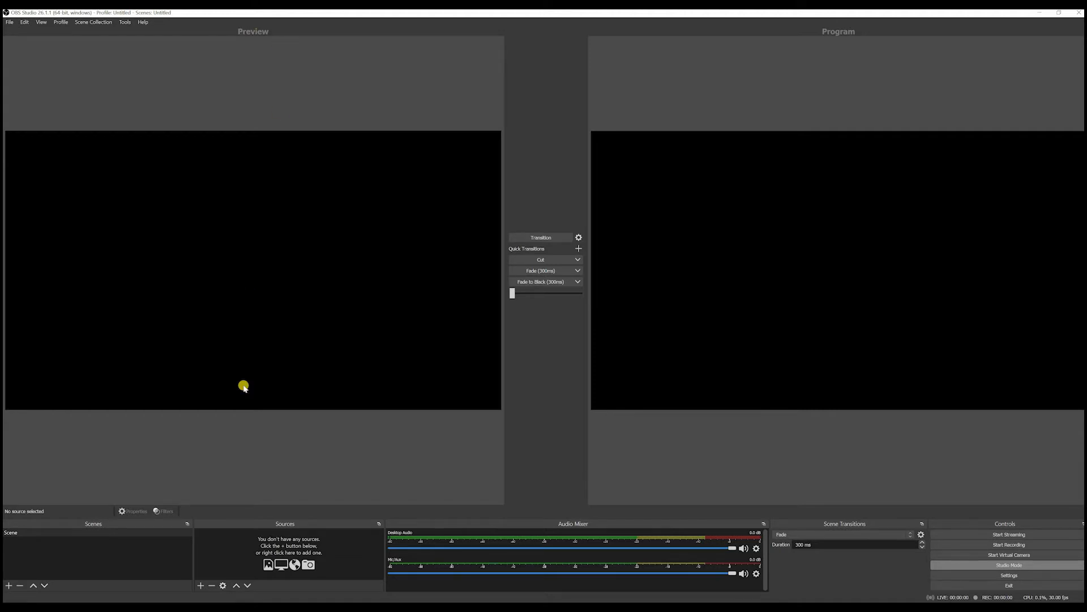
{"action": "mouse_move", "coordinate": [275, 231]}
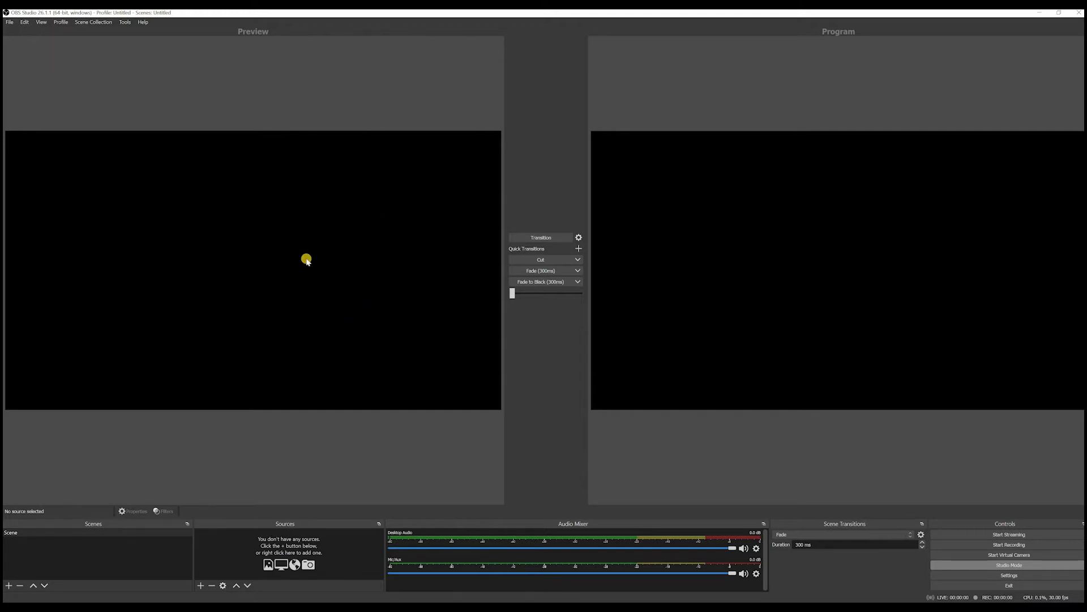
{"action": "mouse_move", "coordinate": [550, 250]}
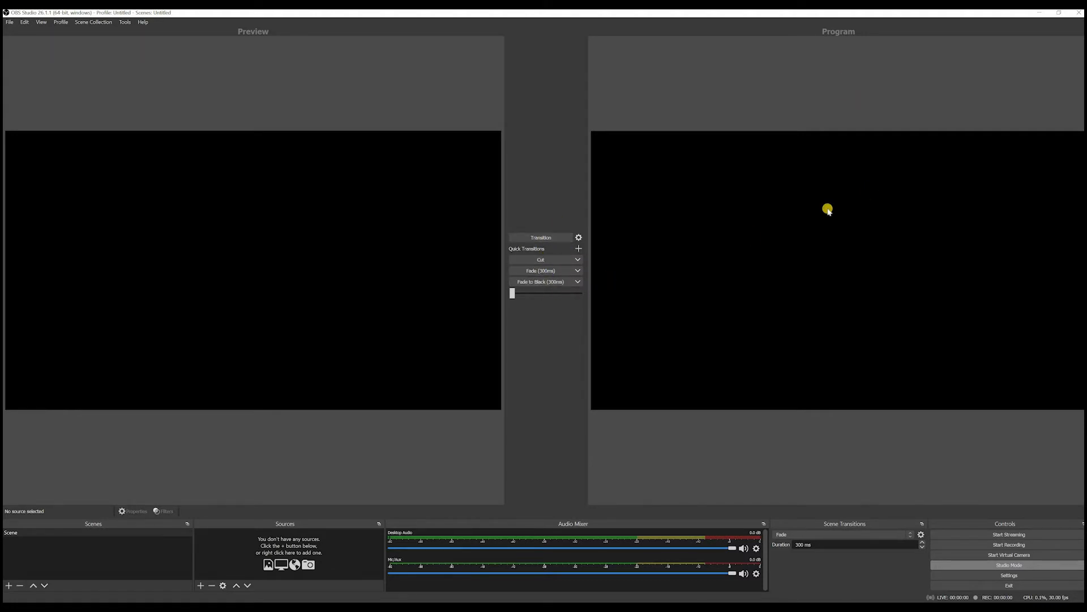
{"action": "mouse_move", "coordinate": [813, 262]}
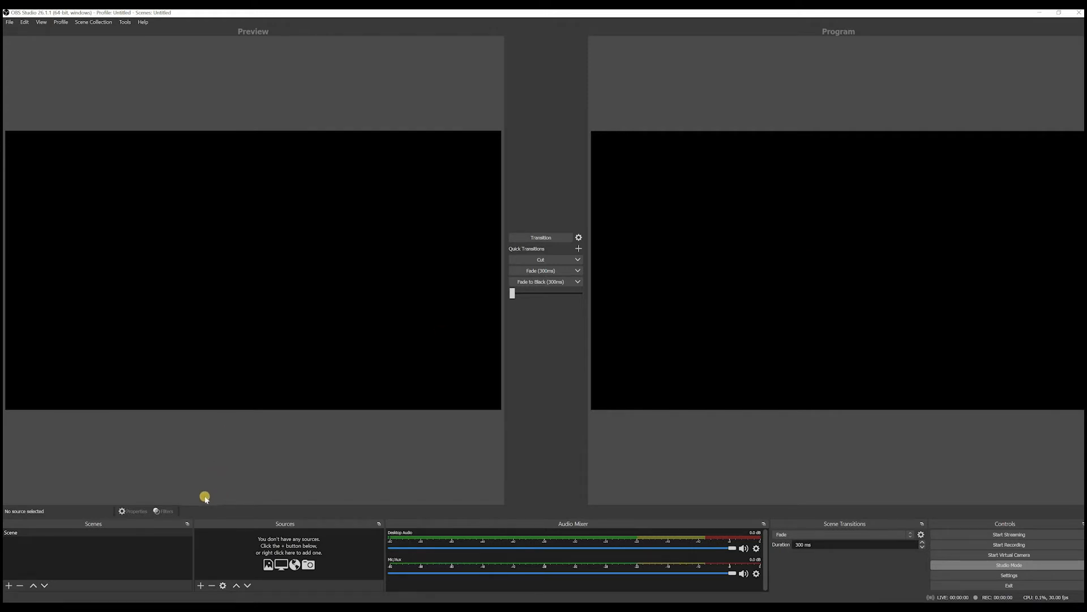
{"action": "mouse_move", "coordinate": [75, 58]}
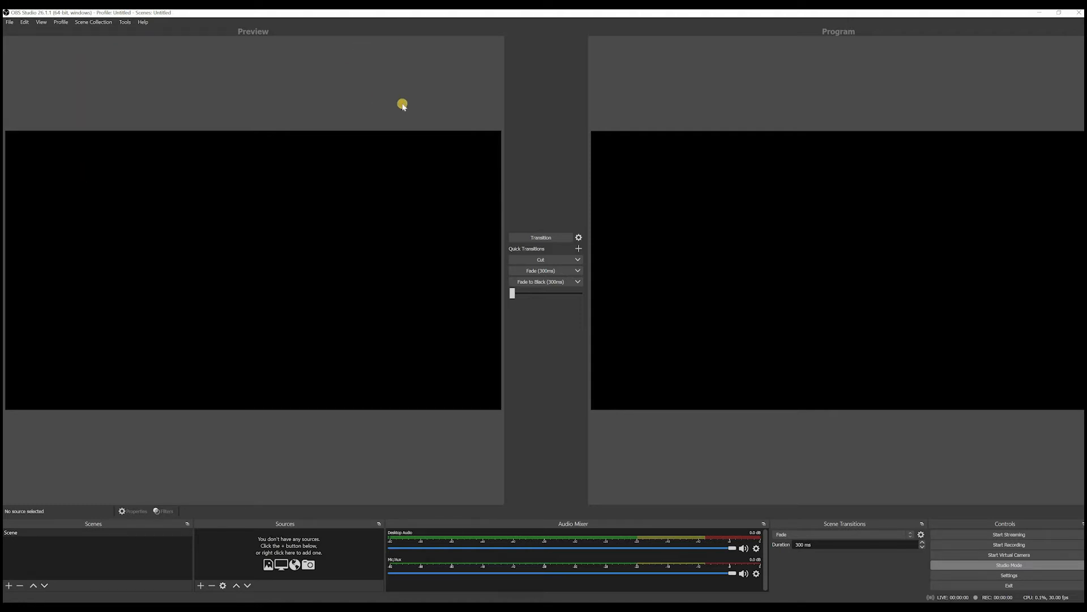
{"action": "mouse_move", "coordinate": [8, 22]}
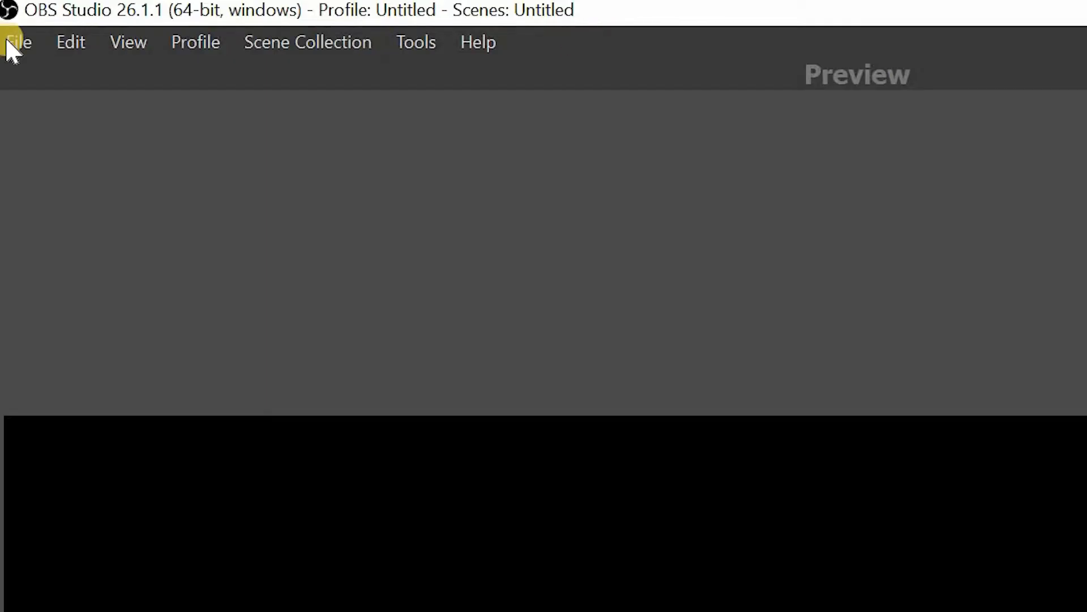
{"action": "left_click", "coordinate": [128, 42]}
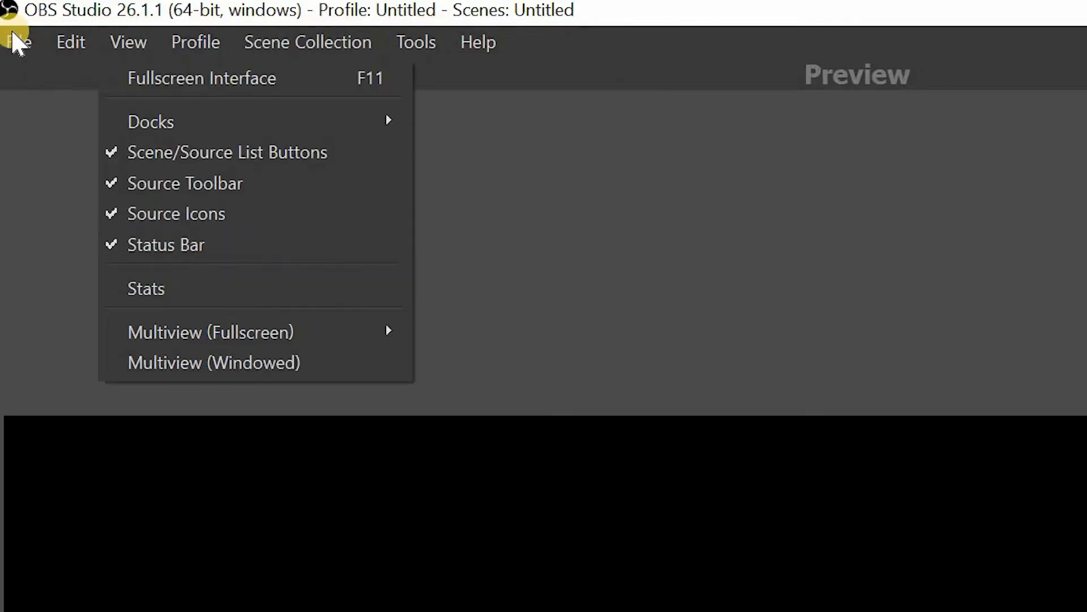
{"action": "left_click", "coordinate": [19, 41]}
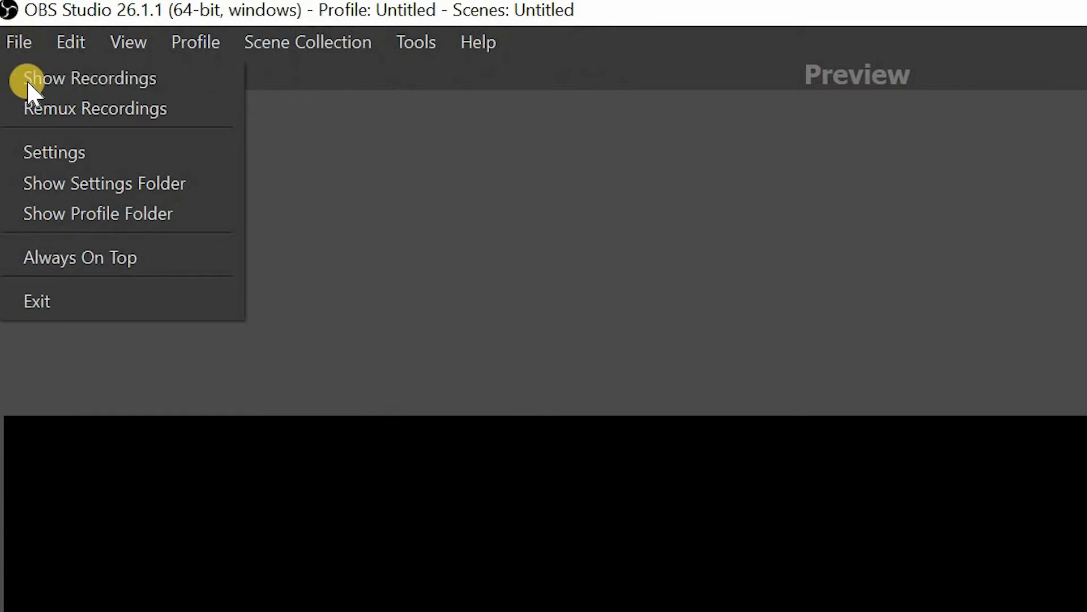
{"action": "mouse_move", "coordinate": [90, 77]}
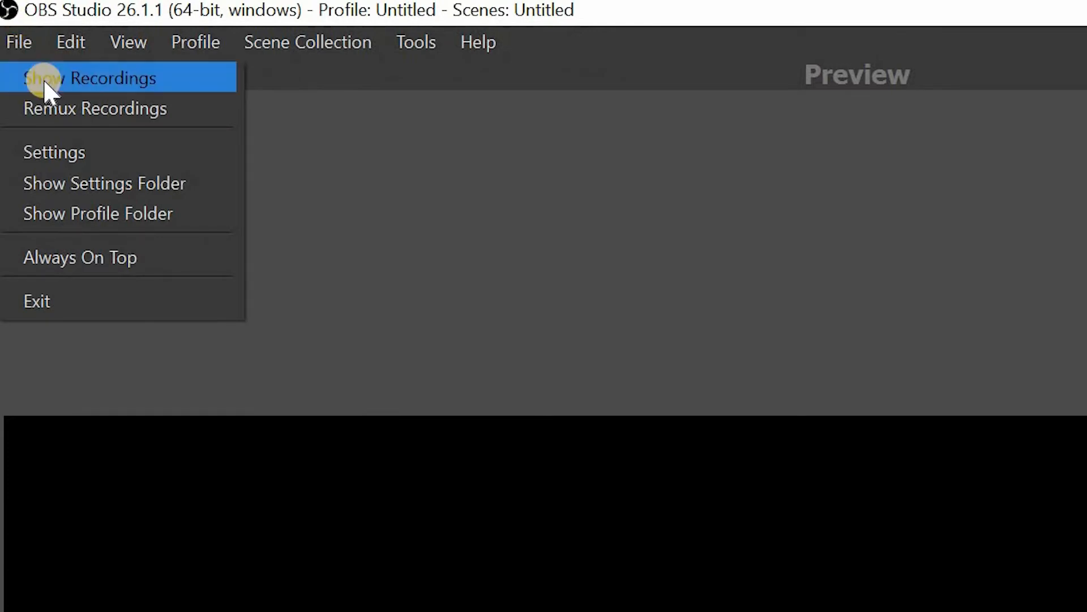
{"action": "mouse_move", "coordinate": [78, 222]}
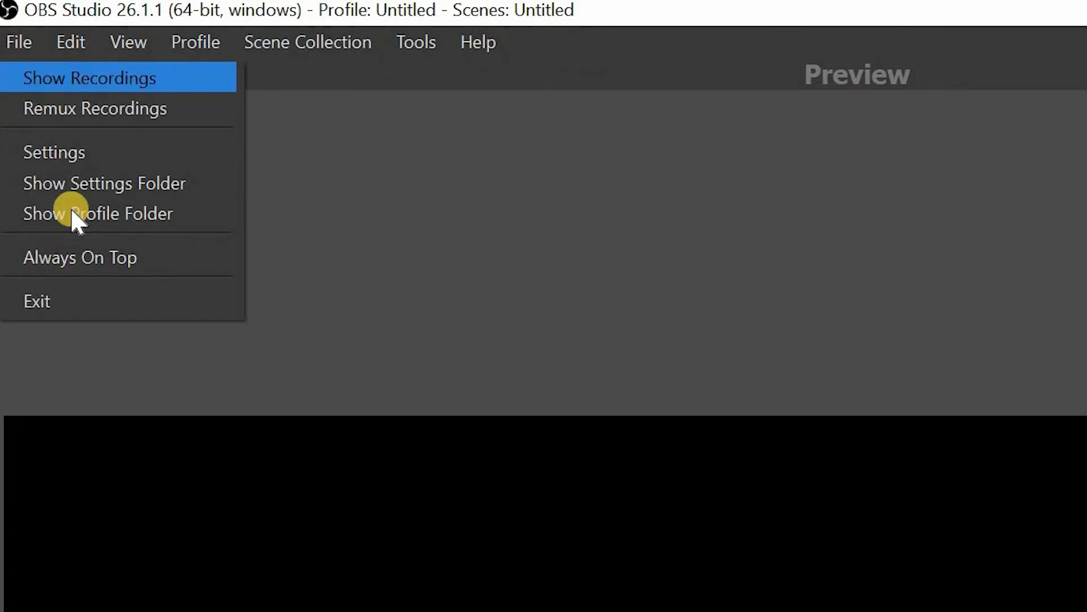
{"action": "mouse_move", "coordinate": [77, 177]}
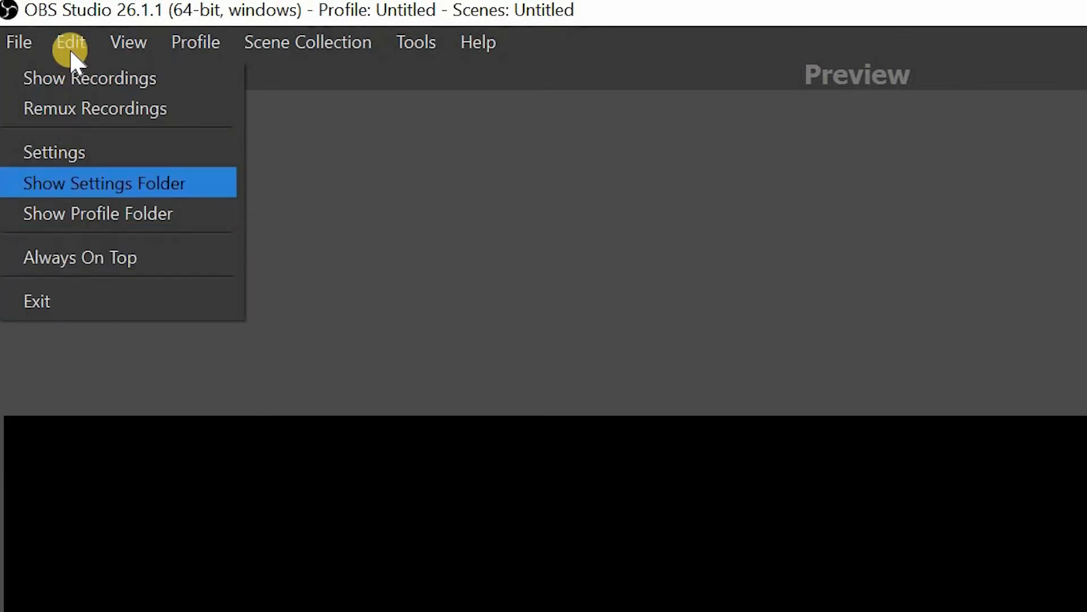
{"action": "left_click", "coordinate": [70, 42]}
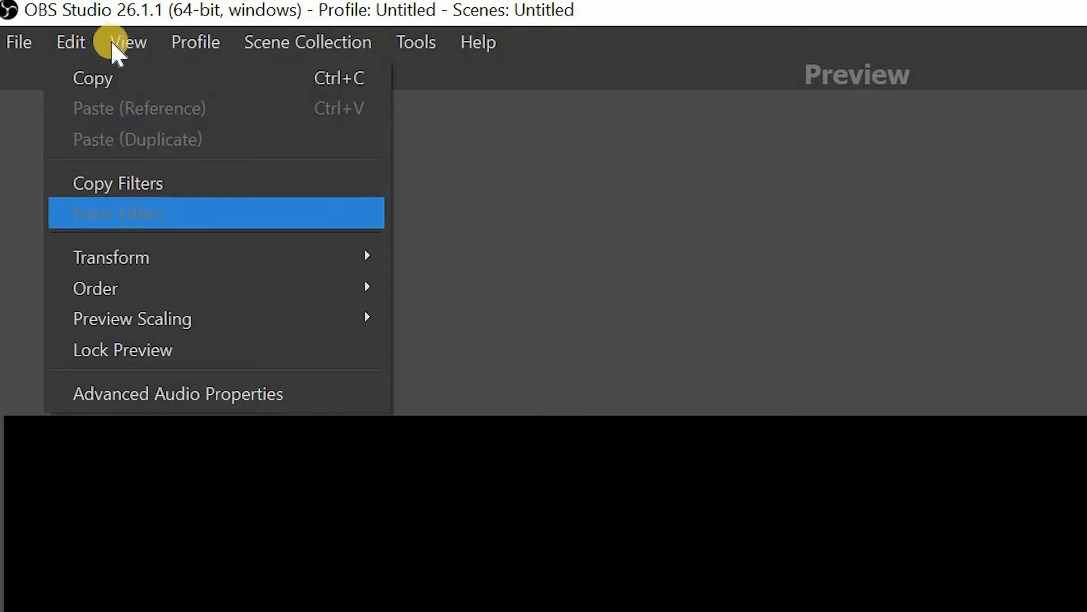
{"action": "left_click", "coordinate": [127, 42]}
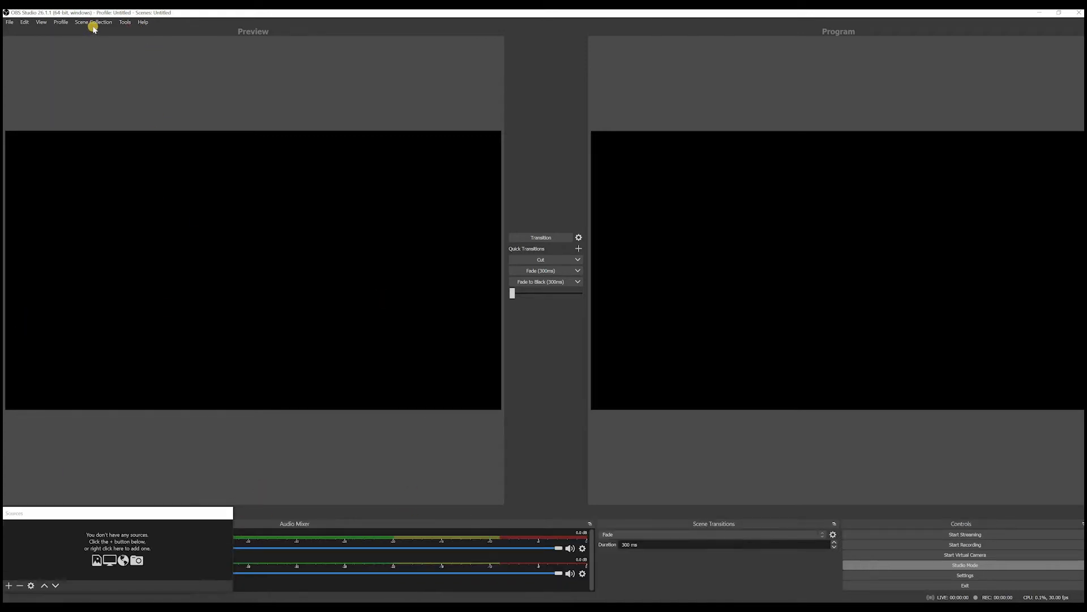
{"action": "mouse_move", "coordinate": [25, 21]}
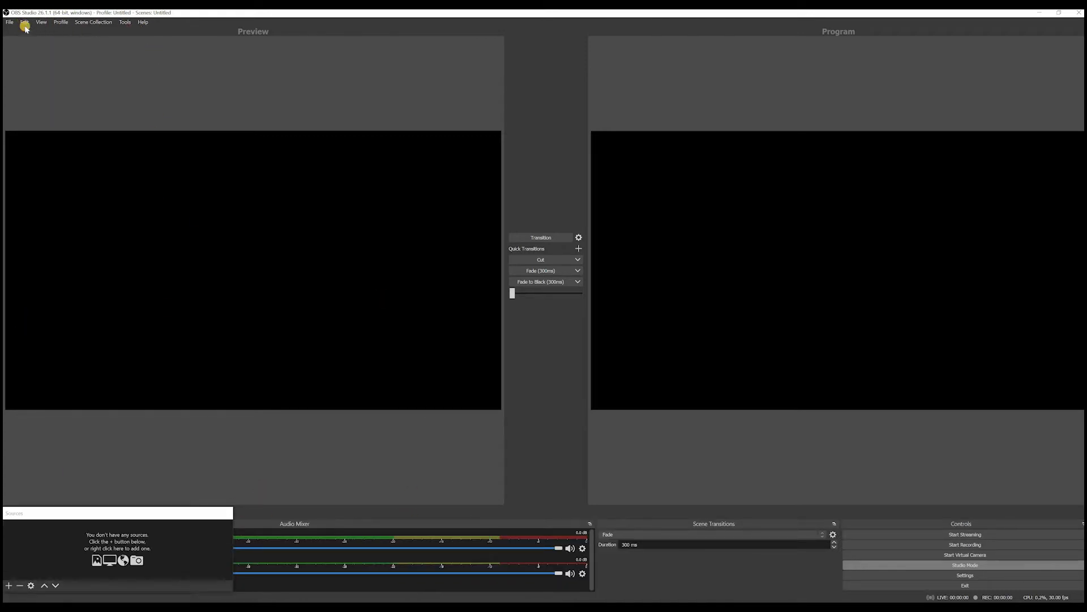
- Reset the docks to the default layout with View > Docks > Reset UI
{"action": "left_click", "coordinate": [24, 21]}
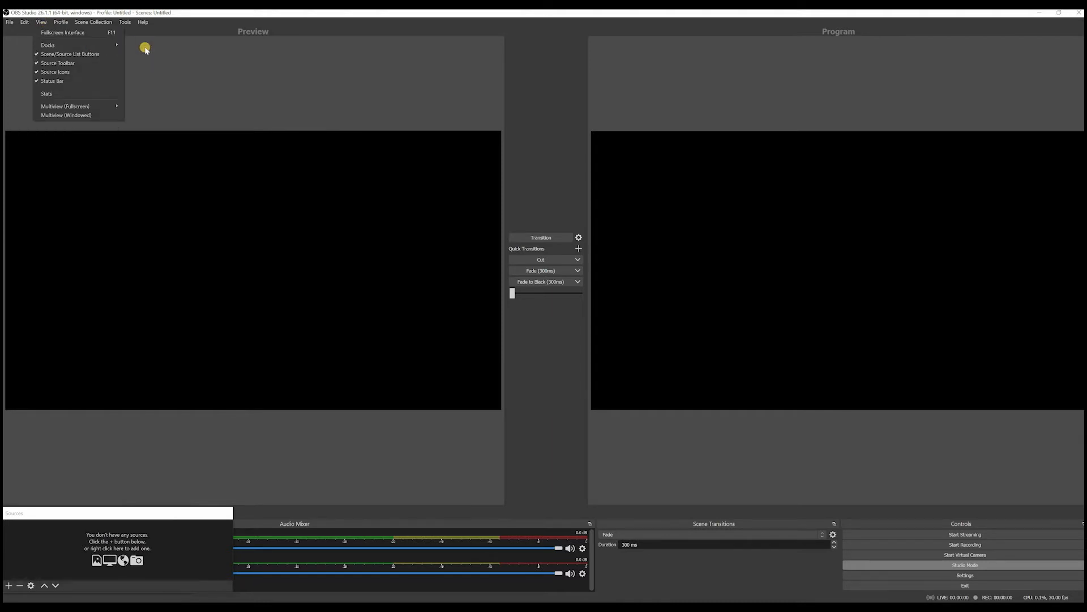
{"action": "left_click", "coordinate": [47, 44]}
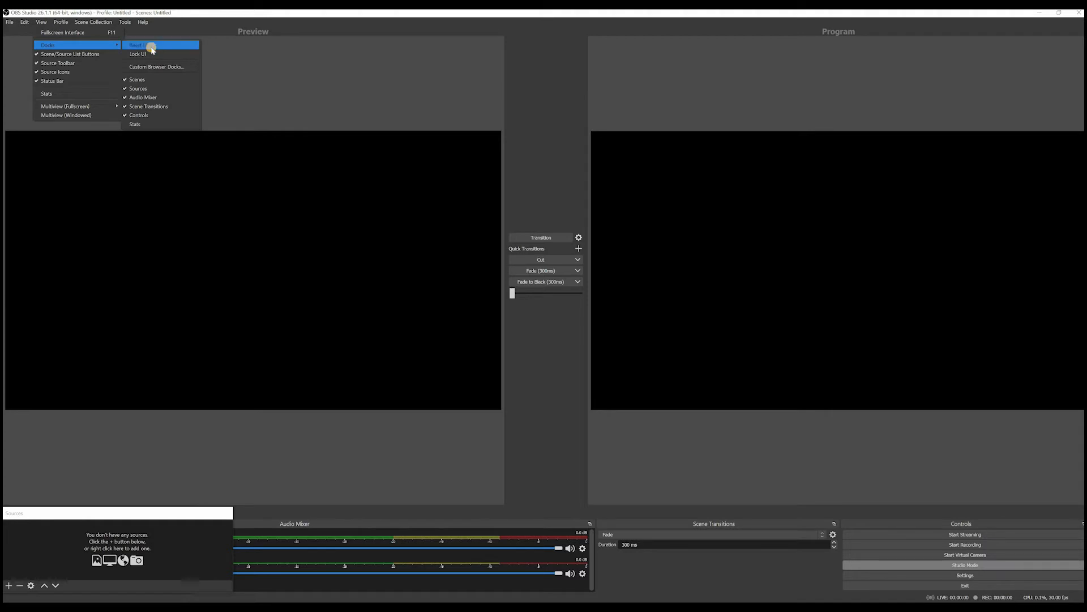
{"action": "left_click", "coordinate": [139, 46]}
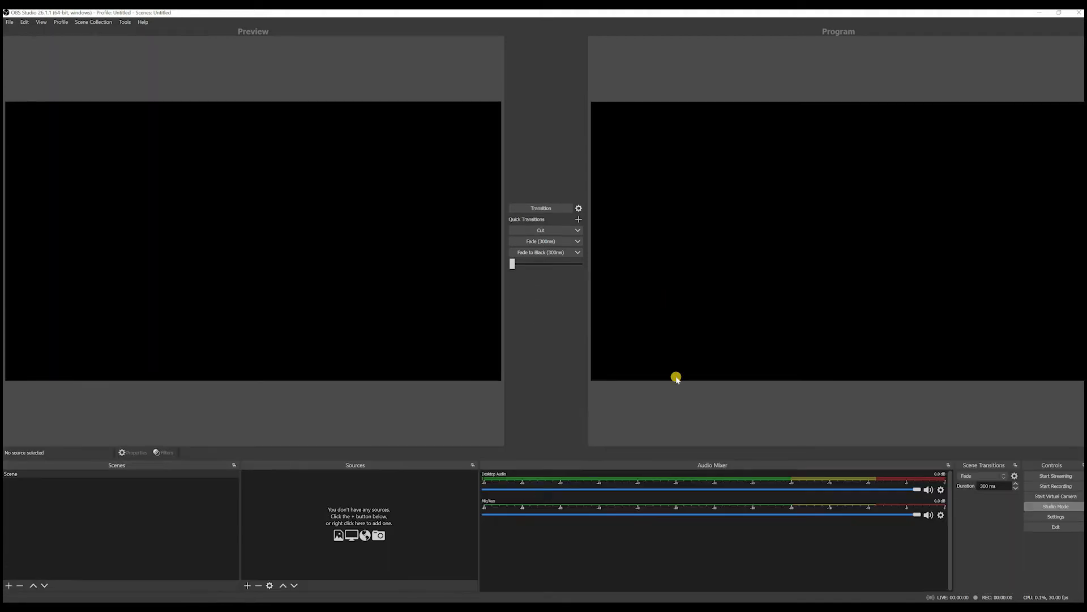
{"action": "mouse_move", "coordinate": [89, 22]}
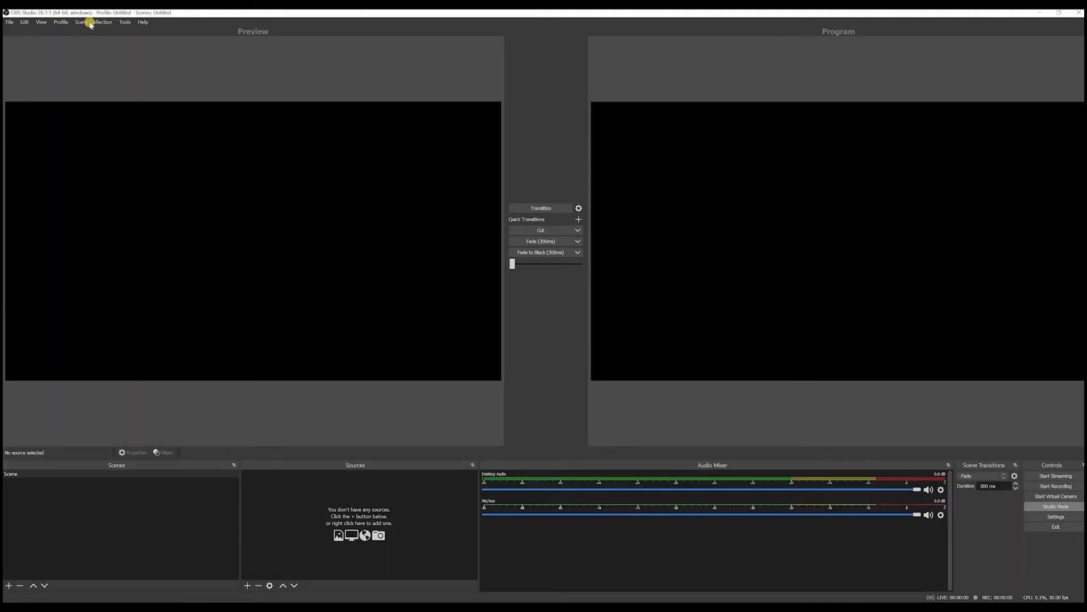
{"action": "mouse_move", "coordinate": [109, 29]}
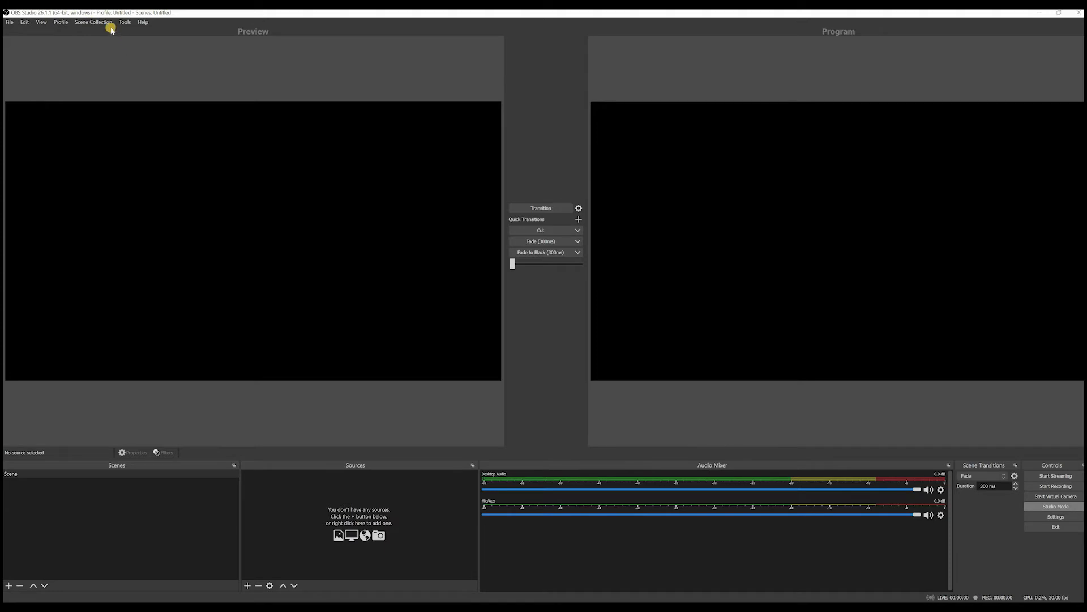
- Browse the Scene Collection and Tools menus without changing anything
{"action": "left_click", "coordinate": [93, 21]}
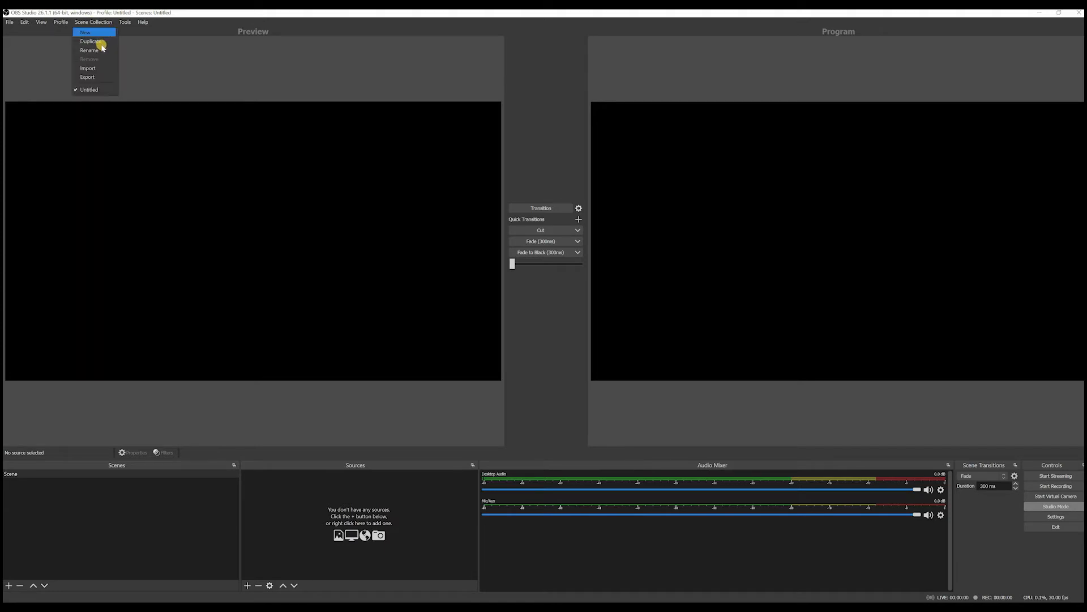
{"action": "mouse_move", "coordinate": [90, 68]}
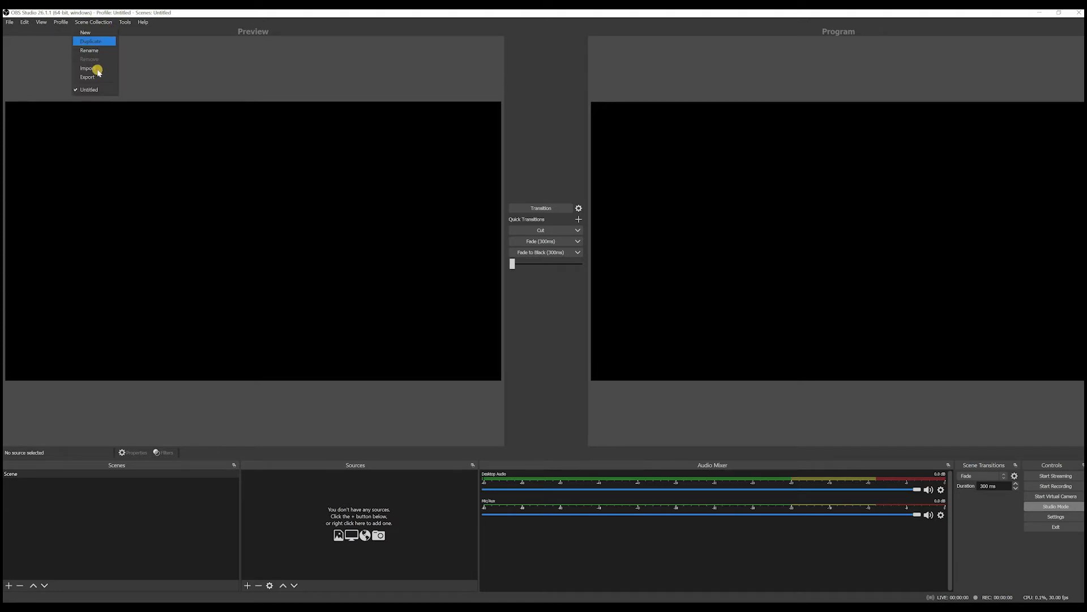
{"action": "mouse_move", "coordinate": [86, 68]}
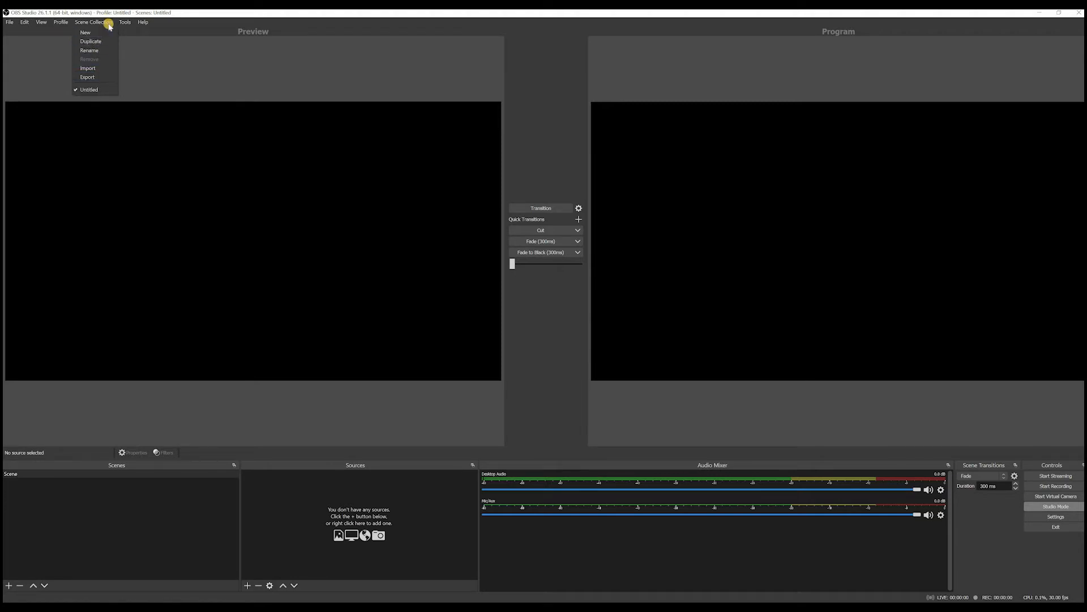
{"action": "mouse_move", "coordinate": [139, 22]}
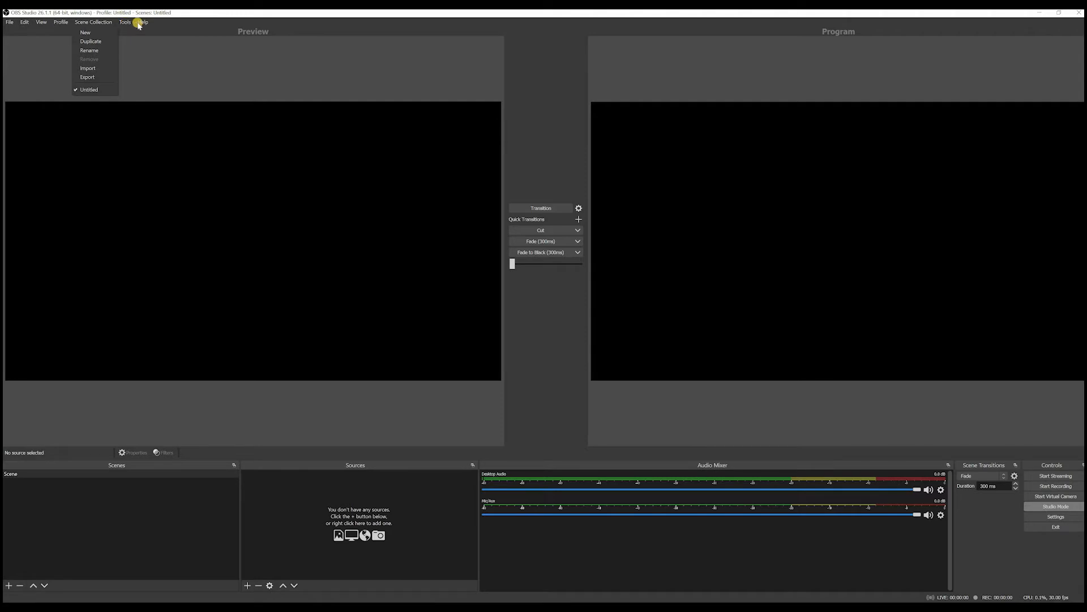
{"action": "left_click", "coordinate": [124, 22]}
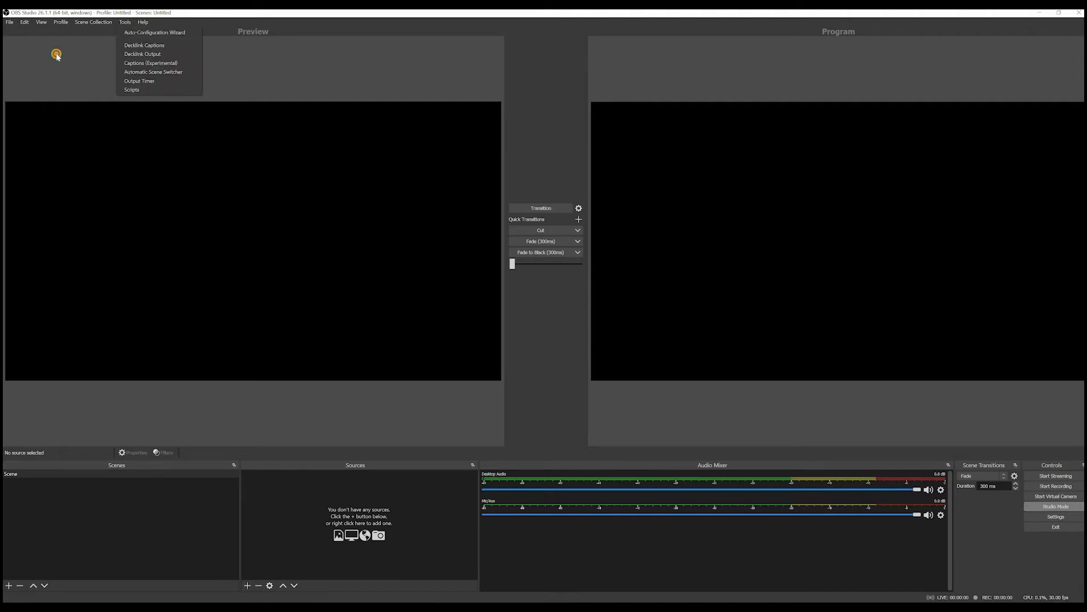
{"action": "left_click", "coordinate": [147, 320]}
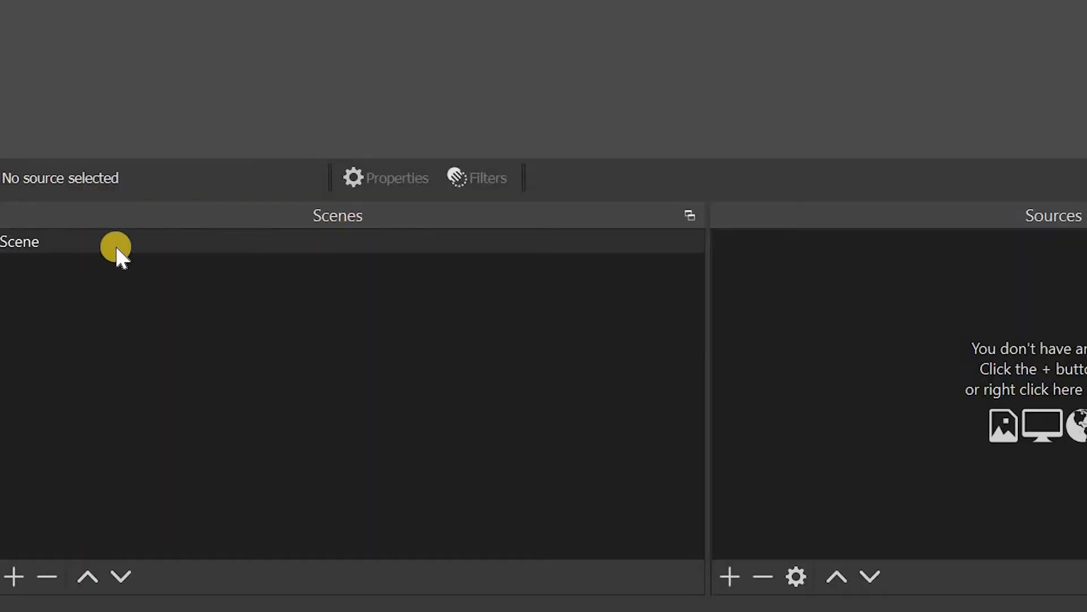
{"action": "mouse_move", "coordinate": [145, 250]}
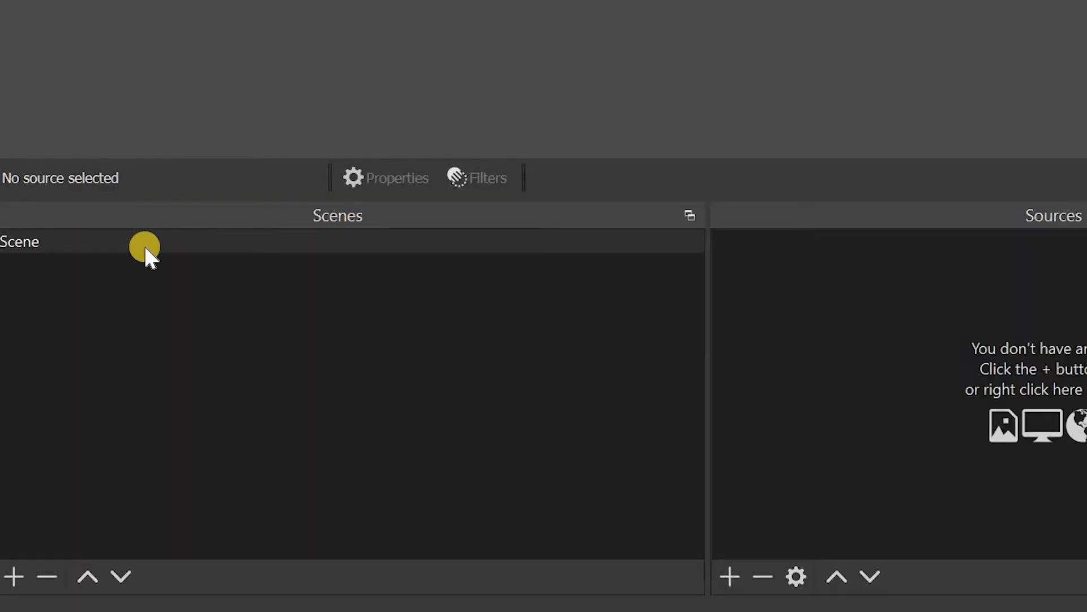
{"action": "mouse_move", "coordinate": [281, 247]}
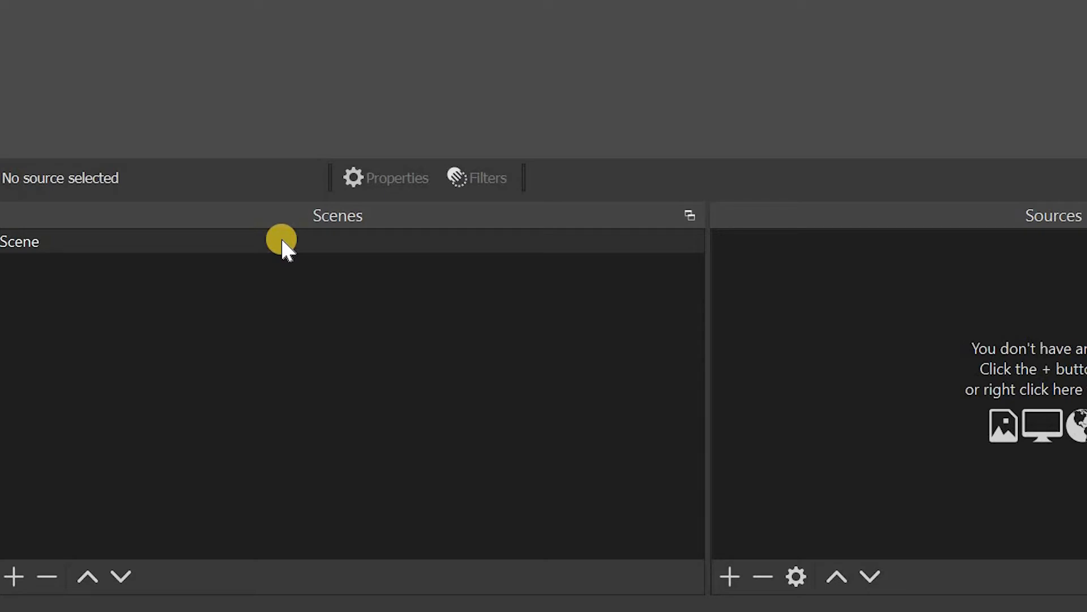
{"action": "mouse_move", "coordinate": [16, 574]}
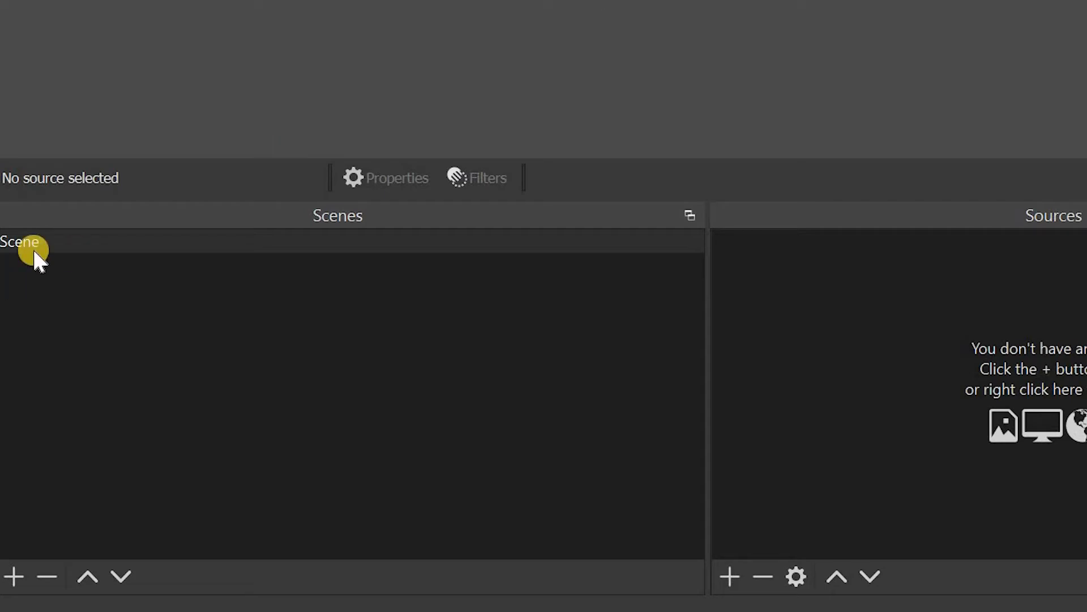
- Add Scene 2 to the Scenes list, then reselect the original Scene
{"action": "left_click", "coordinate": [14, 575]}
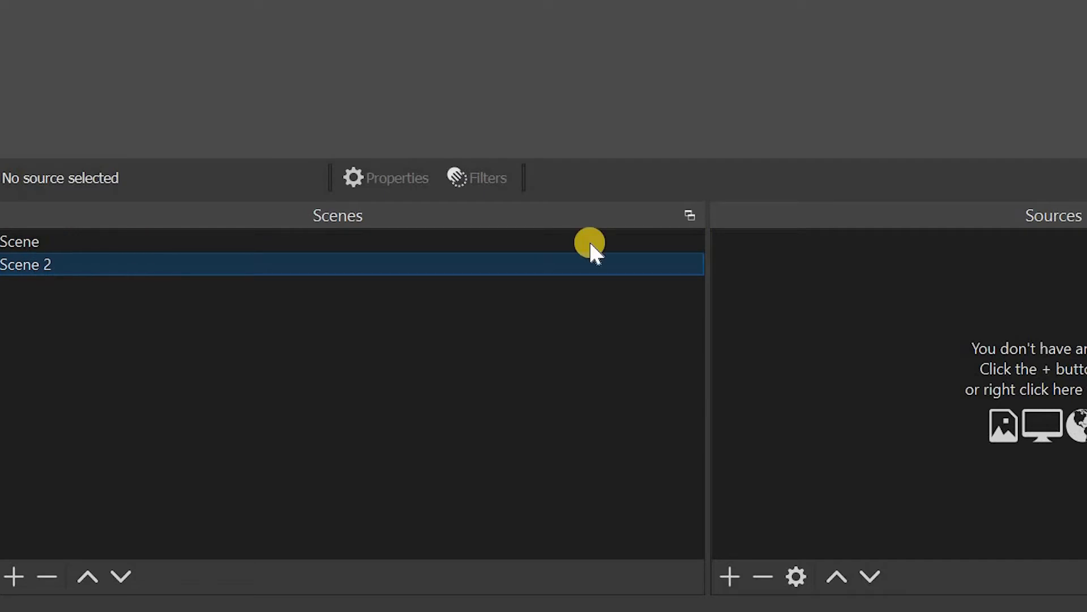
{"action": "left_click", "coordinate": [436, 240]}
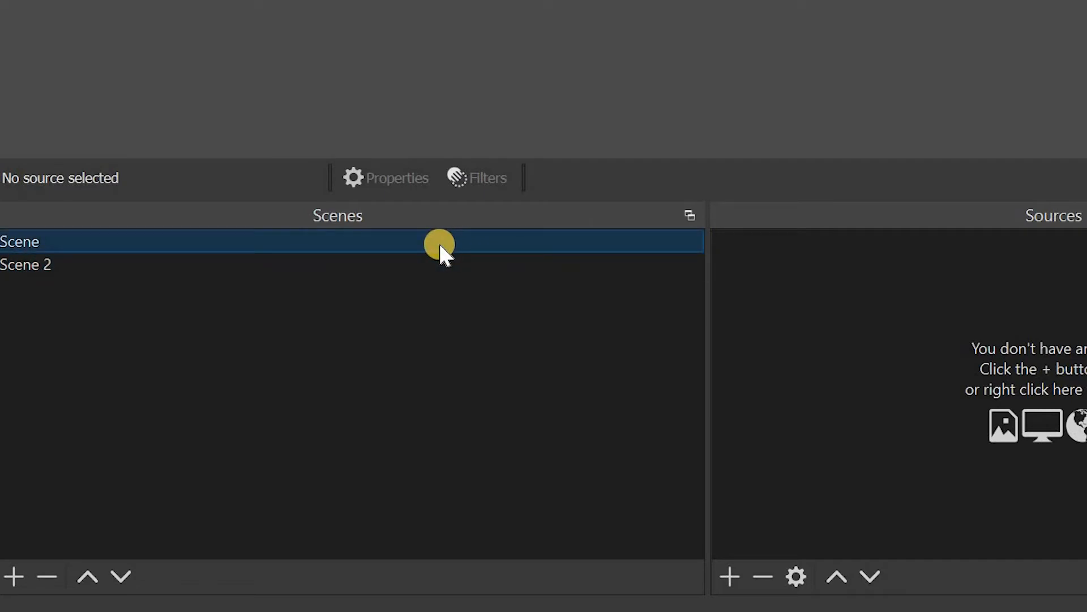
{"action": "mouse_move", "coordinate": [433, 250]}
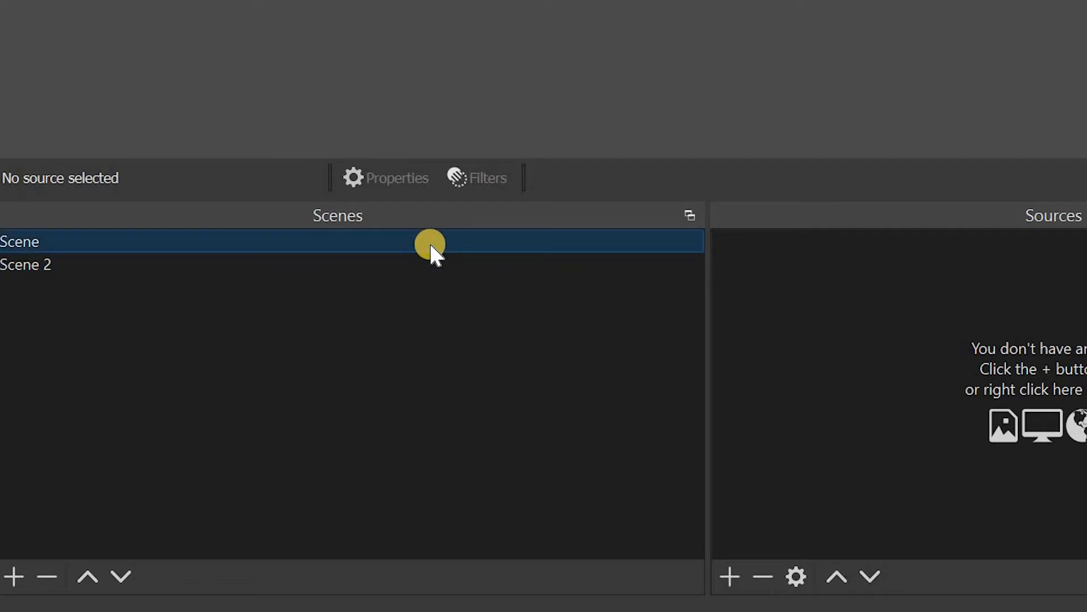
{"action": "mouse_move", "coordinate": [733, 367]}
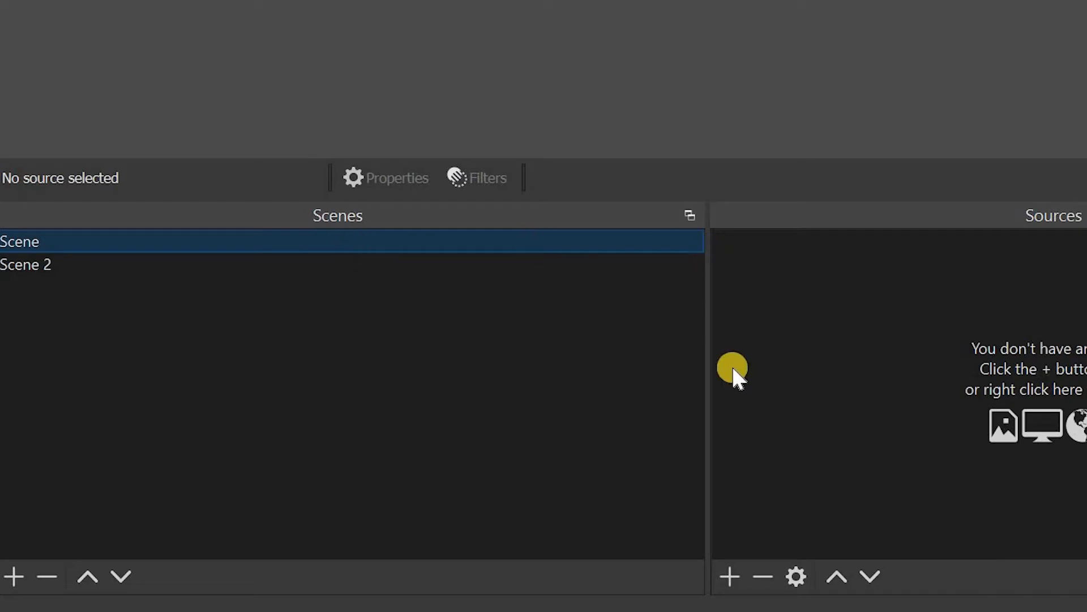
{"action": "mouse_move", "coordinate": [797, 307]}
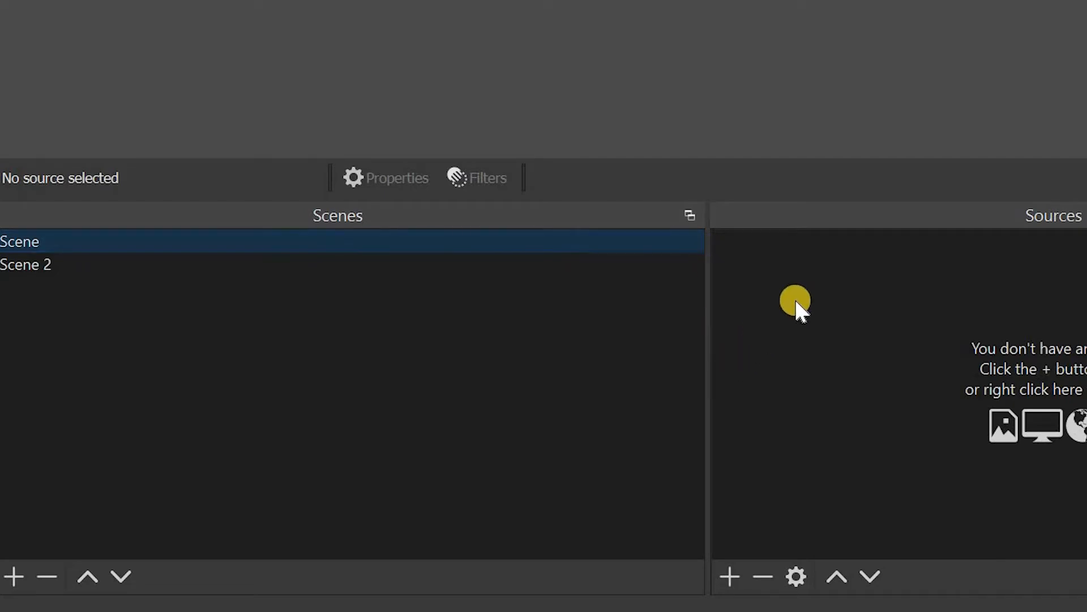
{"action": "mouse_move", "coordinate": [638, 232]}
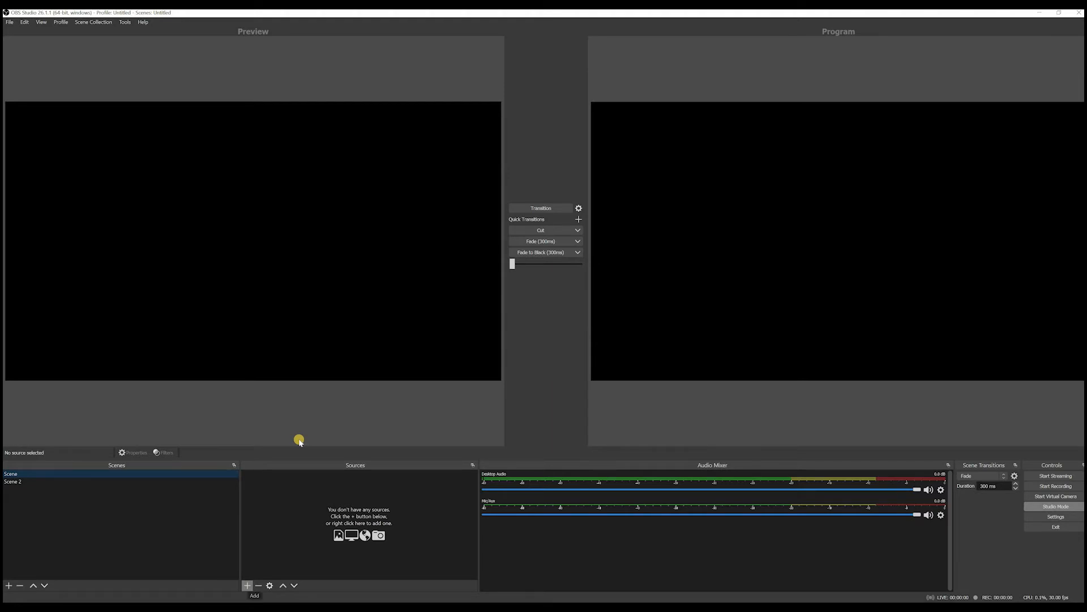
- Add an Audio Input Capture source using Line 1/2 (M-Audio Producer)
{"action": "left_click", "coordinate": [247, 585]}
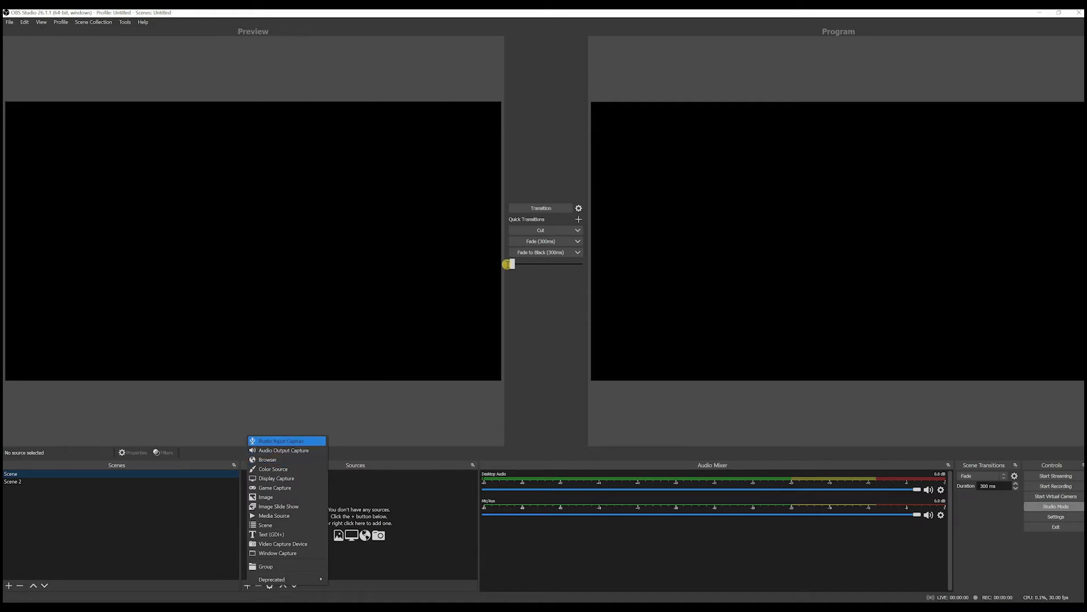
{"action": "left_click", "coordinate": [281, 441]}
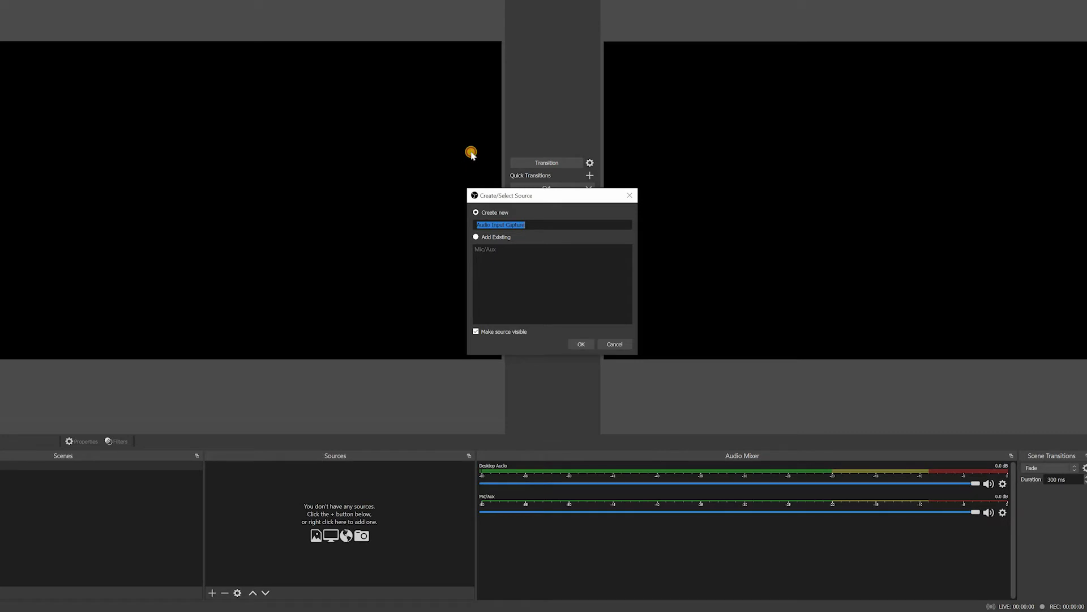
{"action": "left_click", "coordinate": [580, 344]}
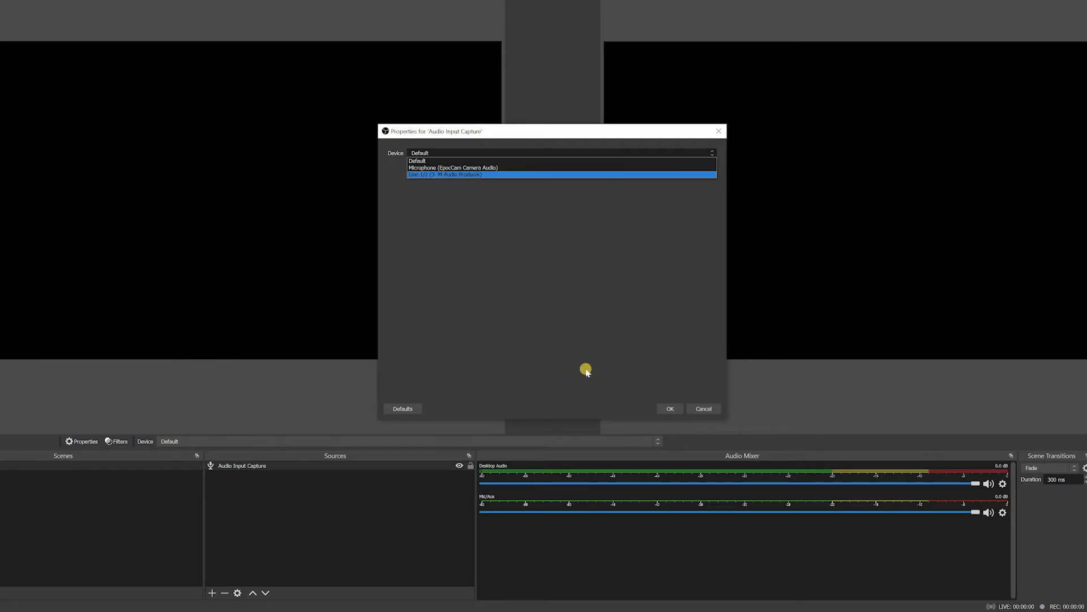
{"action": "left_click", "coordinate": [444, 173]}
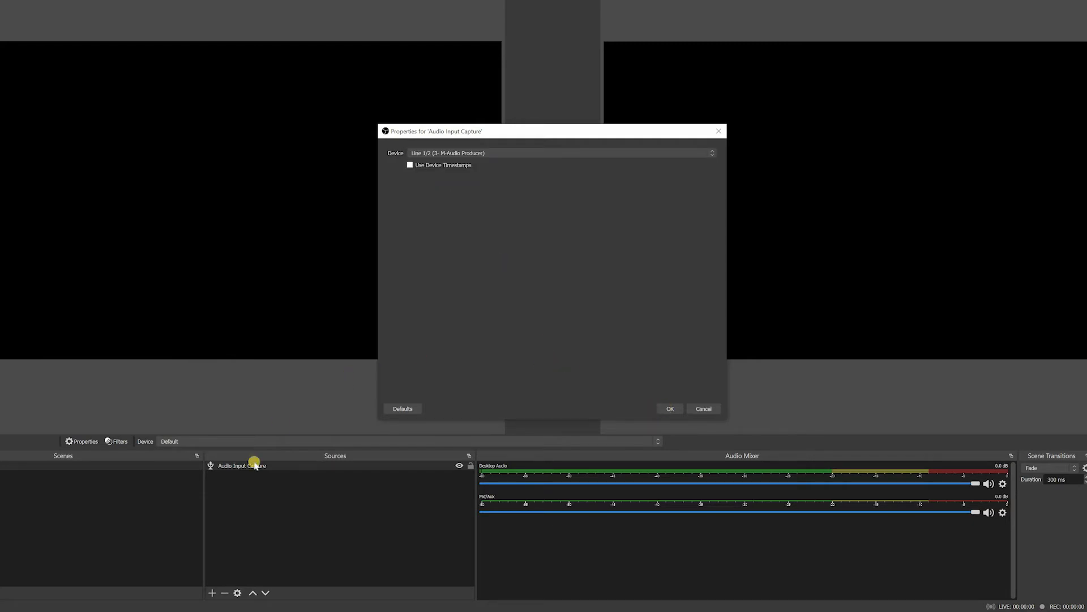
{"action": "left_click", "coordinate": [667, 409]}
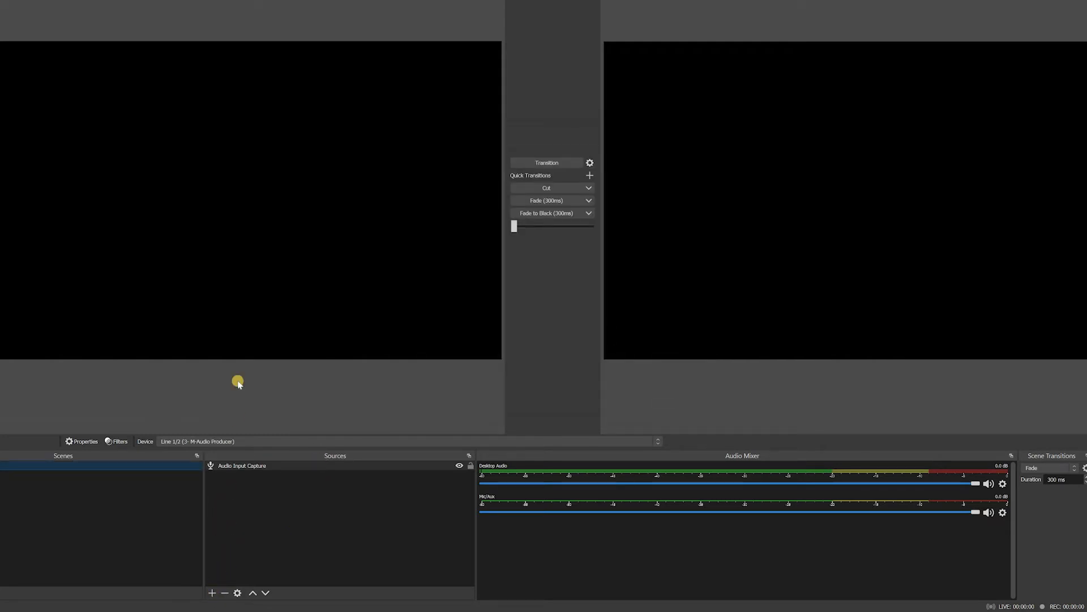
{"action": "left_click", "coordinate": [211, 593]}
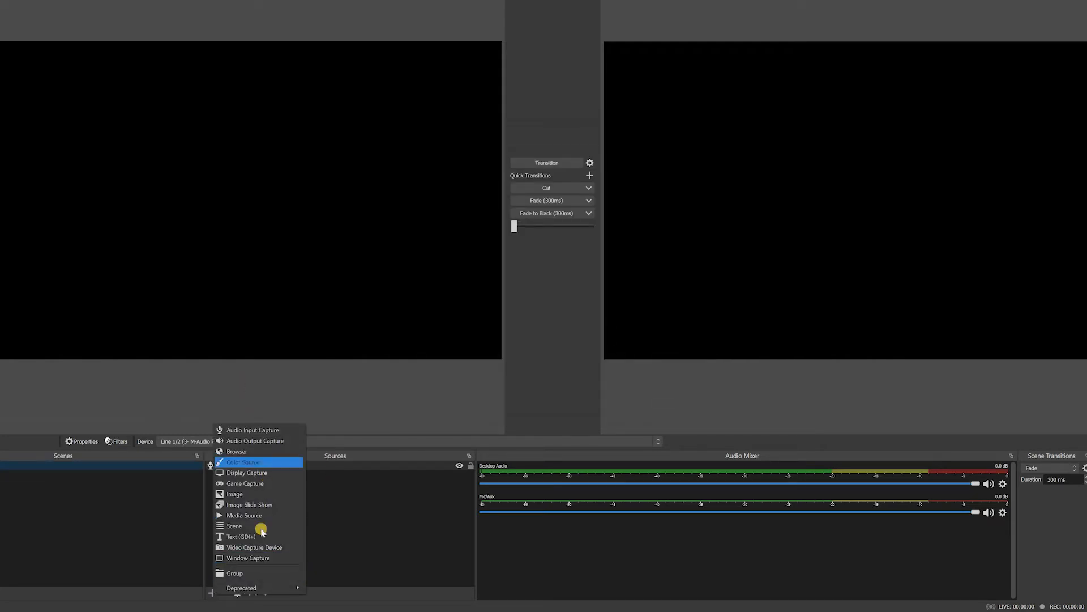
{"action": "mouse_move", "coordinate": [260, 493]}
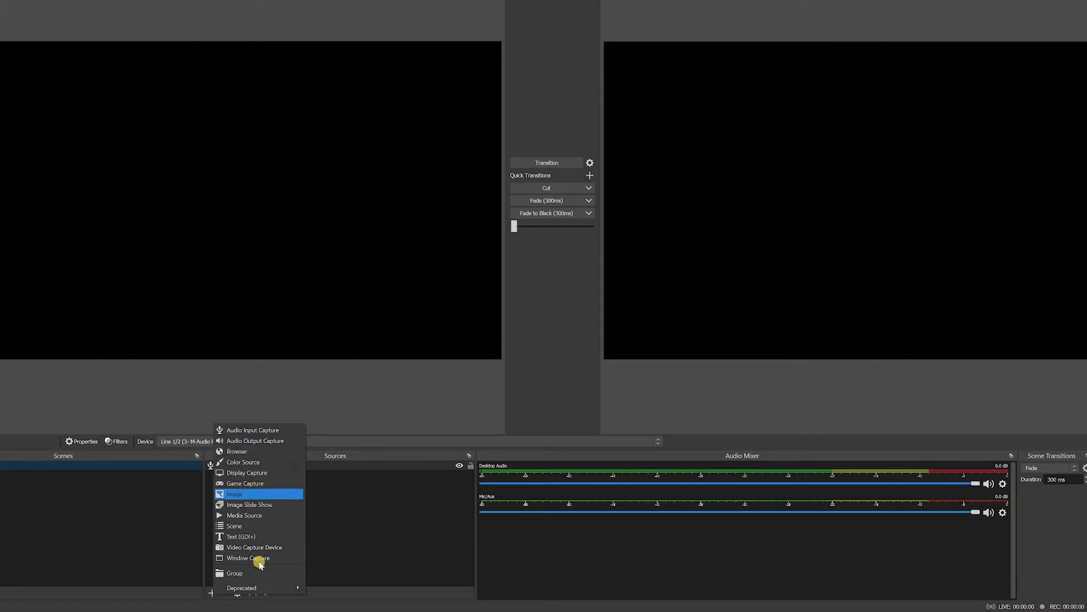
{"action": "mouse_move", "coordinate": [258, 557]}
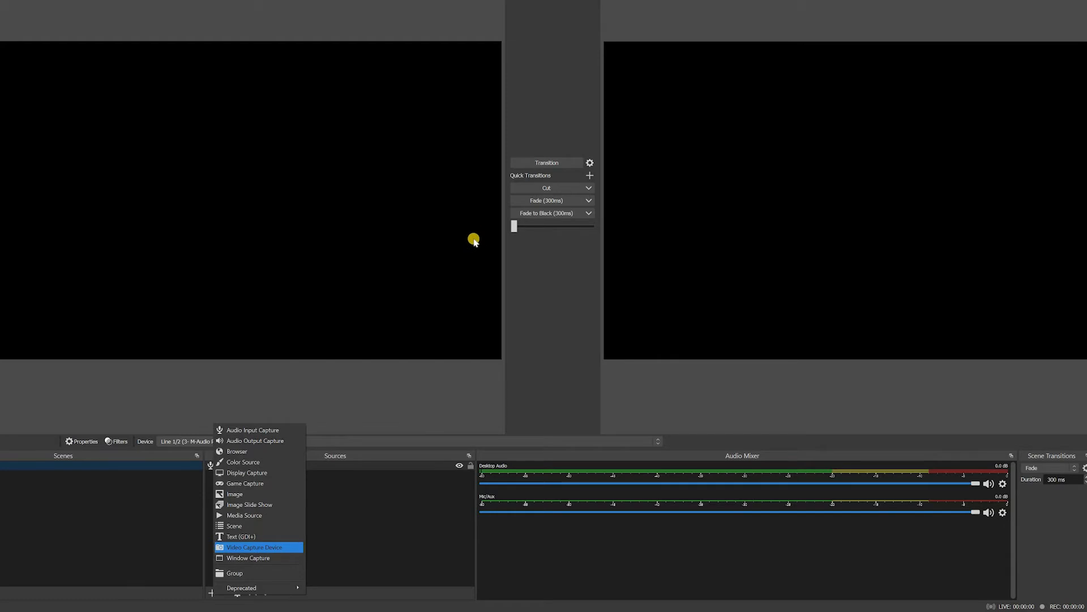
- Add a Video Capture Device using LUMIX Webcam Software, then switch to Scene 2
{"action": "left_click", "coordinate": [254, 547]}
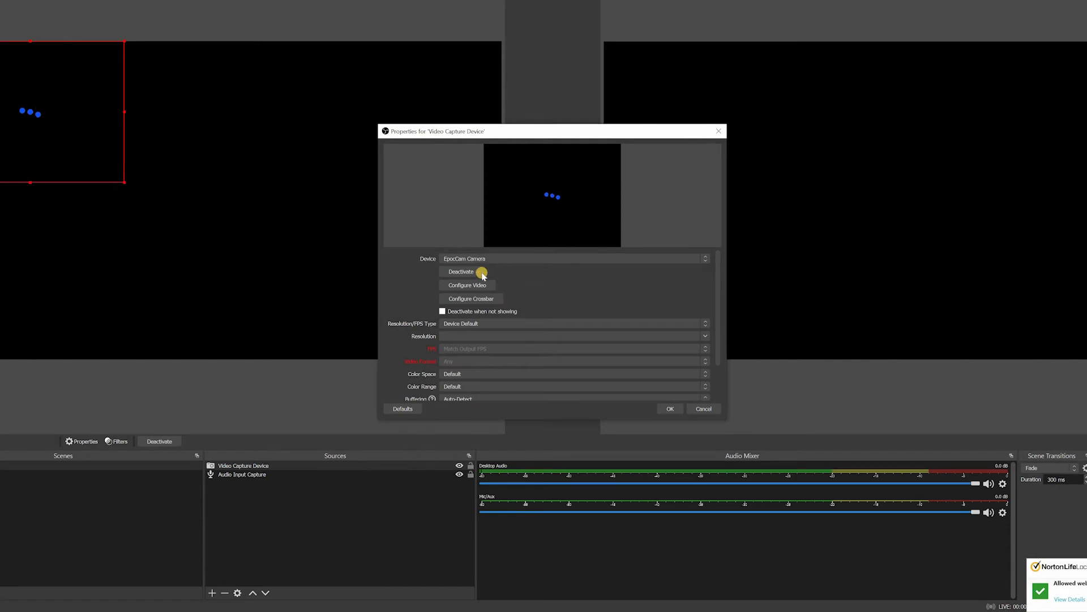
{"action": "left_click", "coordinate": [574, 258]}
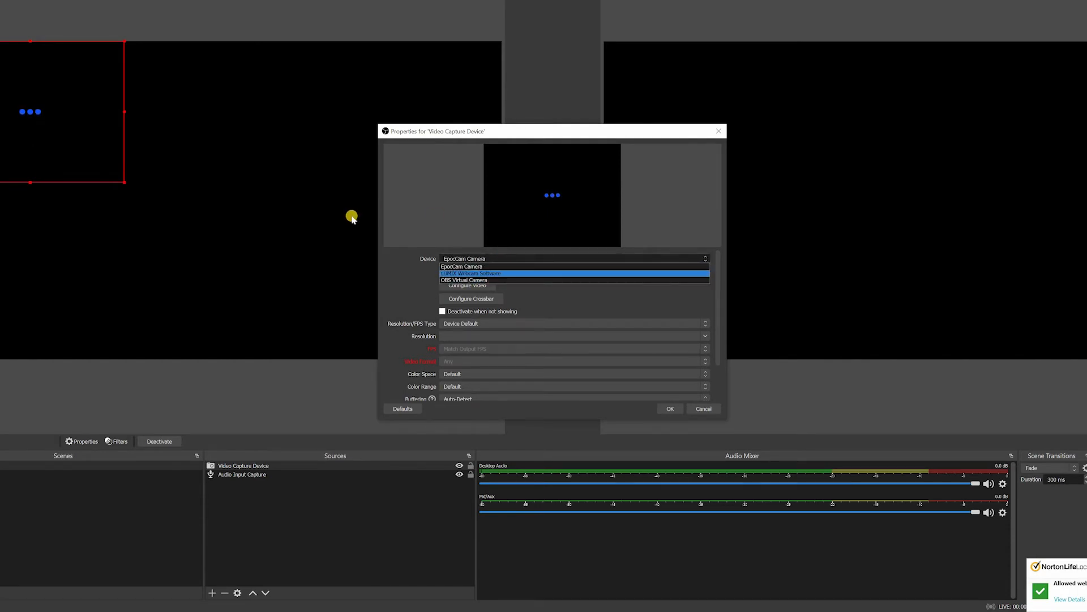
{"action": "left_click", "coordinate": [472, 272]}
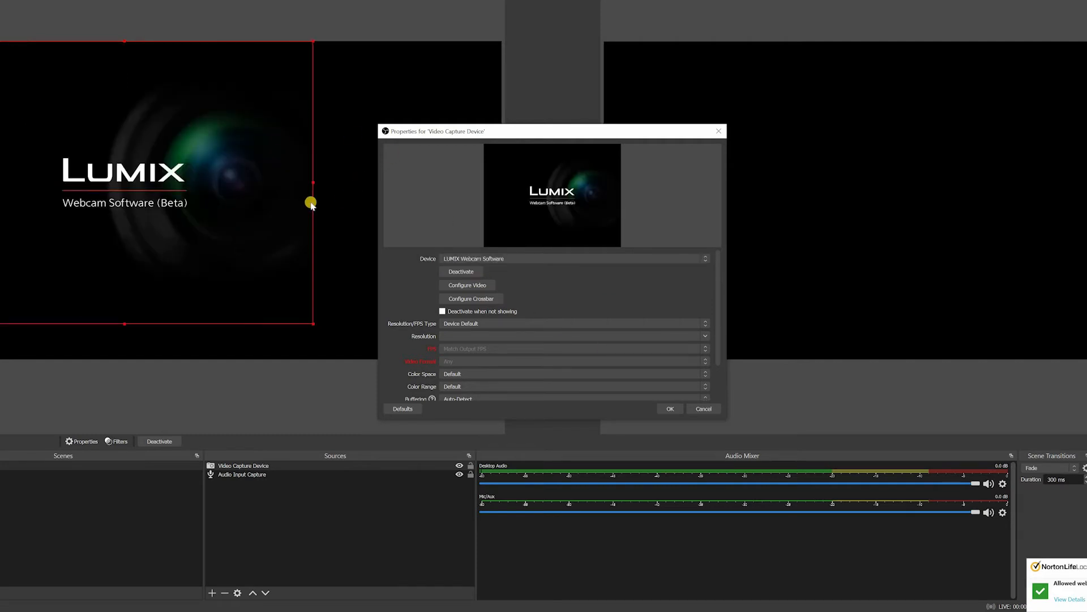
{"action": "mouse_move", "coordinate": [600, 448]}
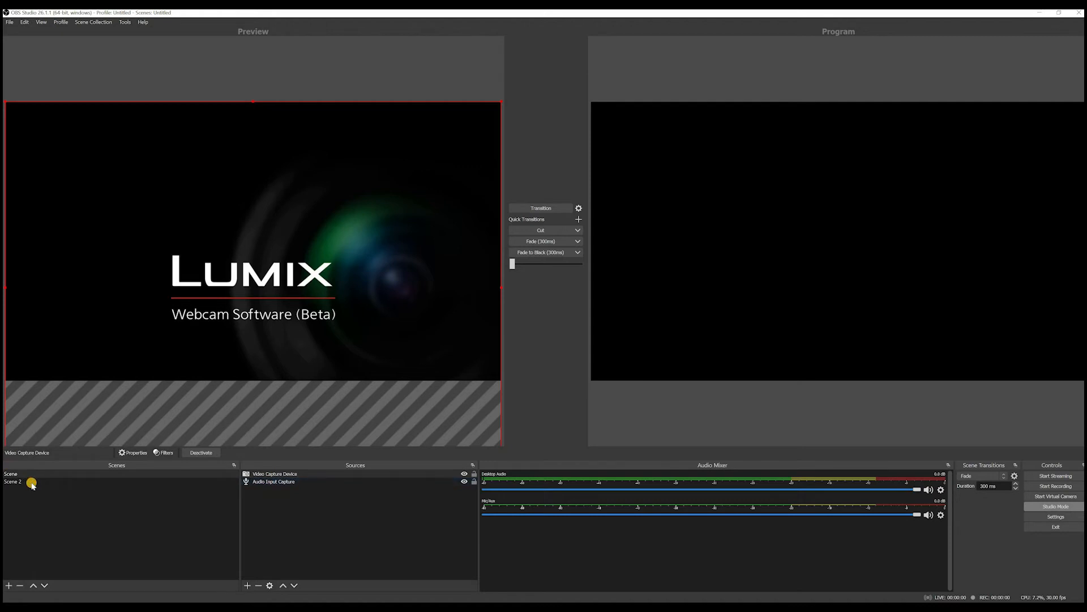
{"action": "left_click", "coordinate": [13, 481]}
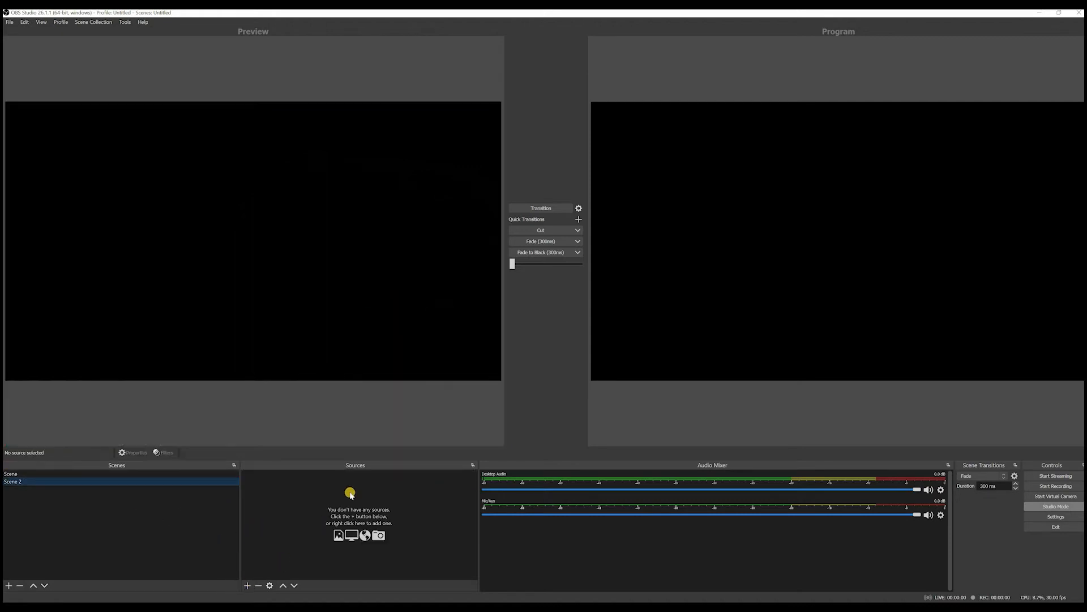
{"action": "mouse_move", "coordinate": [281, 463]}
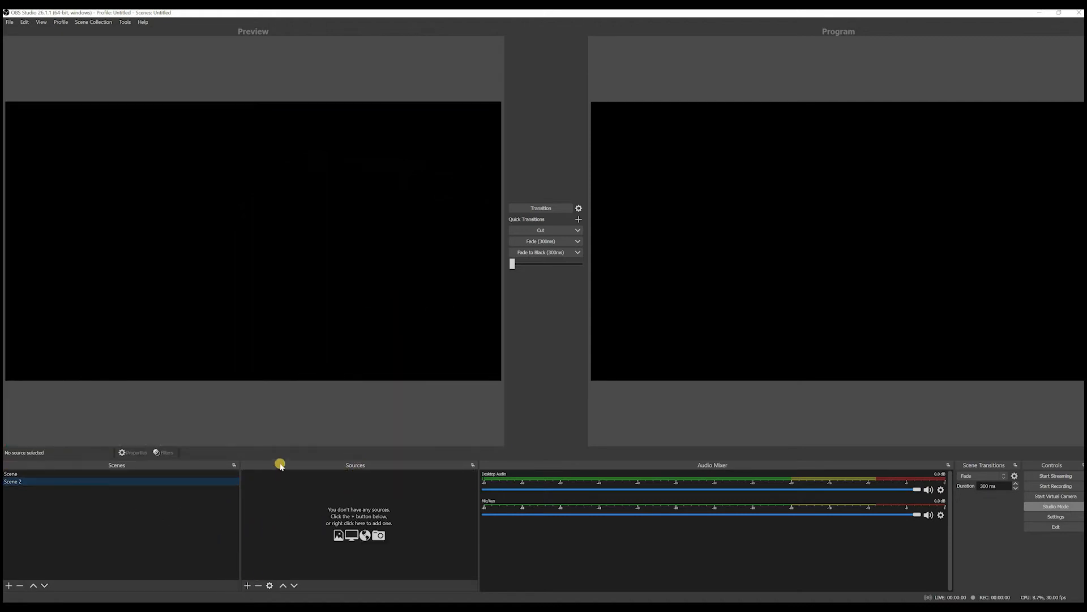
- Add a Display Capture source to Scene 2 capturing Display 2
{"action": "left_click", "coordinate": [247, 584]}
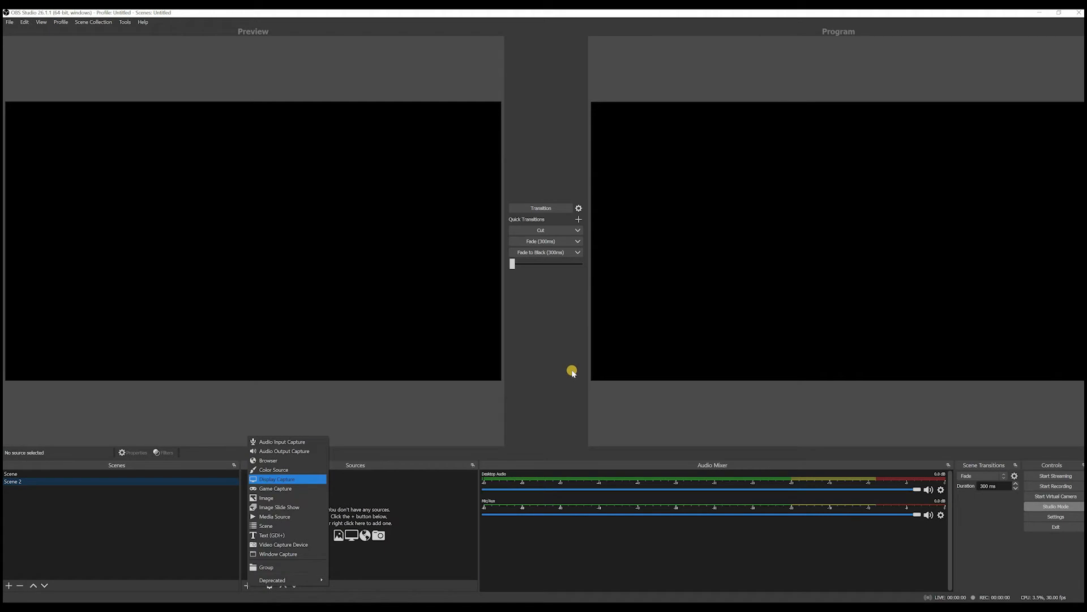
{"action": "left_click", "coordinate": [277, 479]}
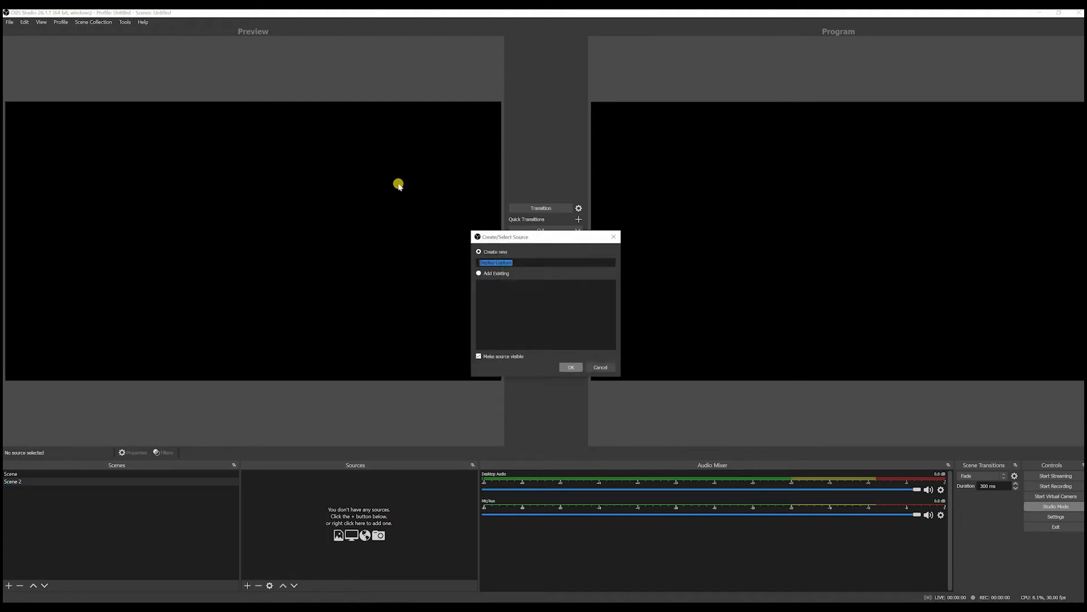
{"action": "left_click", "coordinate": [570, 367]}
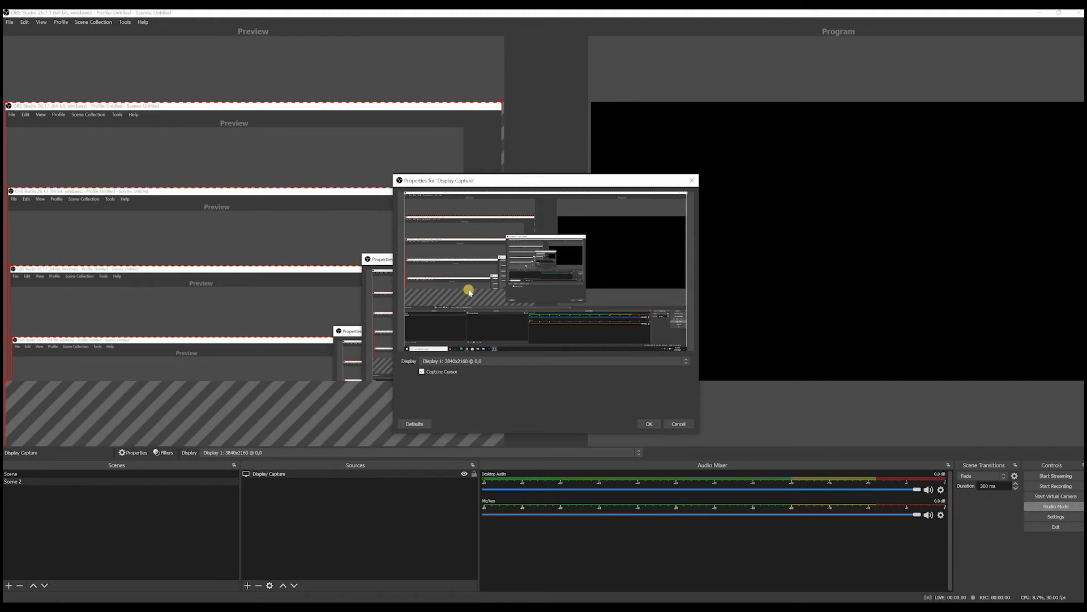
{"action": "mouse_move", "coordinate": [454, 289]}
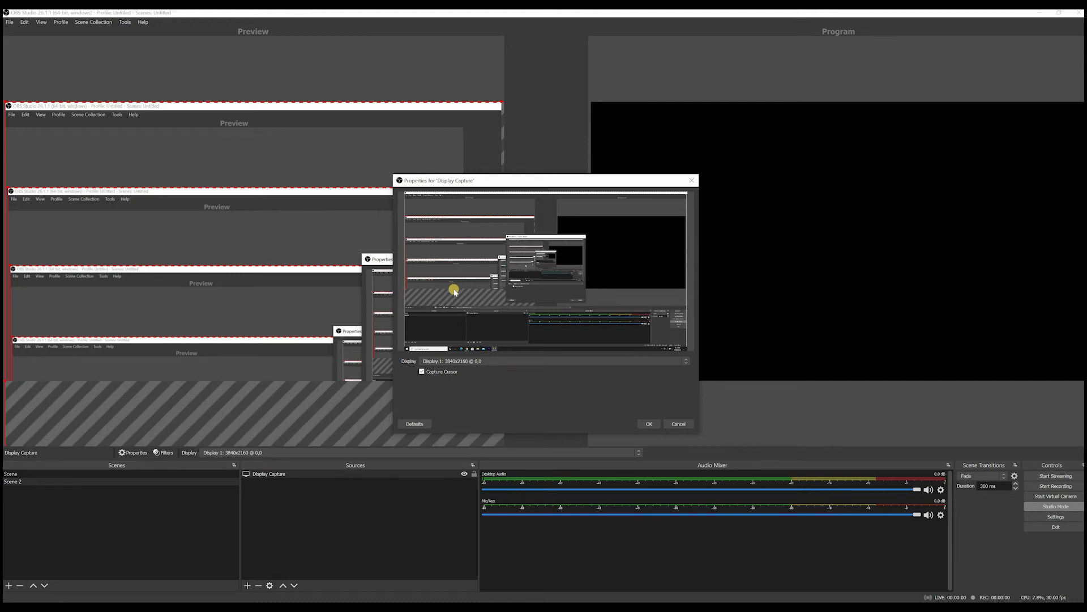
{"action": "mouse_move", "coordinate": [476, 366]}
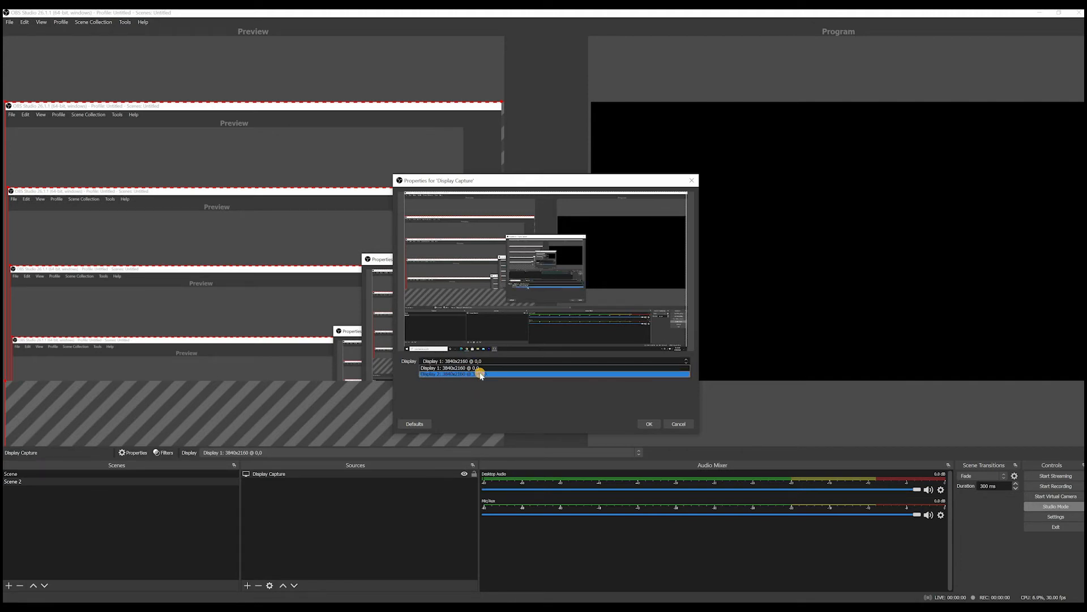
{"action": "left_click", "coordinate": [451, 373]}
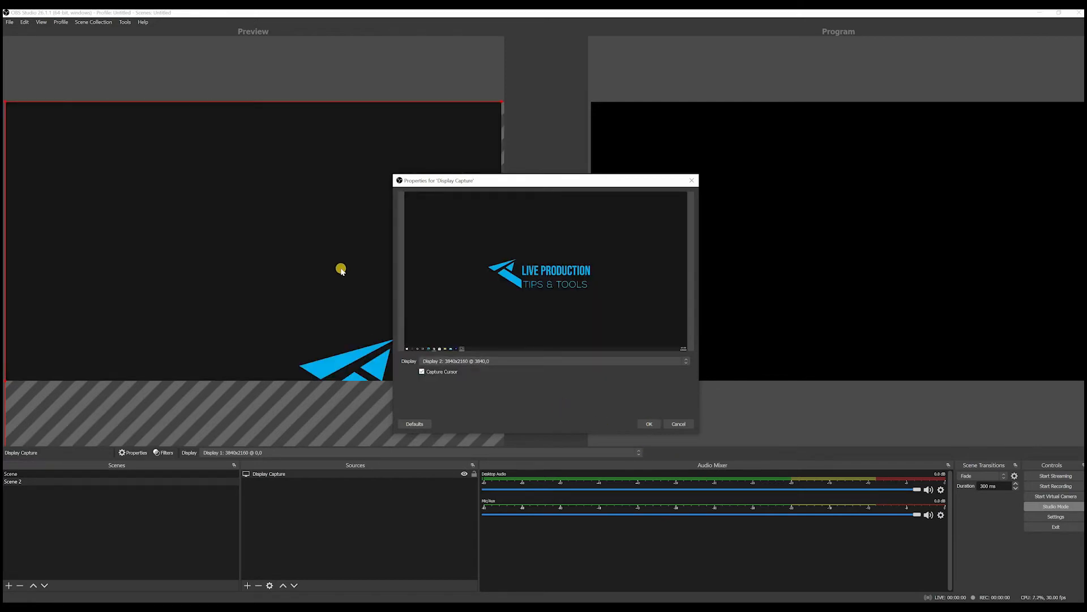
{"action": "left_click", "coordinate": [648, 423]}
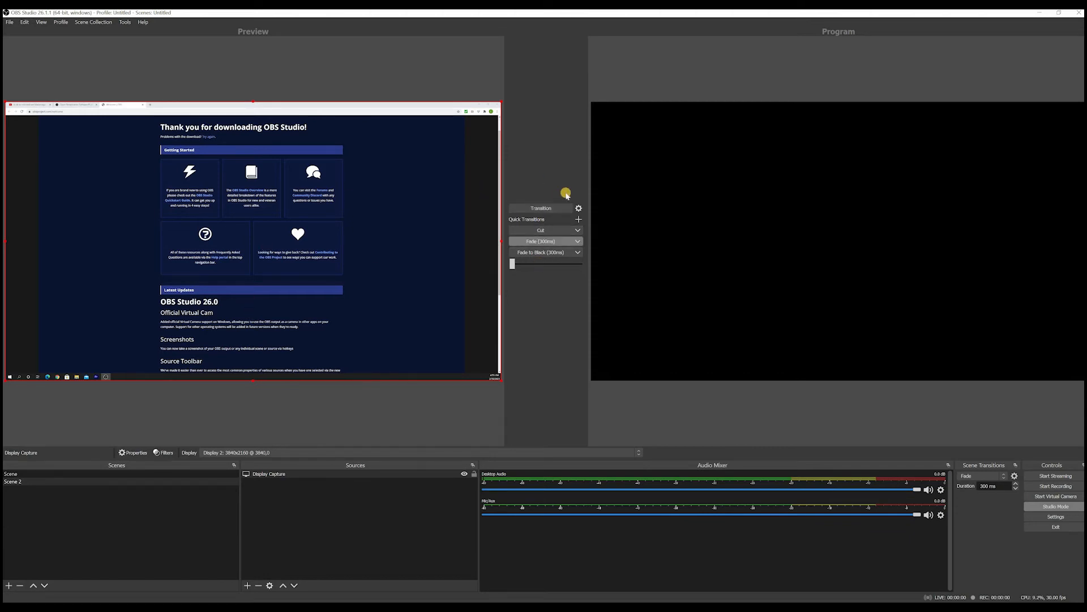
{"action": "mouse_move", "coordinate": [858, 284]}
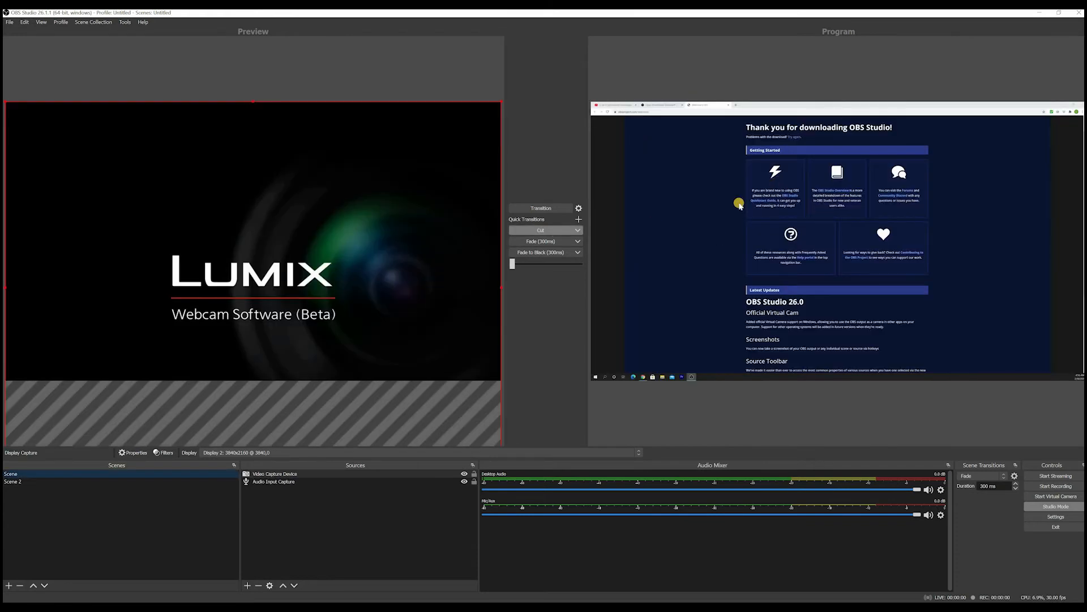
{"action": "mouse_move", "coordinate": [668, 174]}
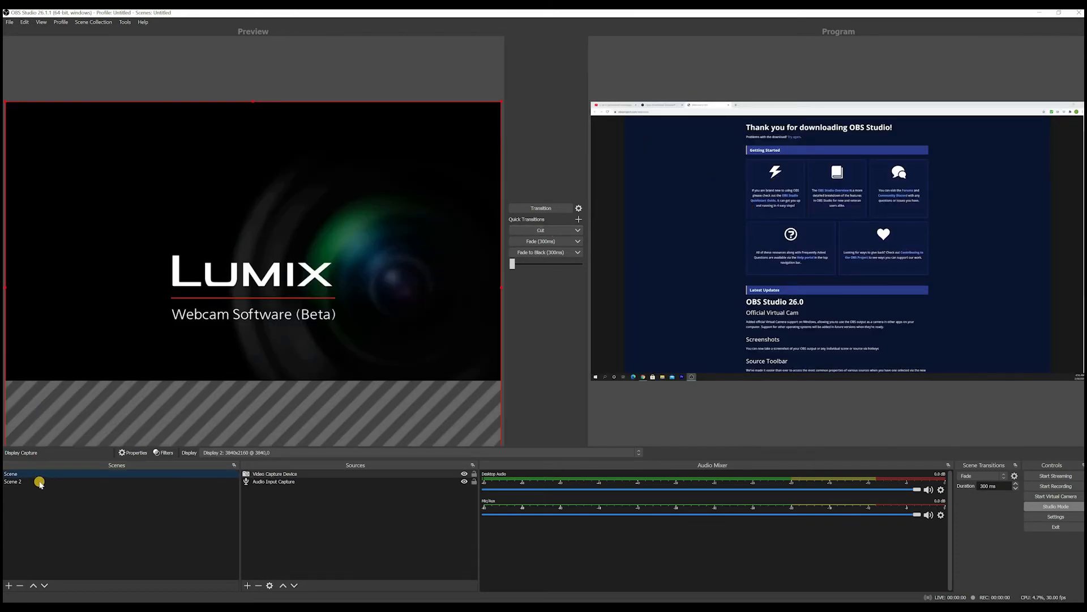
- Send Scene 2 to Program, trying Cut and Fade swaps, leaving the webcam Scene in Preview
{"action": "left_click", "coordinate": [41, 476]}
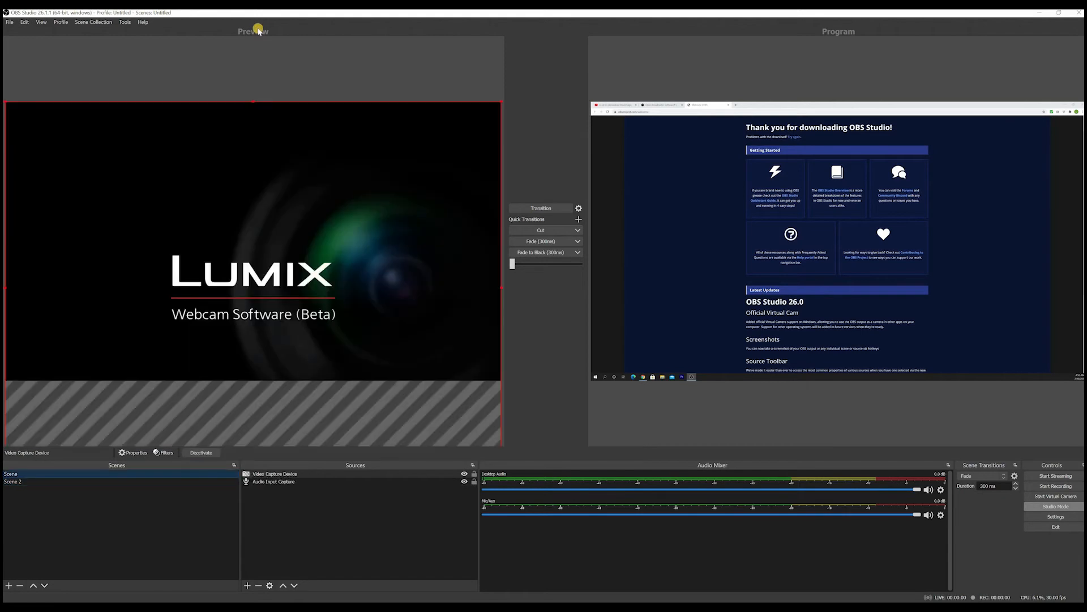
{"action": "mouse_move", "coordinate": [945, 47]}
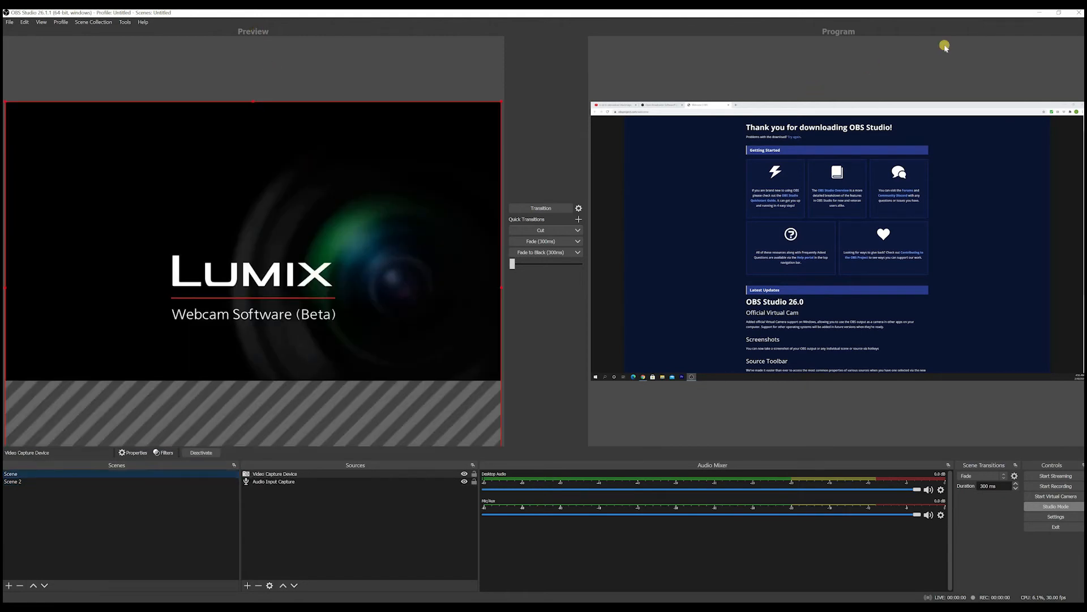
{"action": "mouse_move", "coordinate": [541, 208]}
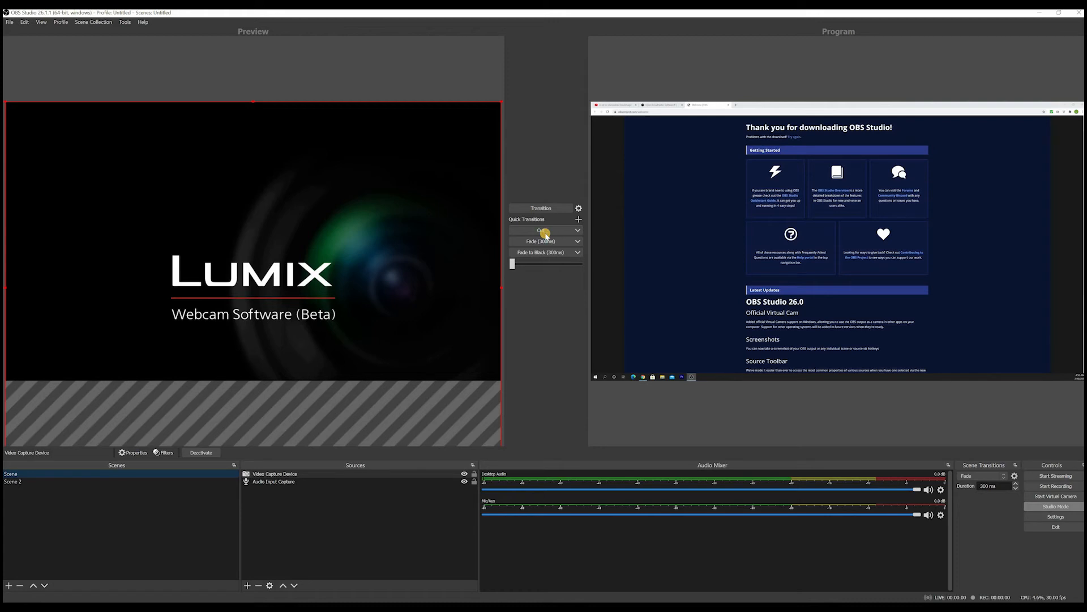
{"action": "left_click", "coordinate": [12, 481]}
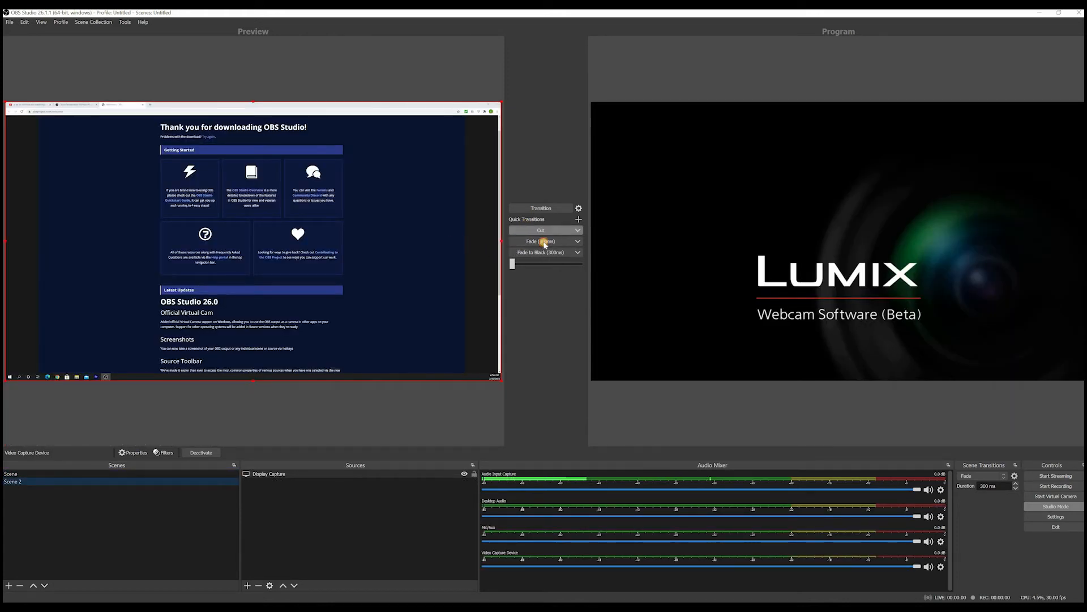
{"action": "left_click", "coordinate": [540, 240]}
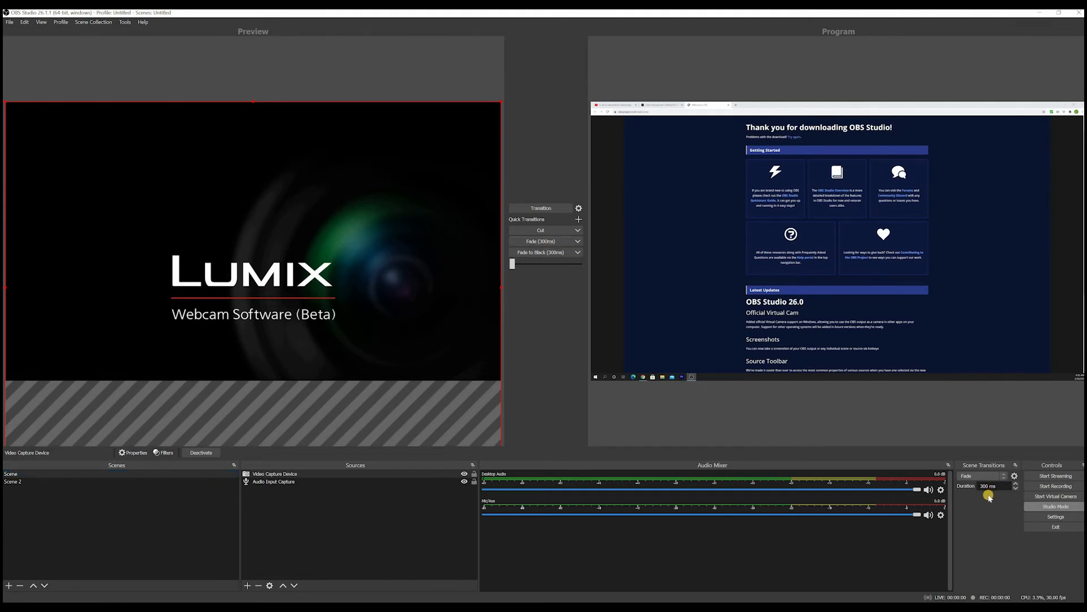
- Add a Swipe transition with its default name, then check the Fade to Black options
{"action": "left_click", "coordinate": [981, 475]}
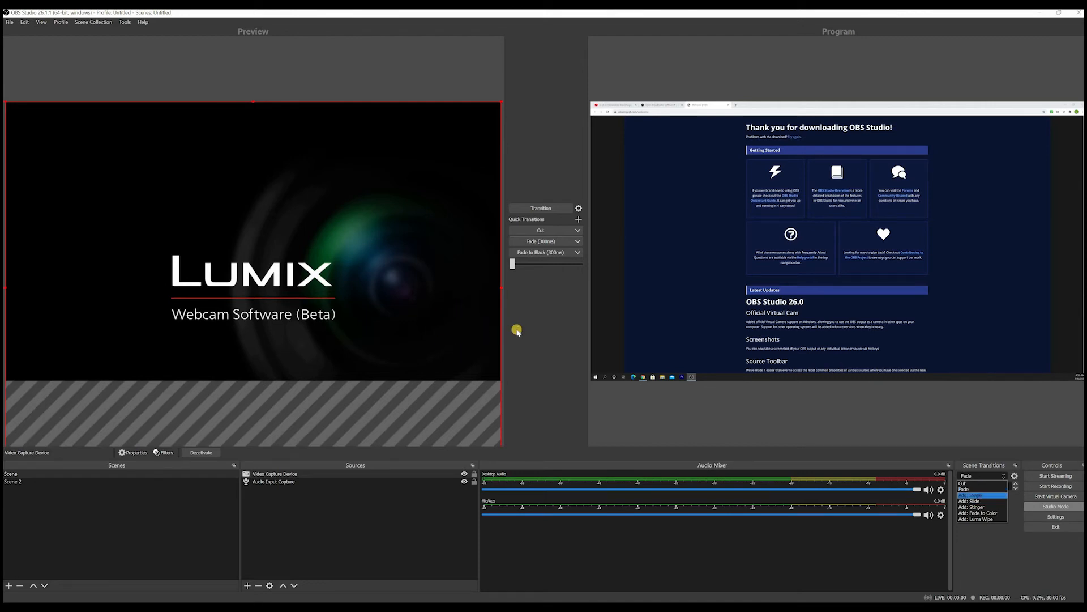
{"action": "left_click", "coordinate": [975, 507]}
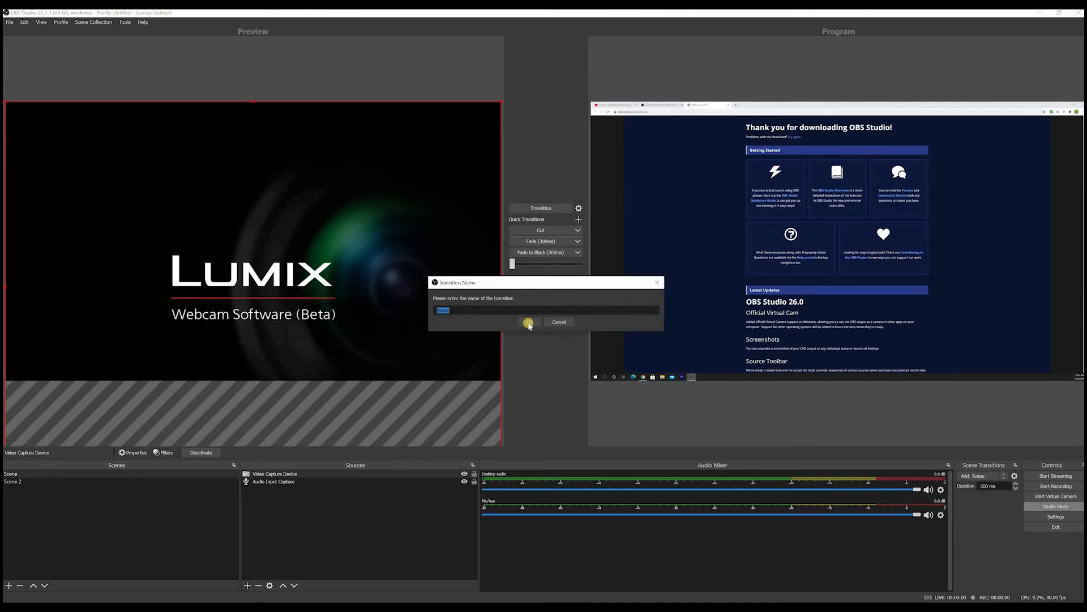
{"action": "left_click", "coordinate": [528, 322]}
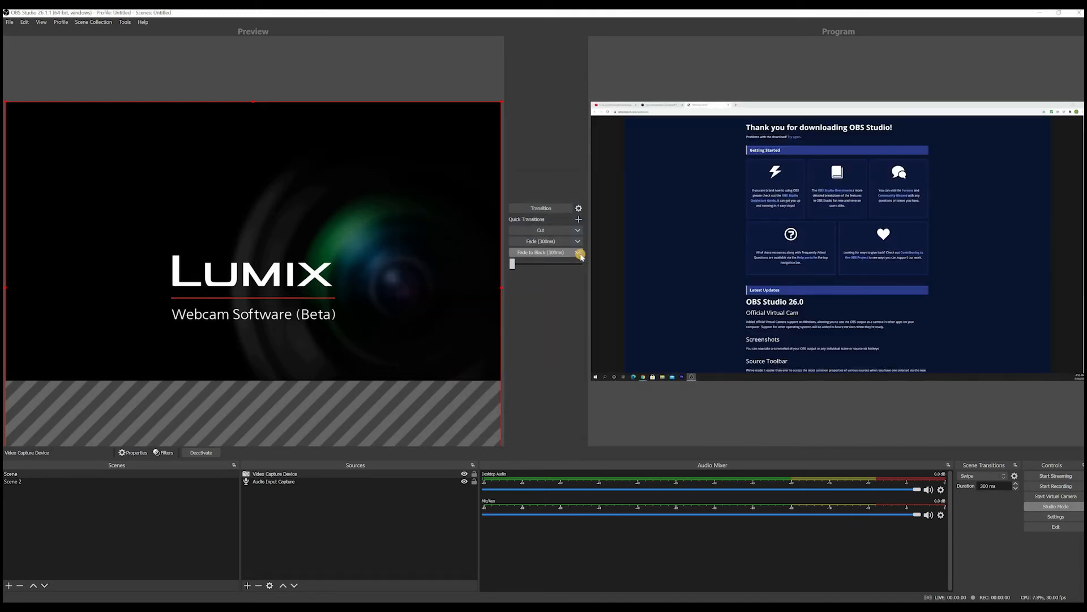
{"action": "left_click", "coordinate": [577, 251]}
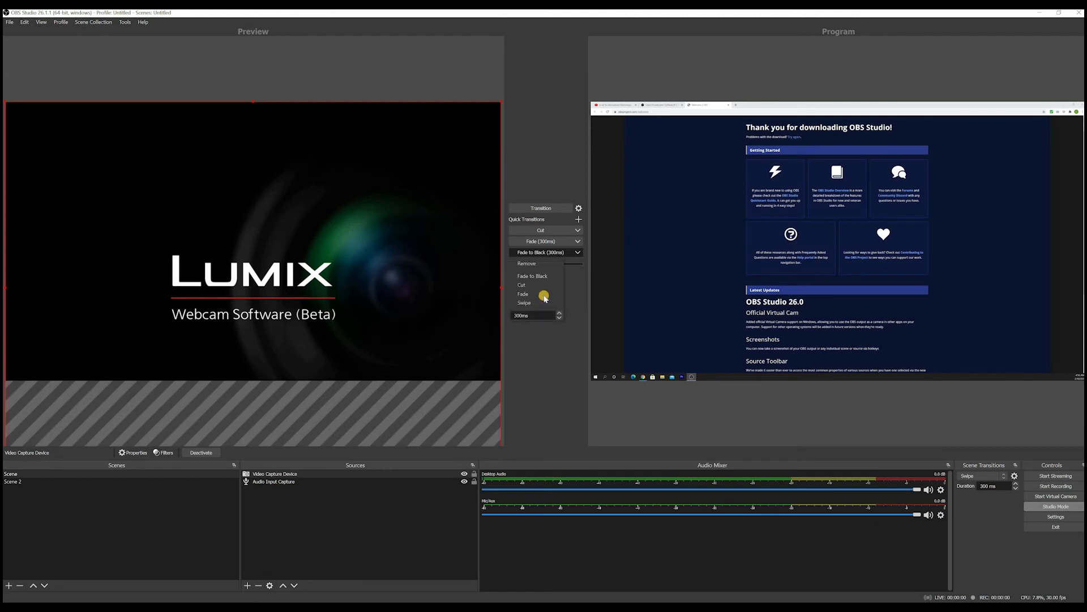
{"action": "left_click", "coordinate": [547, 251]}
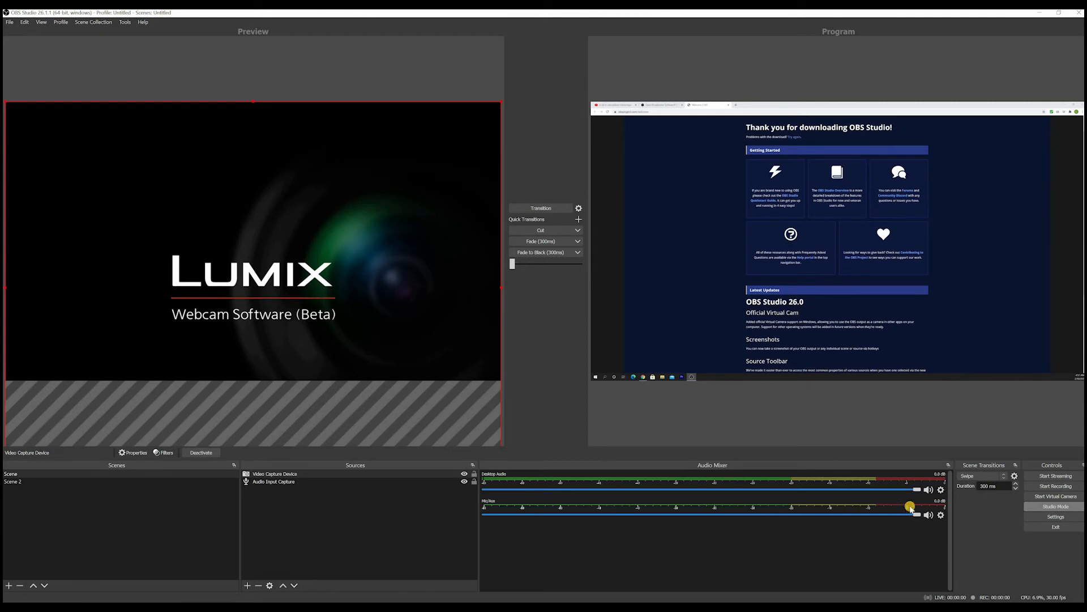
- Nudge the Desktop Audio fader down to about -0.4 dB
{"action": "left_click", "coordinate": [275, 481]}
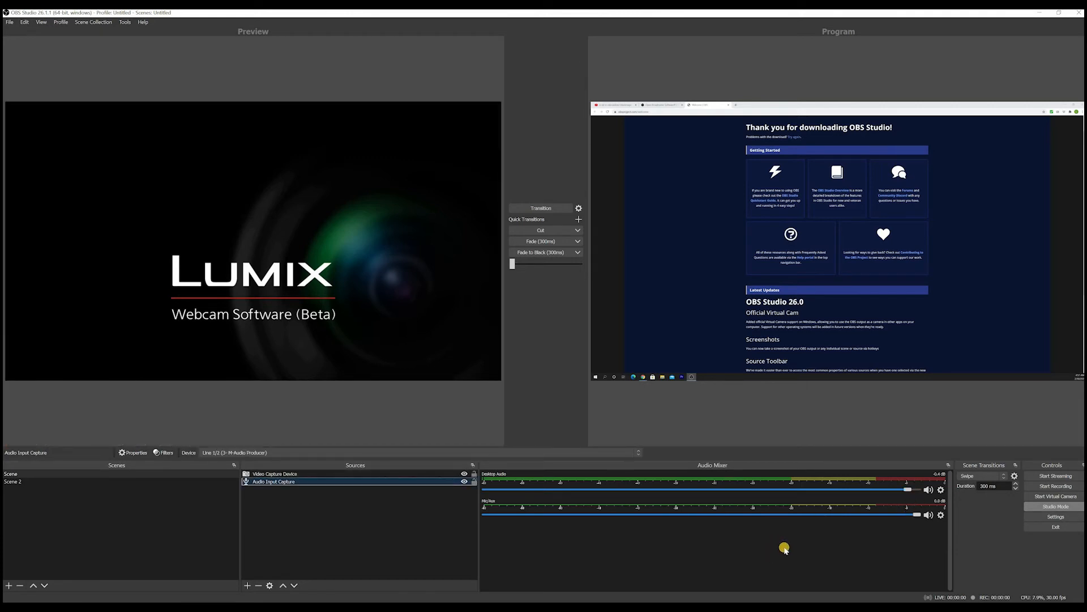
{"action": "mouse_move", "coordinate": [1069, 516]}
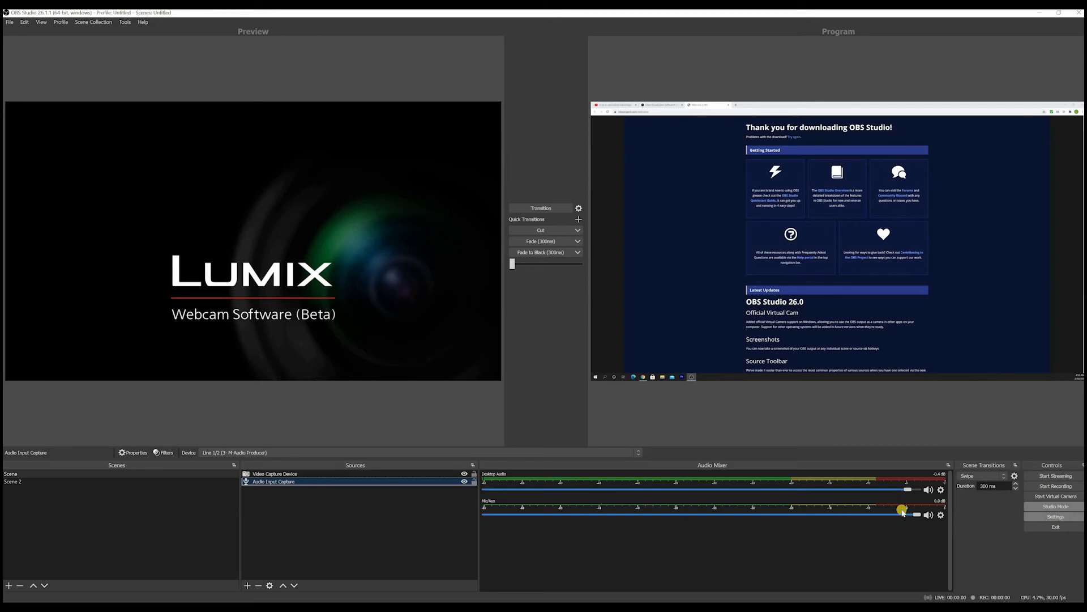
- Open Settings on the Stream page, showing Twitch as the service
{"action": "left_click", "coordinate": [1054, 516]}
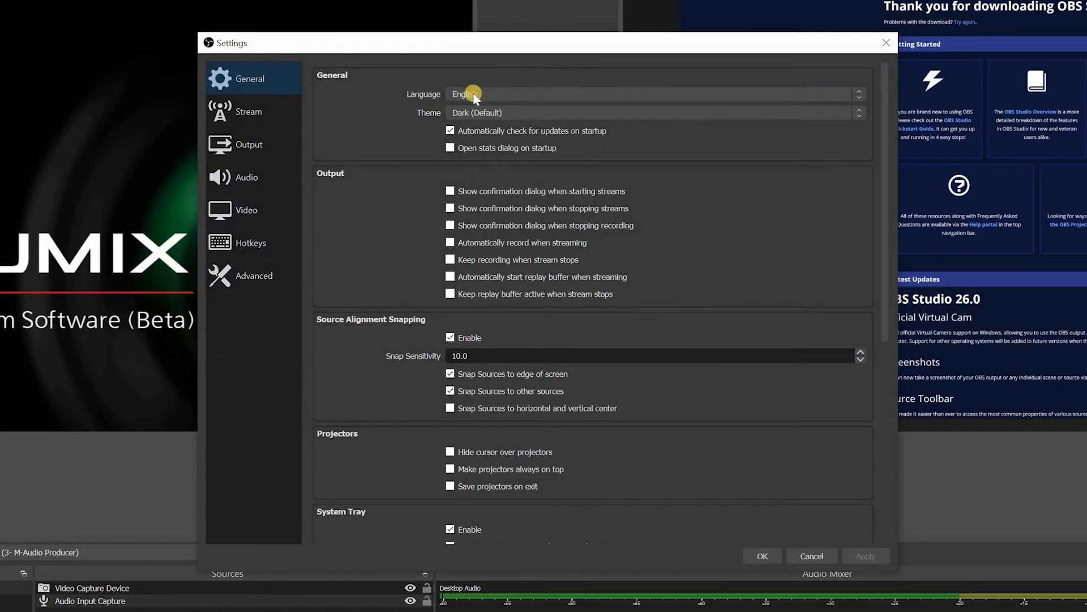
{"action": "mouse_move", "coordinate": [546, 211]}
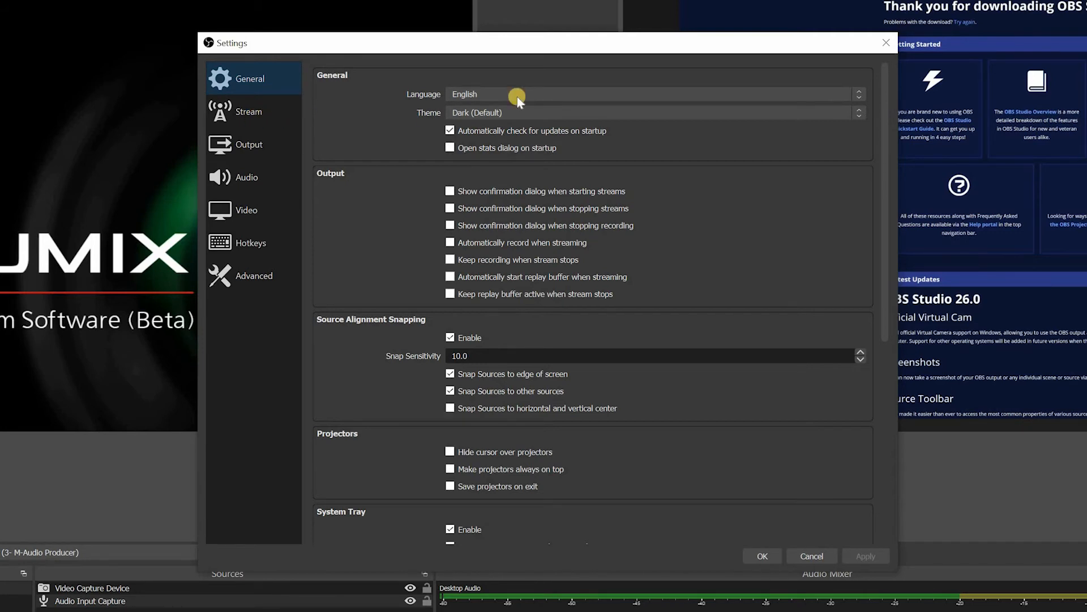
{"action": "left_click", "coordinate": [250, 111]}
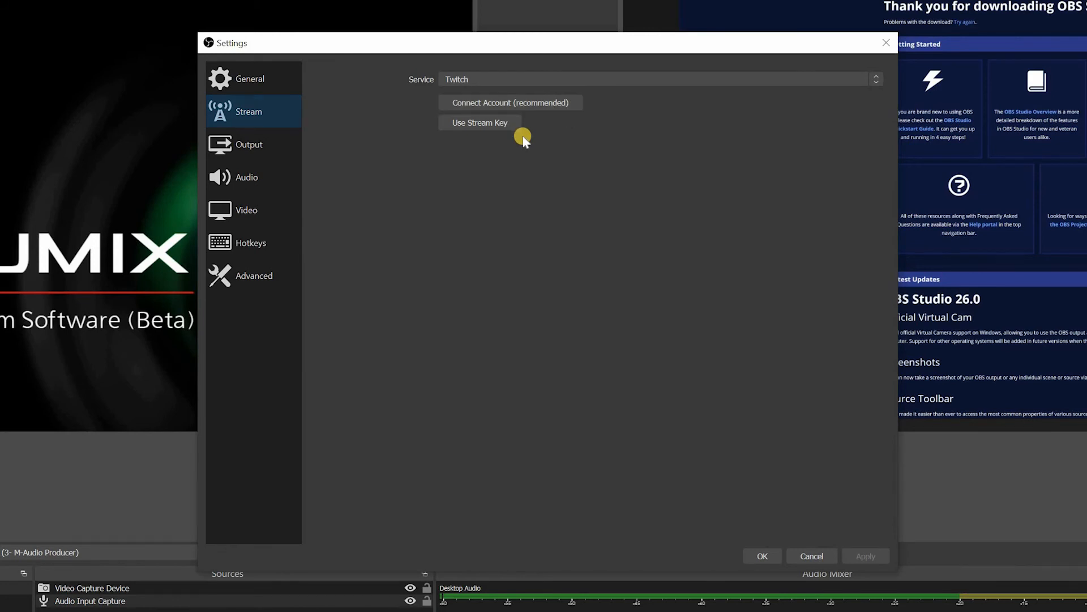
- Try Facebook Live, then set the streaming service to YouTube - RTMP
{"action": "left_click", "coordinate": [657, 78]}
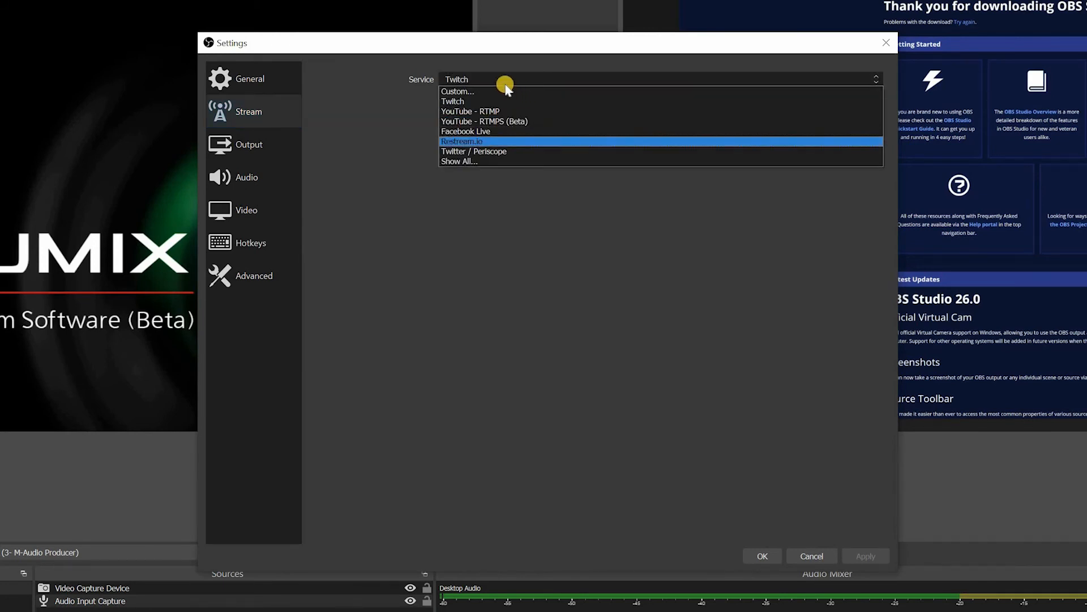
{"action": "left_click", "coordinate": [466, 131]}
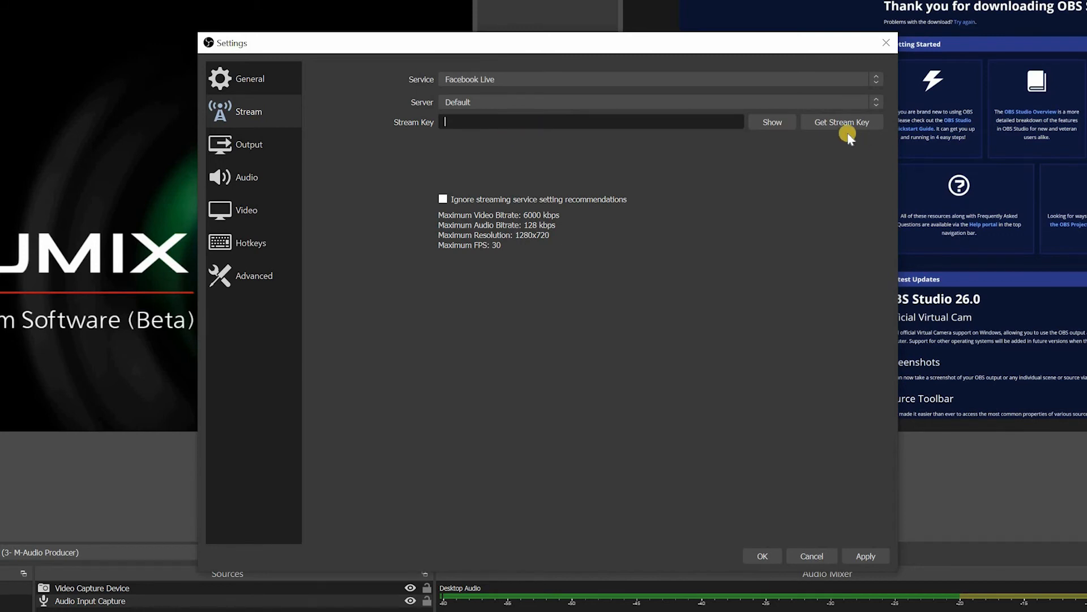
{"action": "mouse_move", "coordinate": [831, 517]}
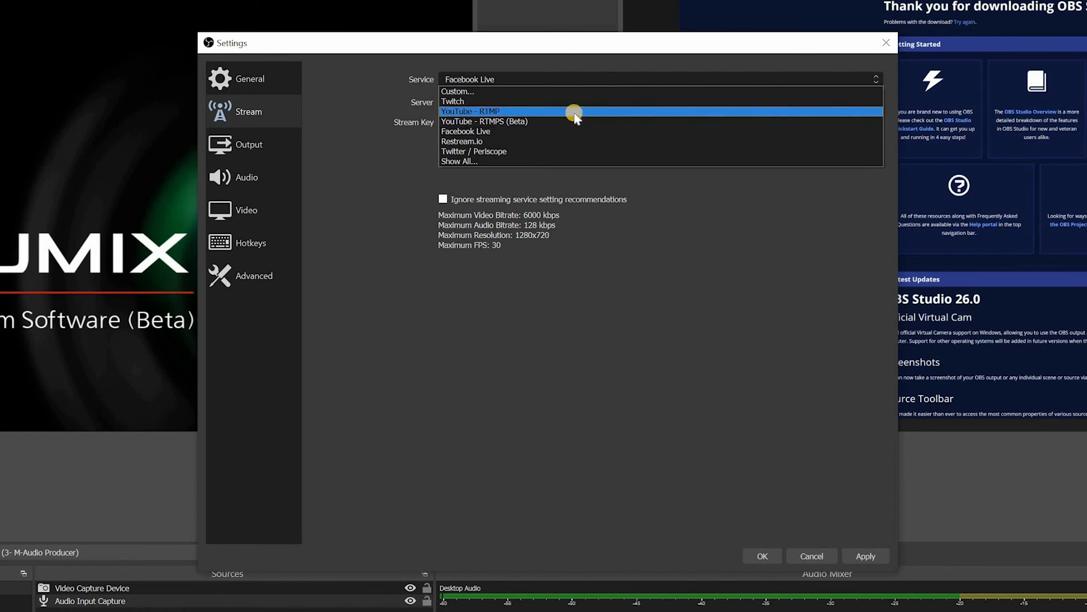
{"action": "mouse_move", "coordinate": [472, 91]}
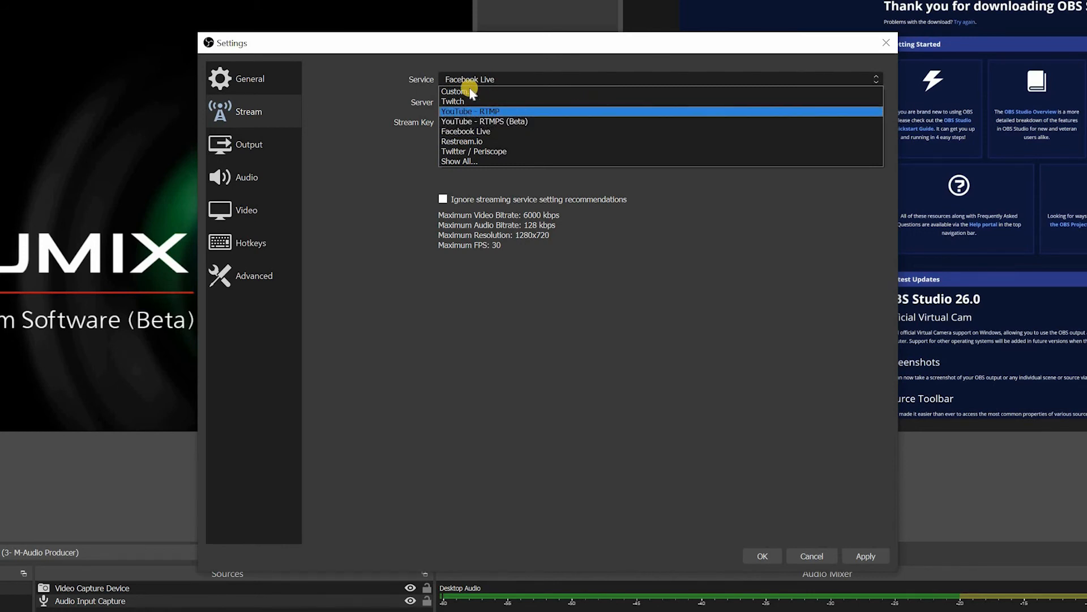
{"action": "left_click", "coordinate": [469, 112]}
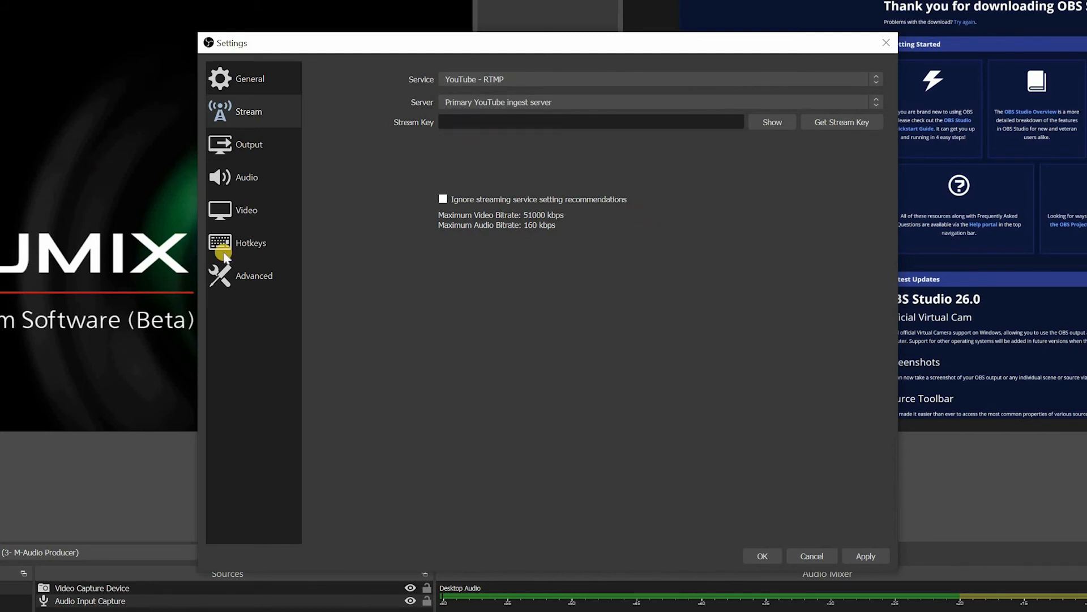
{"action": "mouse_move", "coordinate": [426, 129]}
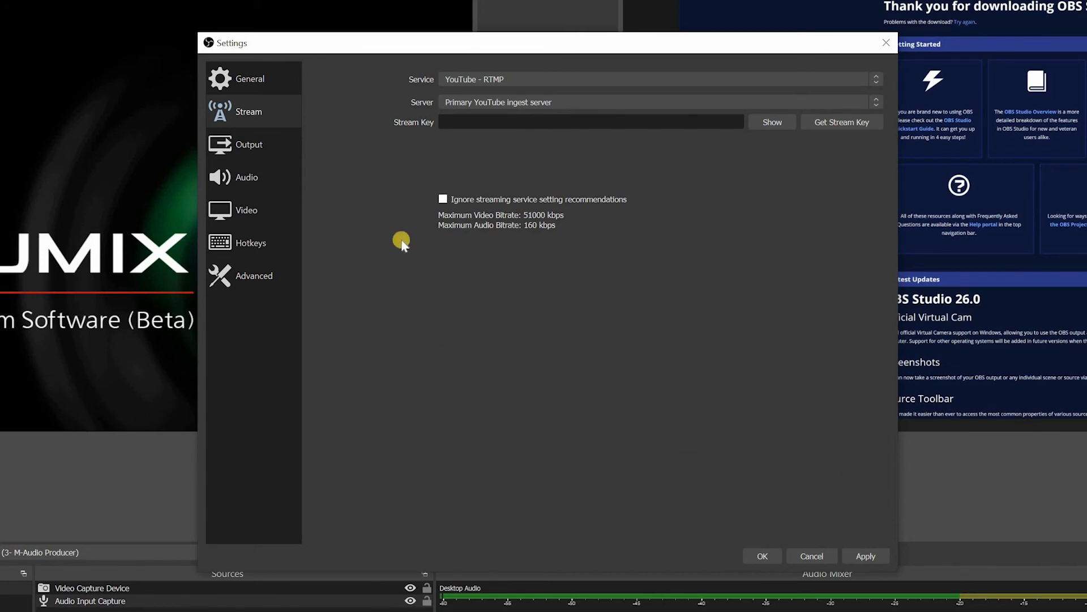
{"action": "mouse_move", "coordinate": [282, 148]}
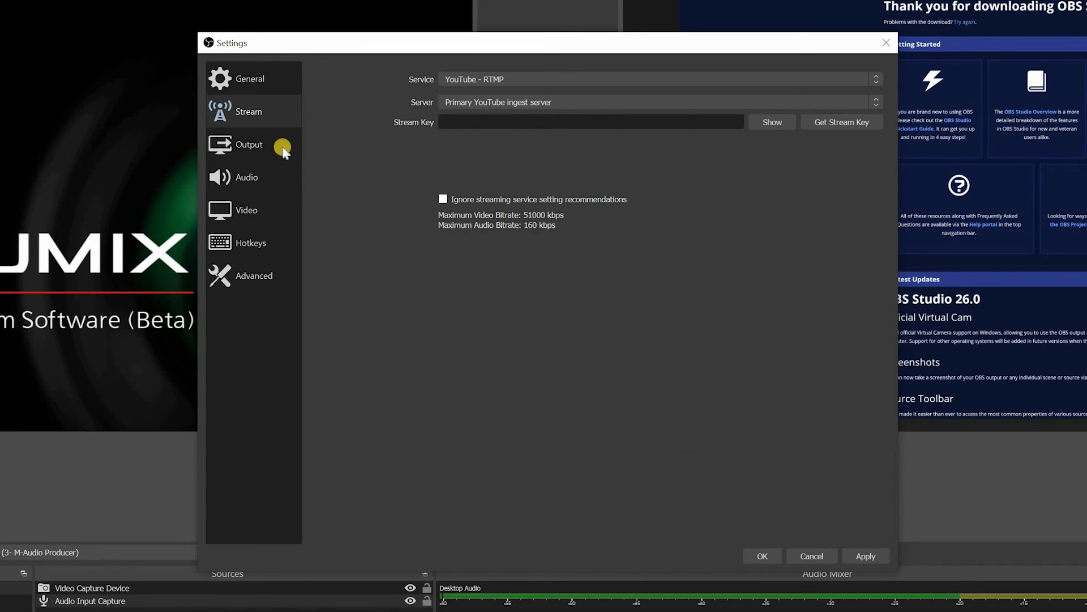
{"action": "mouse_move", "coordinate": [466, 153]}
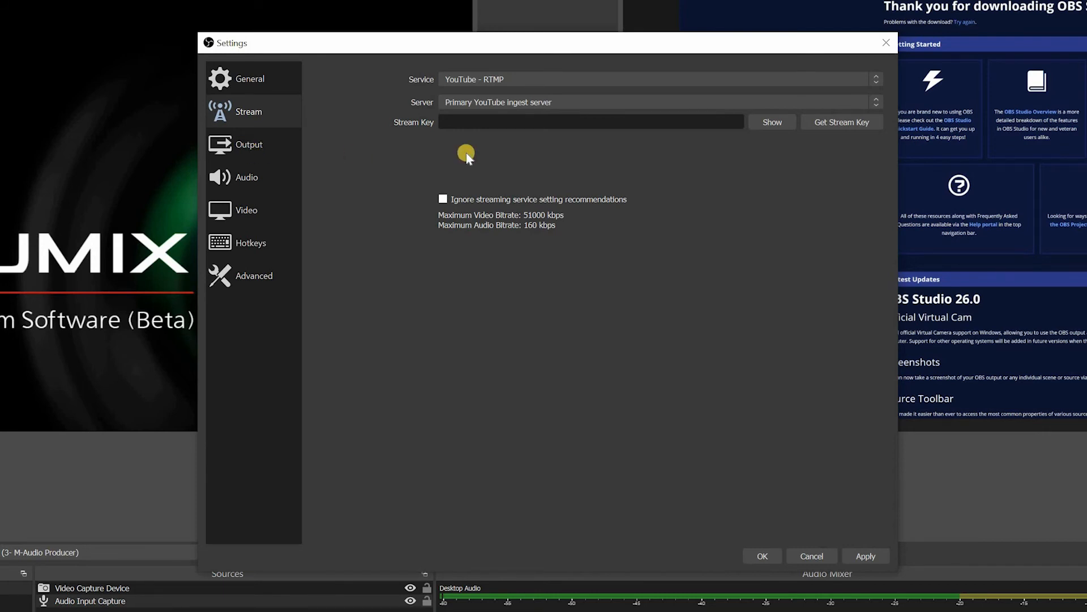
- On the Output page, switch Recording Format from mkv to mp4
{"action": "left_click", "coordinate": [250, 144]}
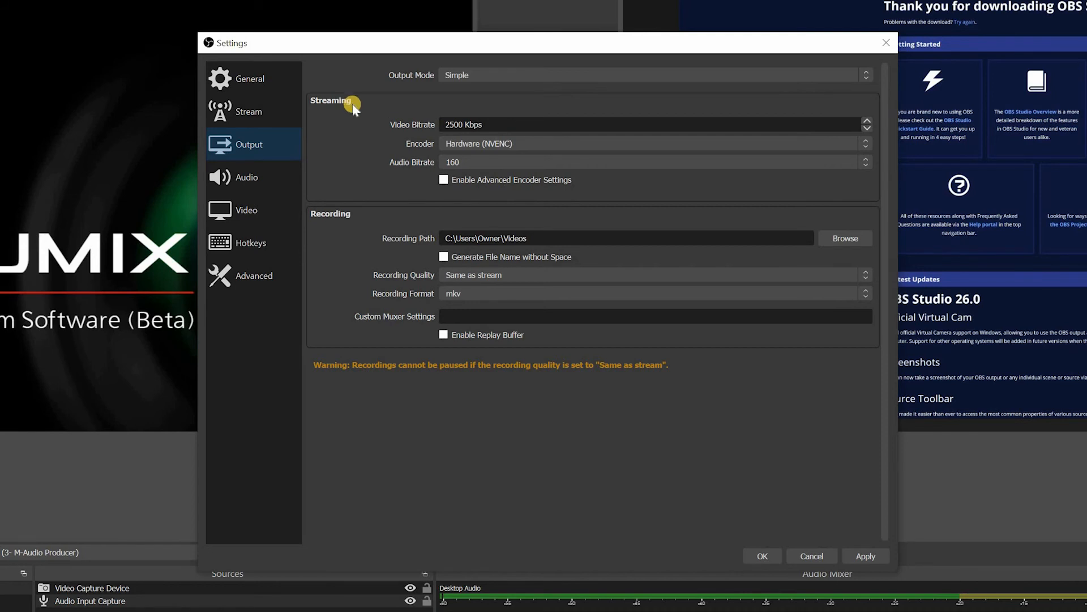
{"action": "mouse_move", "coordinate": [387, 164]}
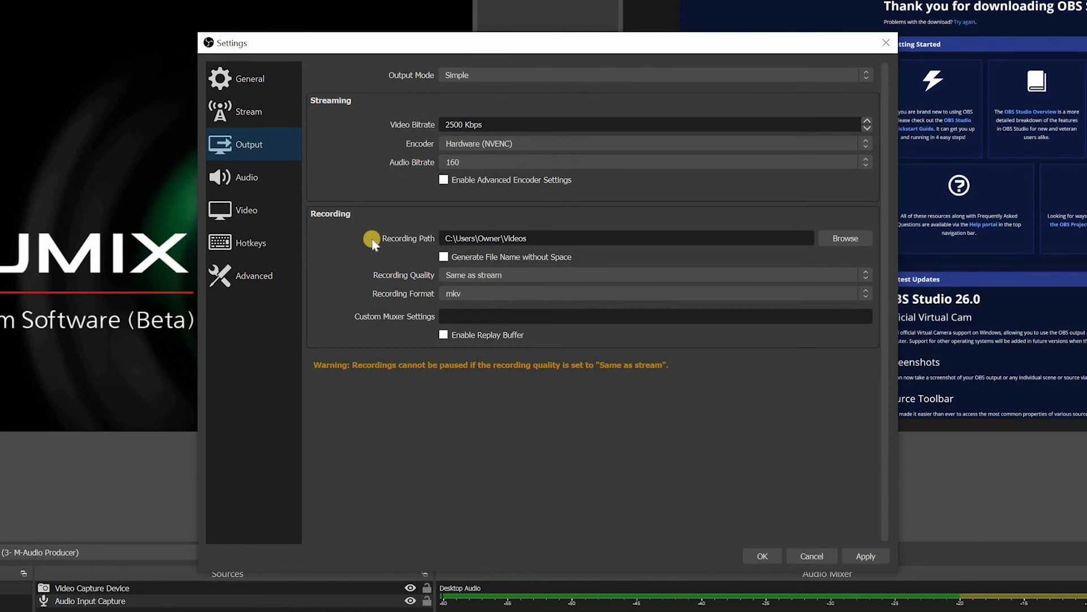
{"action": "mouse_move", "coordinate": [471, 300]}
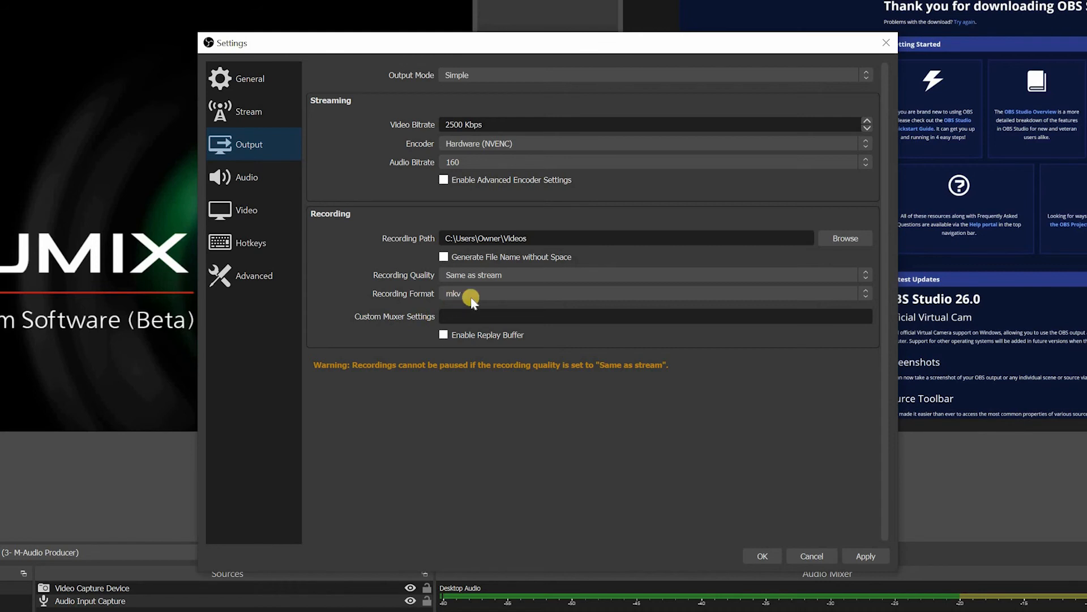
{"action": "mouse_move", "coordinate": [467, 318]}
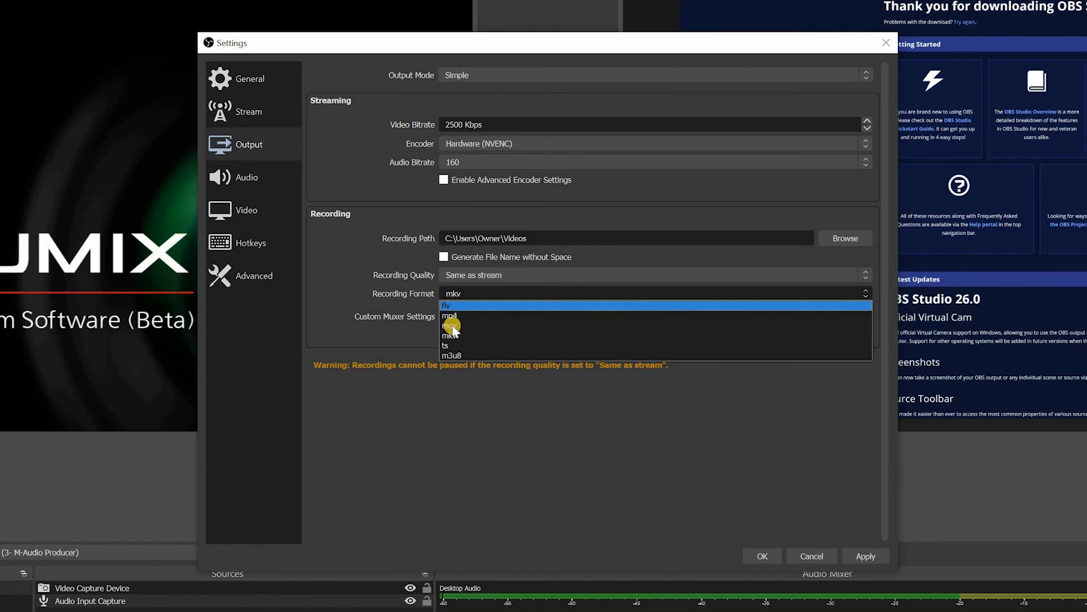
{"action": "mouse_move", "coordinate": [474, 327]}
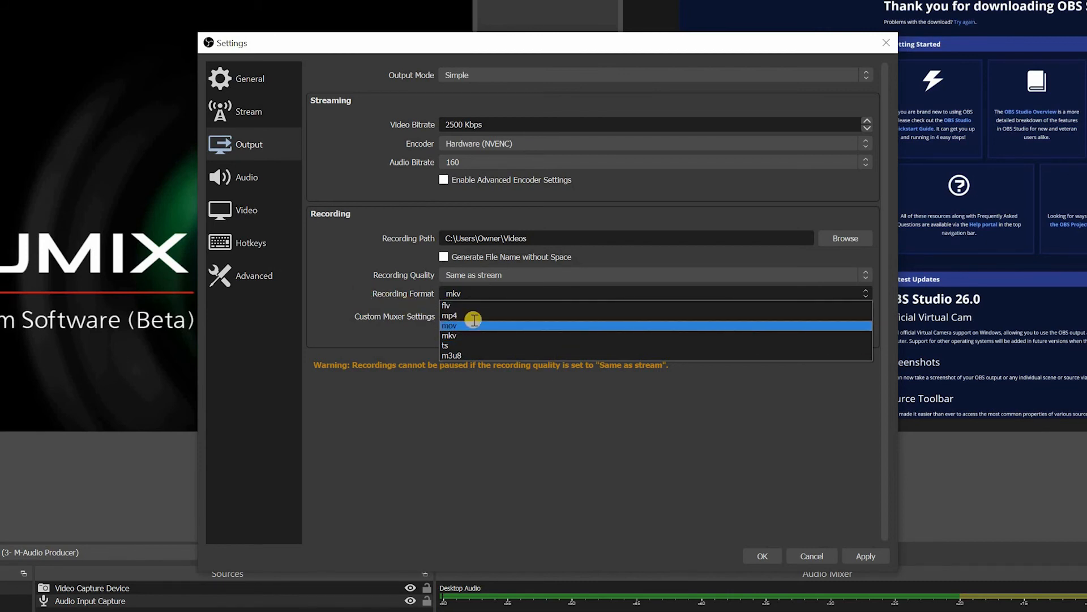
{"action": "left_click", "coordinate": [452, 315]}
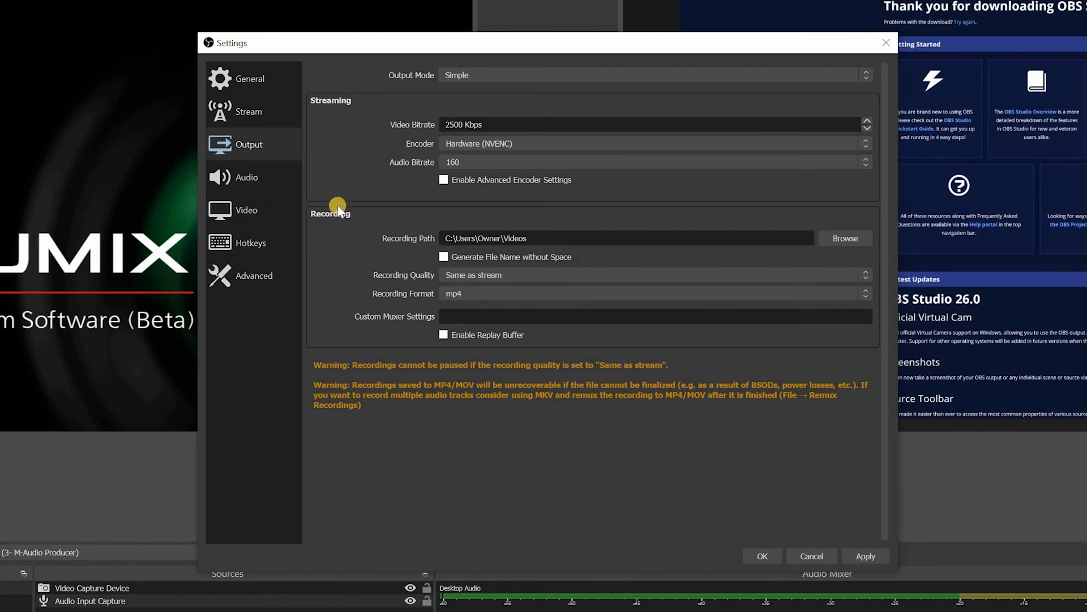
{"action": "mouse_move", "coordinate": [398, 166]}
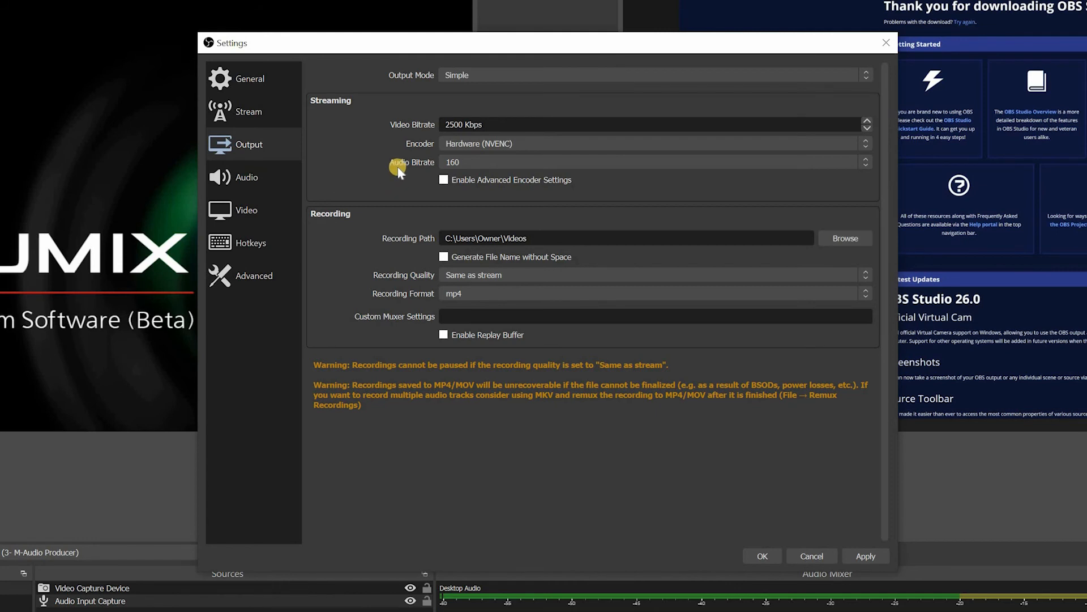
- Show the Audio page with 48 kHz stereo and default devices
{"action": "left_click", "coordinate": [247, 177]}
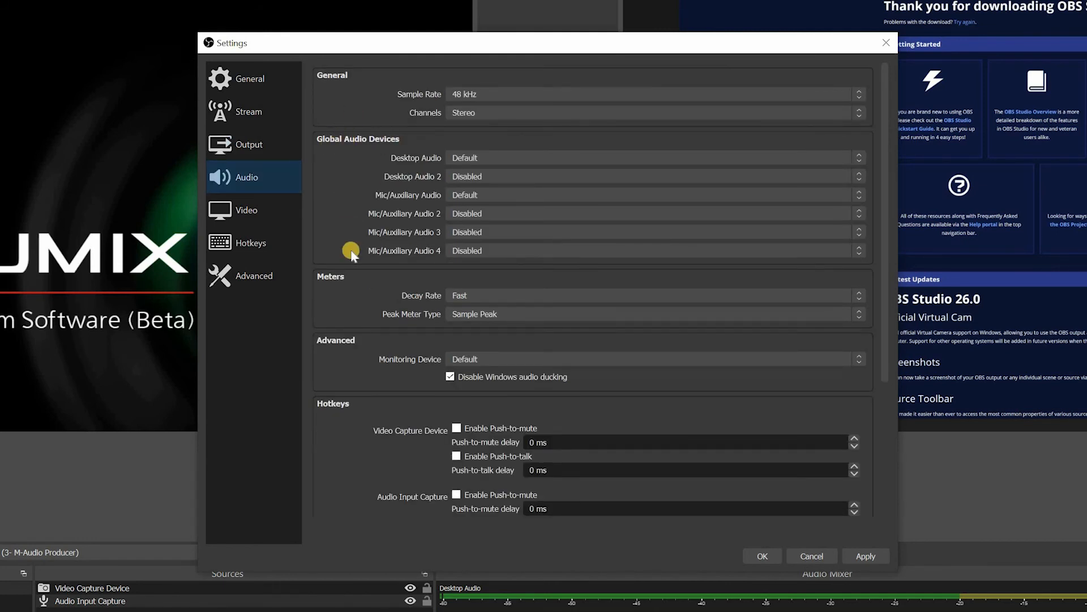
{"action": "mouse_move", "coordinate": [392, 231]}
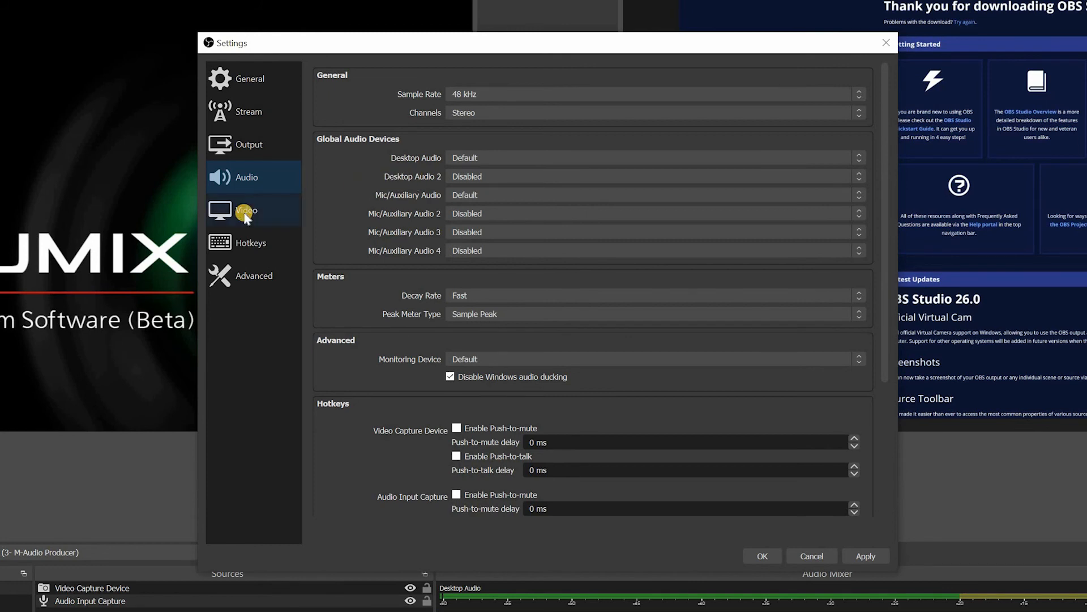
- Raise the Output (Scaled) Resolution from 1280x720 to 1920x1080 on the Video page
{"action": "left_click", "coordinate": [246, 210]}
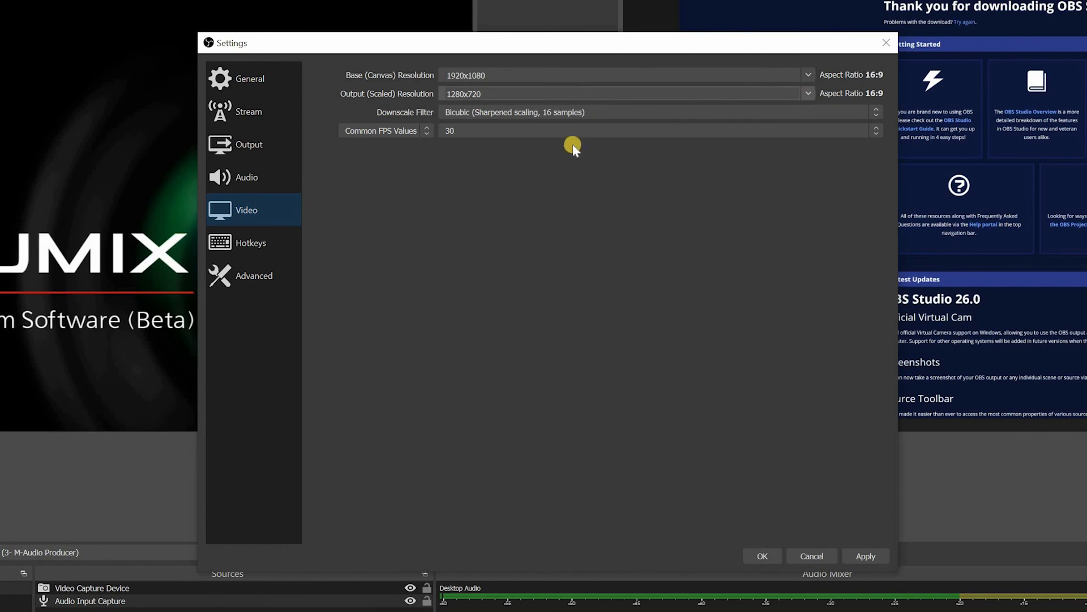
{"action": "left_click", "coordinate": [807, 93]}
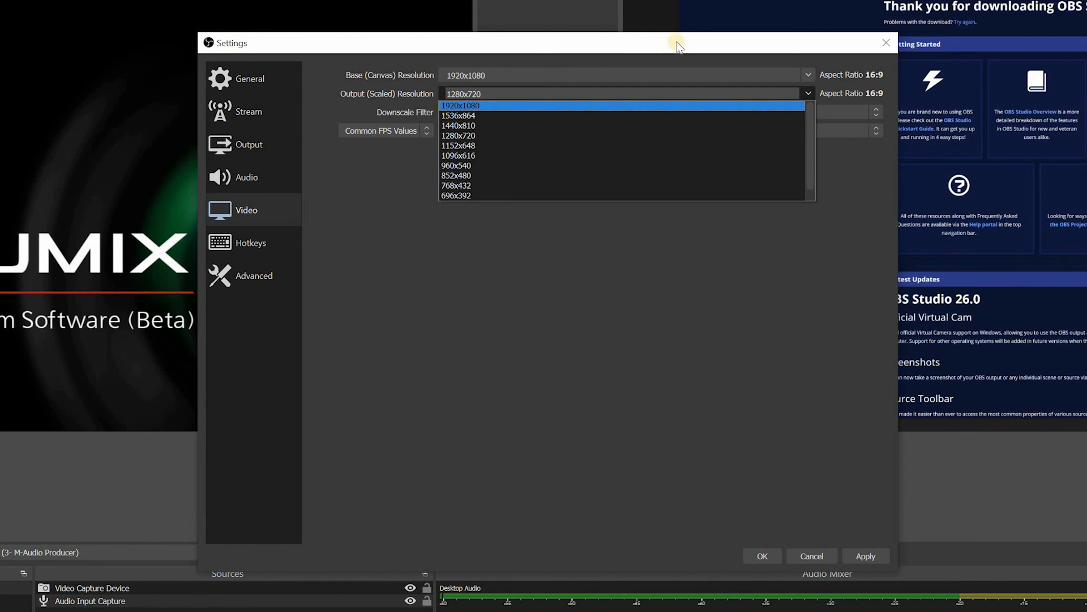
{"action": "left_click", "coordinate": [461, 106]}
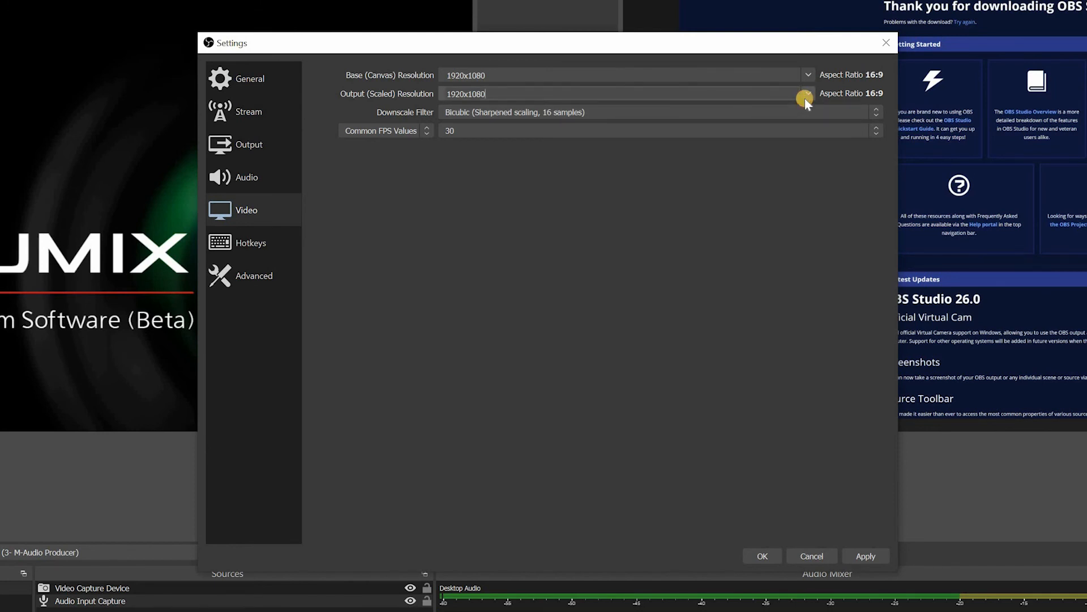
{"action": "left_click", "coordinate": [806, 93]}
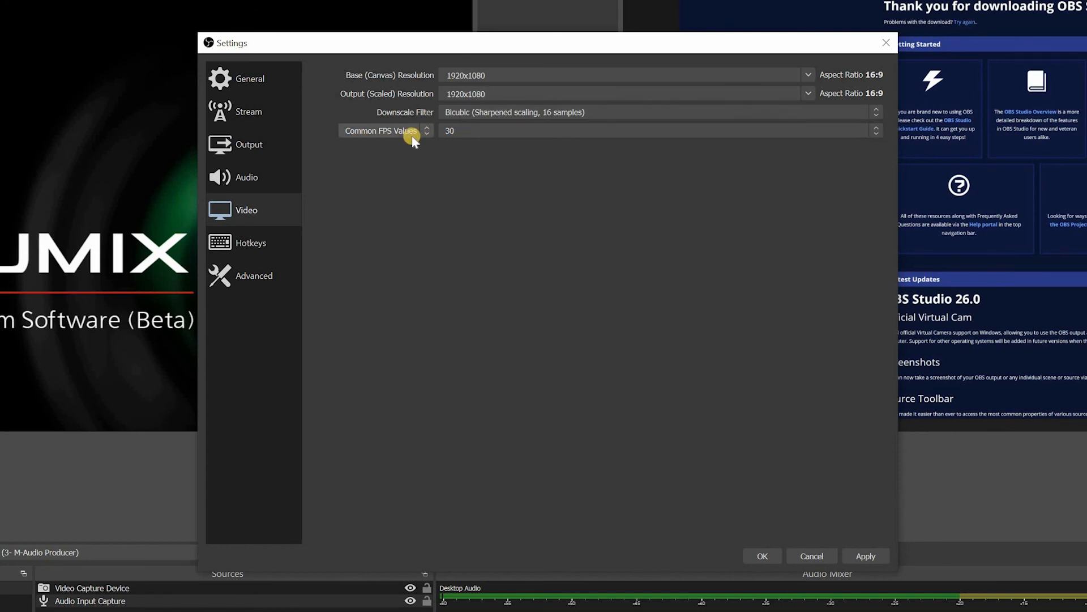
{"action": "mouse_move", "coordinate": [138, 398]}
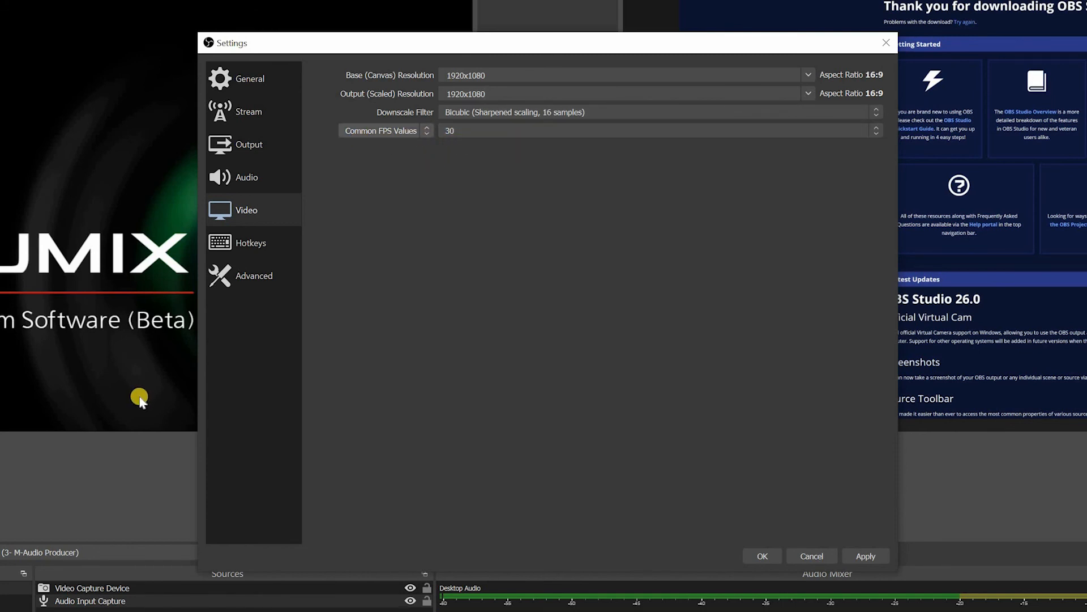
{"action": "left_click", "coordinate": [618, 94]}
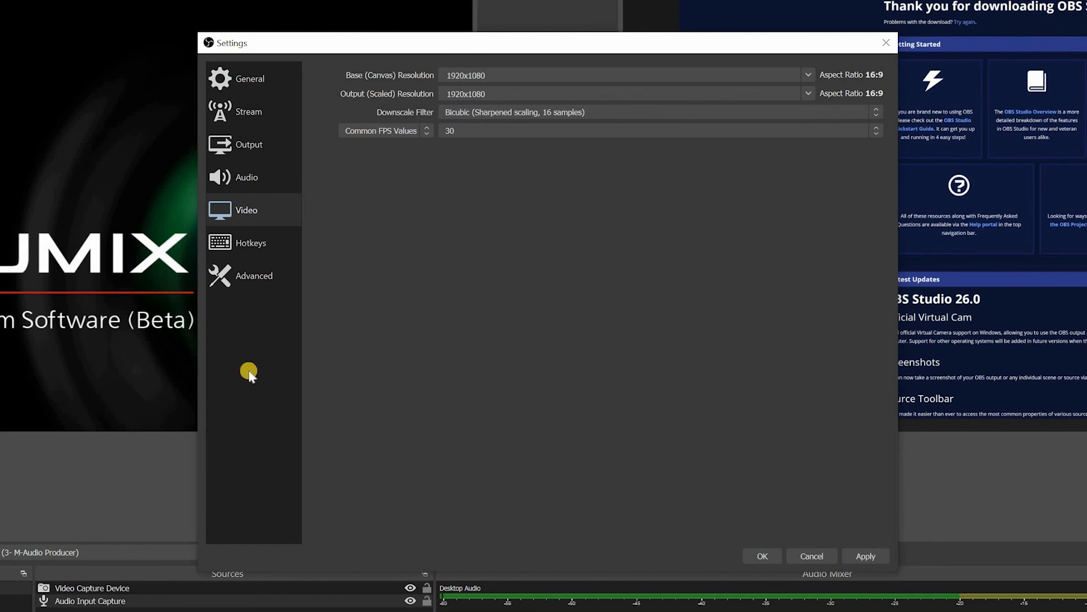
{"action": "mouse_move", "coordinate": [480, 192]}
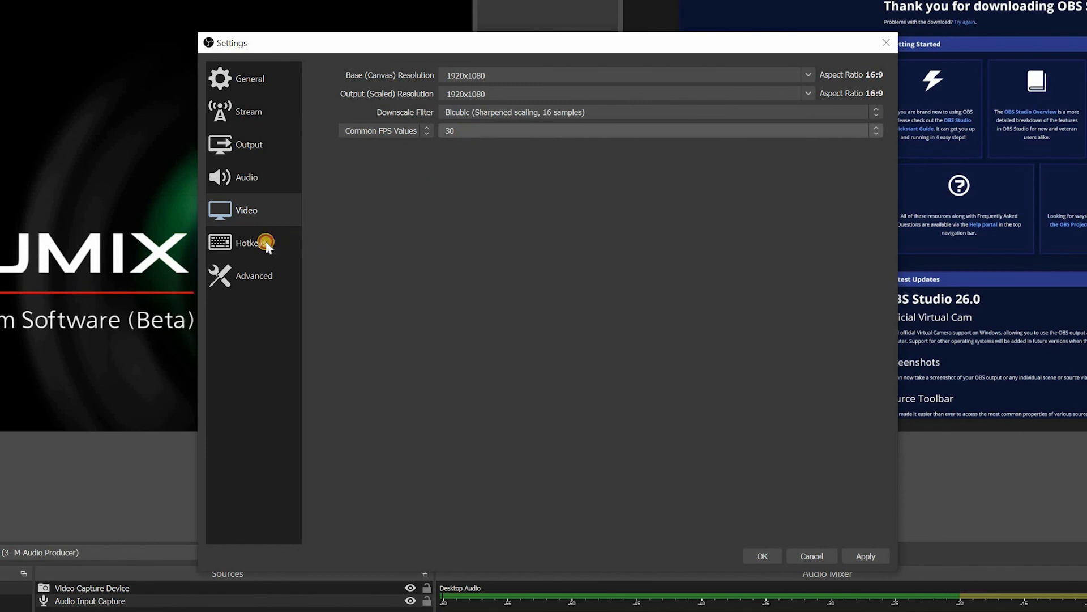
- Show the Hotkeys page with all streaming and recording shortcuts unassigned
{"action": "left_click", "coordinate": [251, 243]}
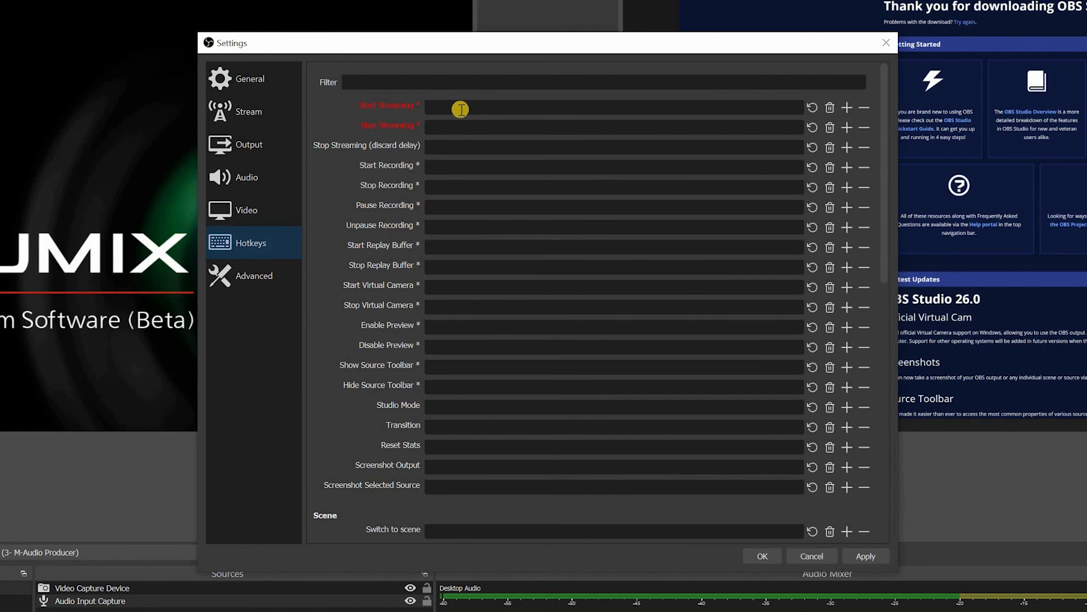
{"action": "mouse_move", "coordinate": [463, 114]}
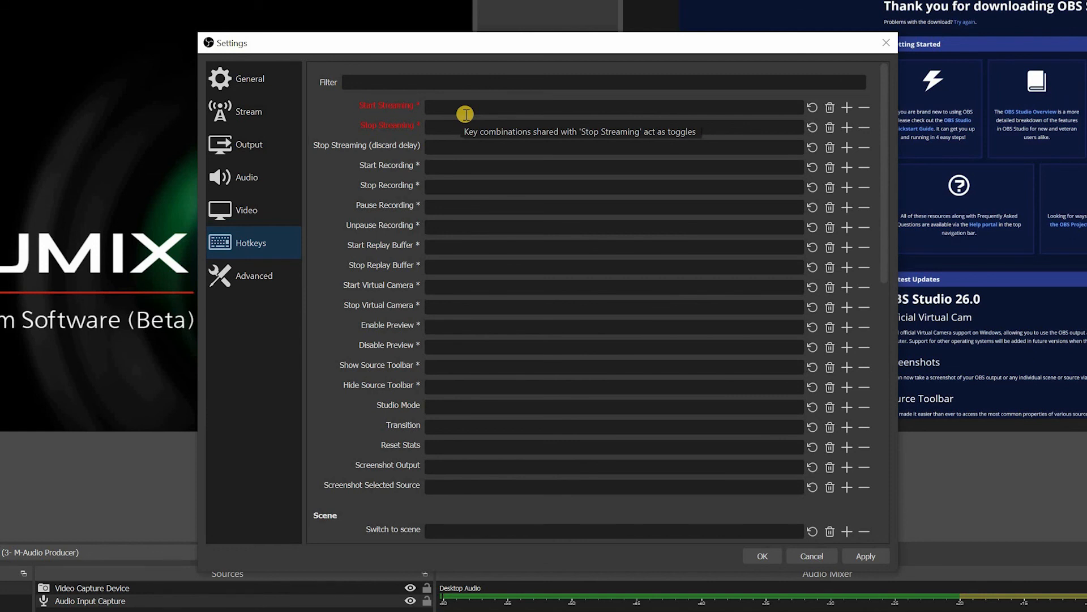
{"action": "mouse_move", "coordinate": [539, 129]}
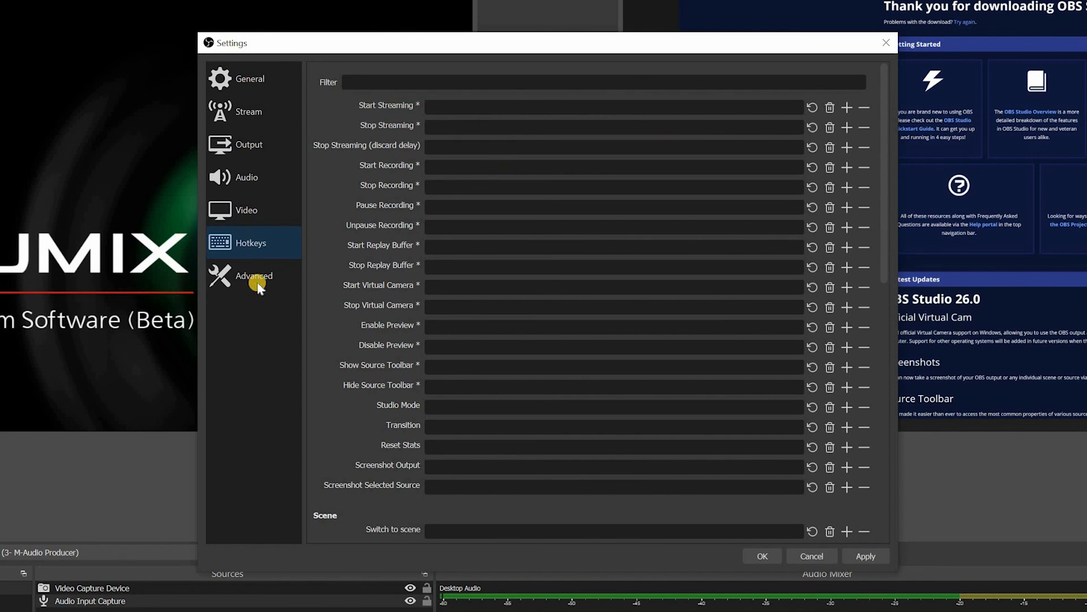
- Browse the Advanced page: process priority, Direct3D 11 renderer, auto-reconnect
{"action": "left_click", "coordinate": [254, 275]}
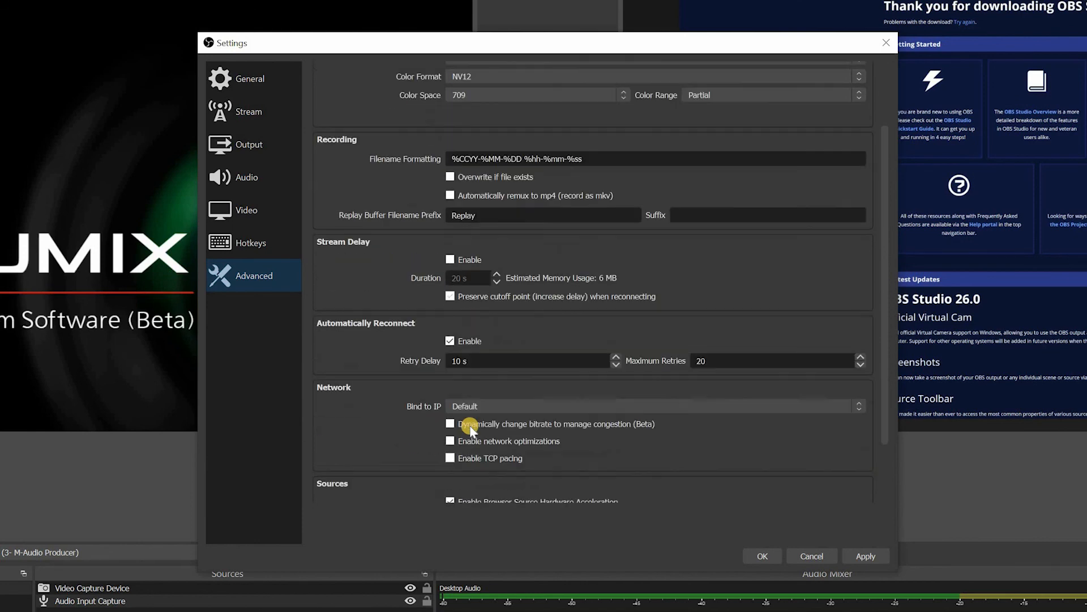
{"action": "scroll", "scroll_direction": "down", "scroll_amount": 3}
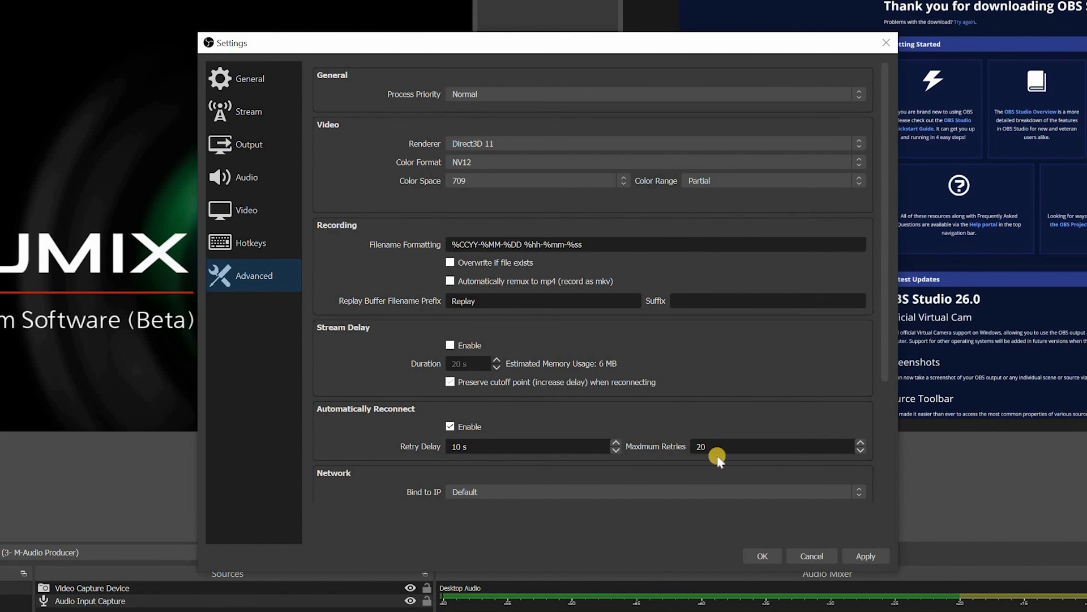
{"action": "mouse_move", "coordinate": [353, 54]}
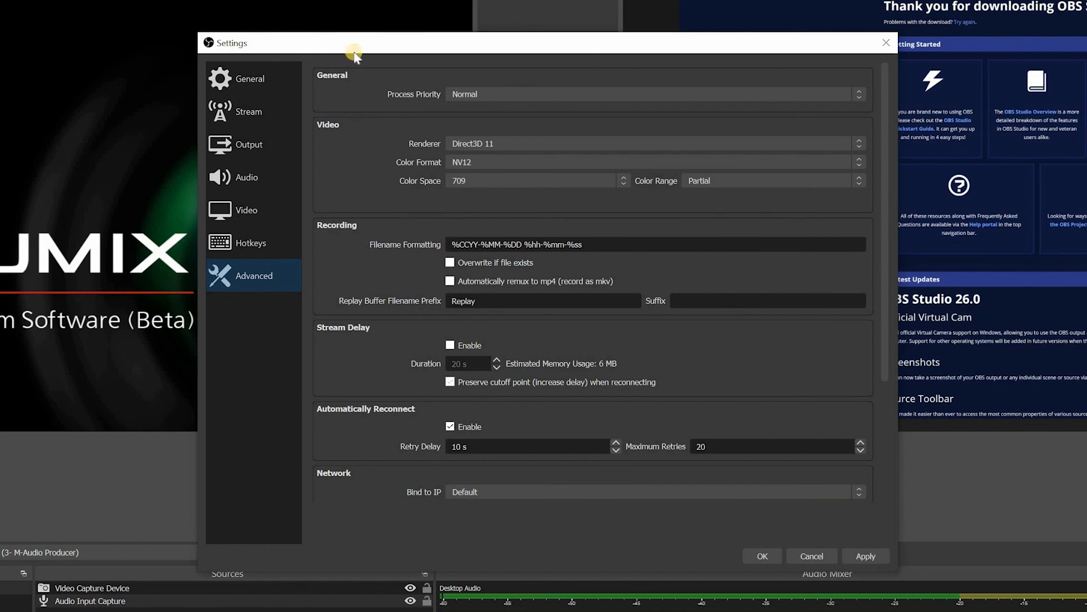